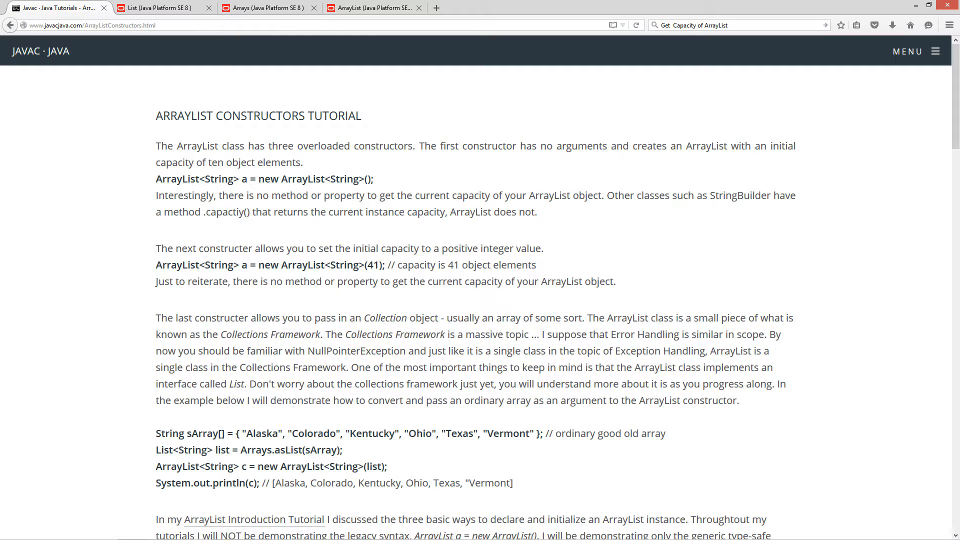
# Go to the home page, begin the tutorials, and scroll to the ArrayList Constructors entry.
pyautogui.click(40, 51)
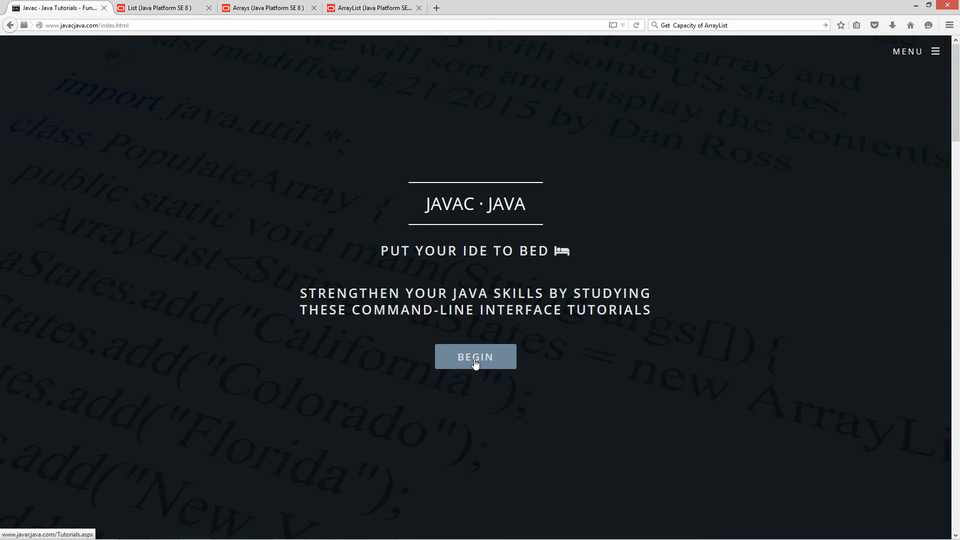
pyautogui.click(474, 357)
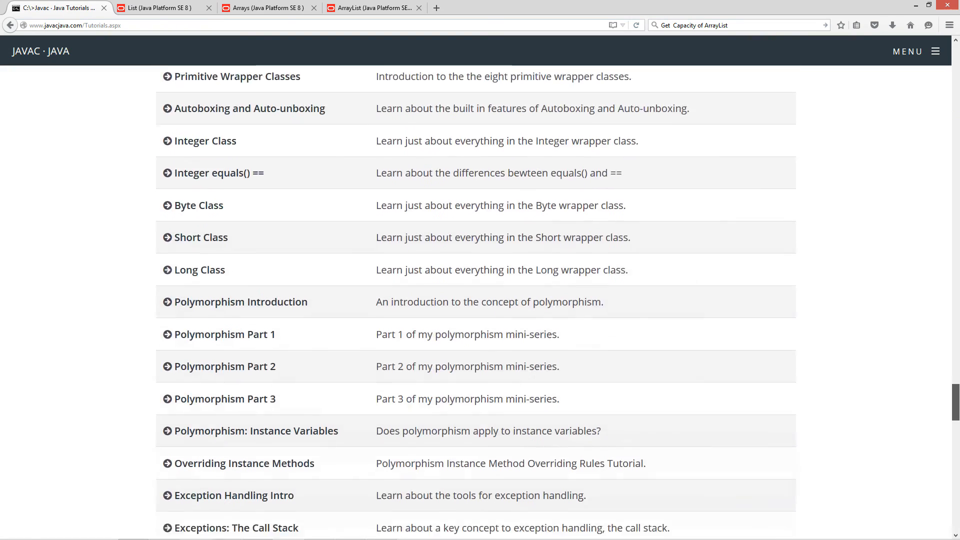
pyautogui.scroll(-3)
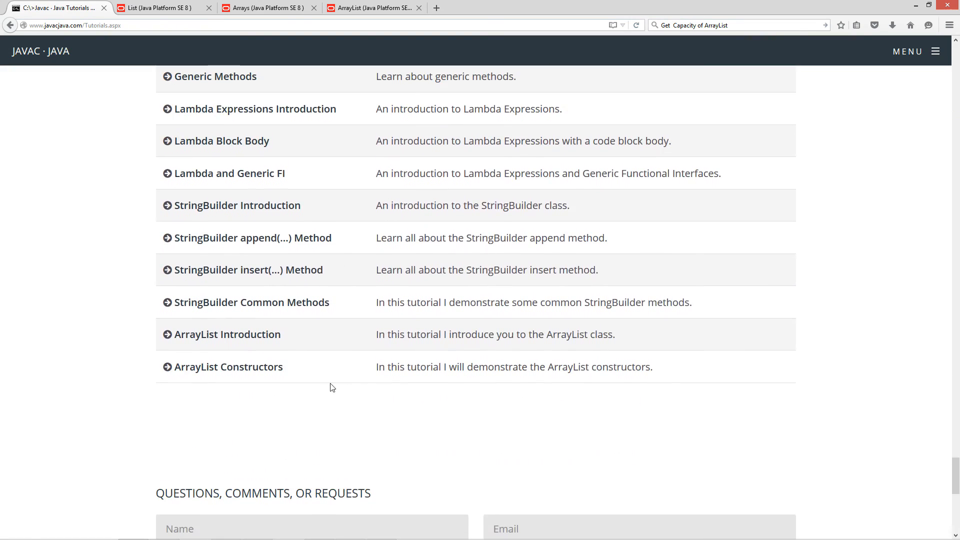
# Open the ArrayList Constructors tutorial and highlight variable a, String and the empty parentheses.
pyautogui.click(228, 366)
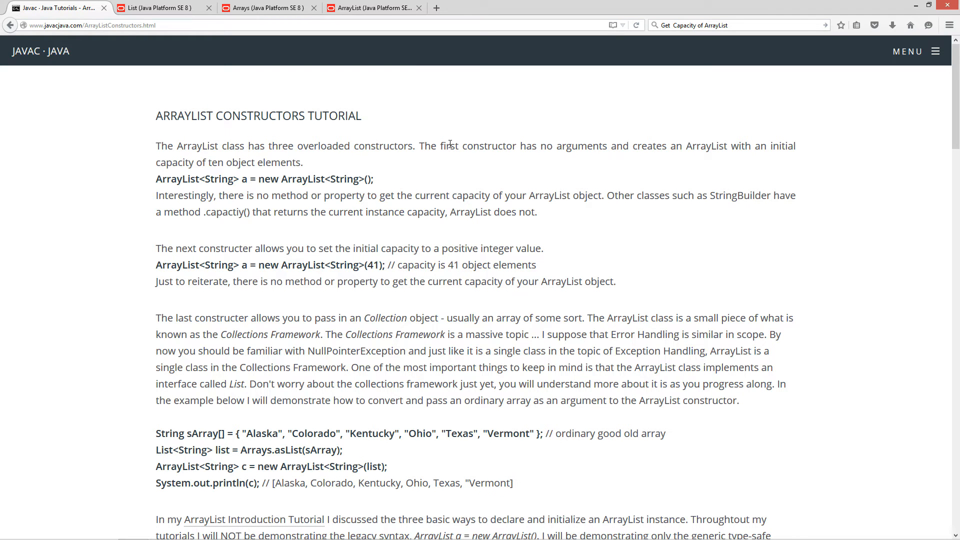
pyautogui.moveTo(446, 155)
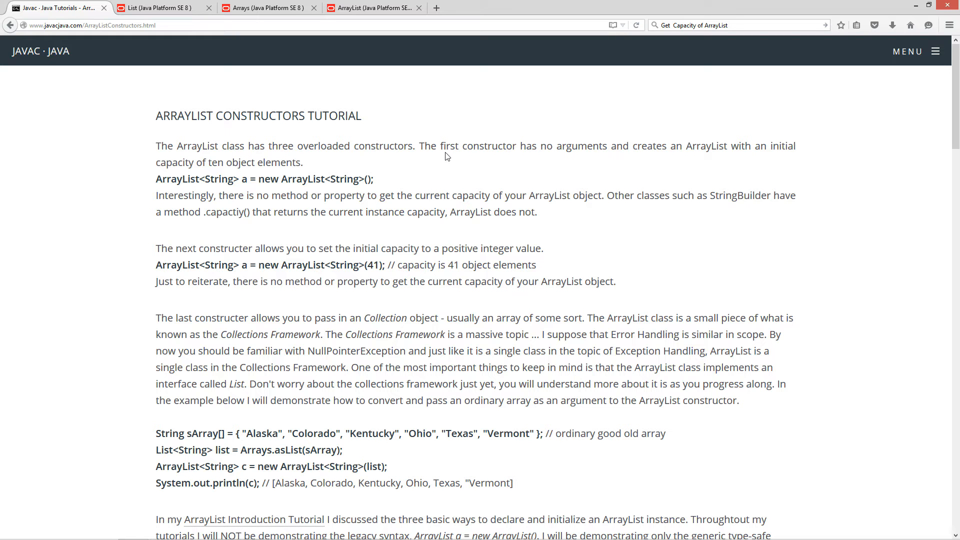
pyautogui.moveTo(639, 157)
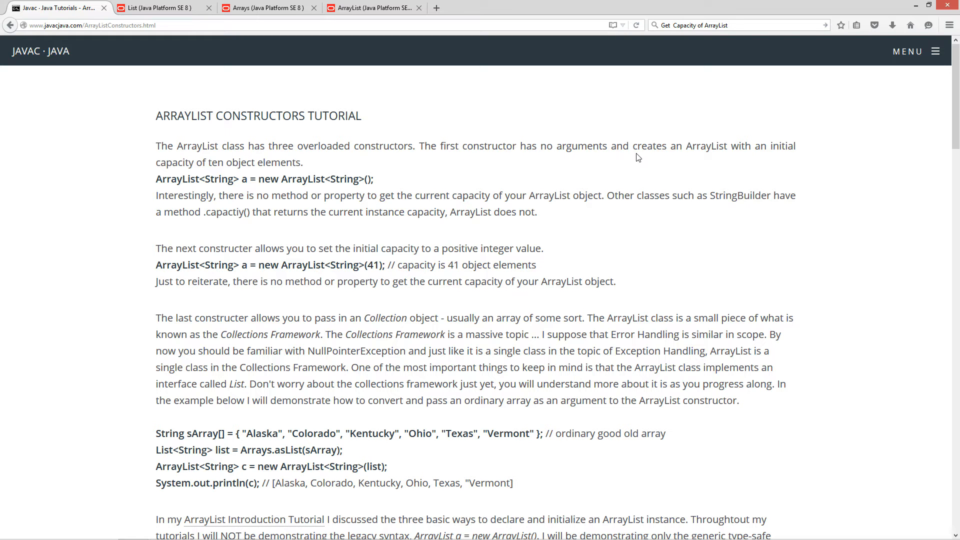
pyautogui.moveTo(219, 164)
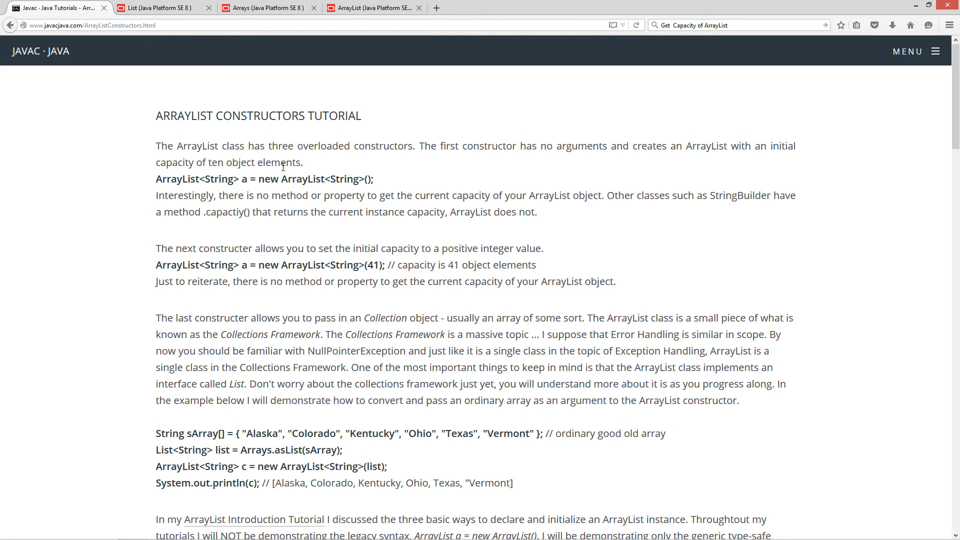
pyautogui.moveTo(231, 187)
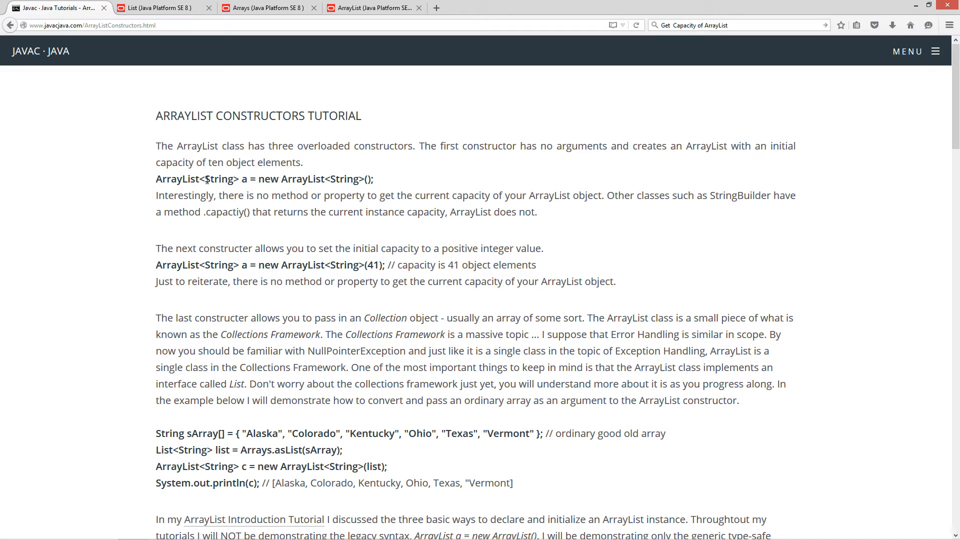
pyautogui.doubleClick(219, 179)
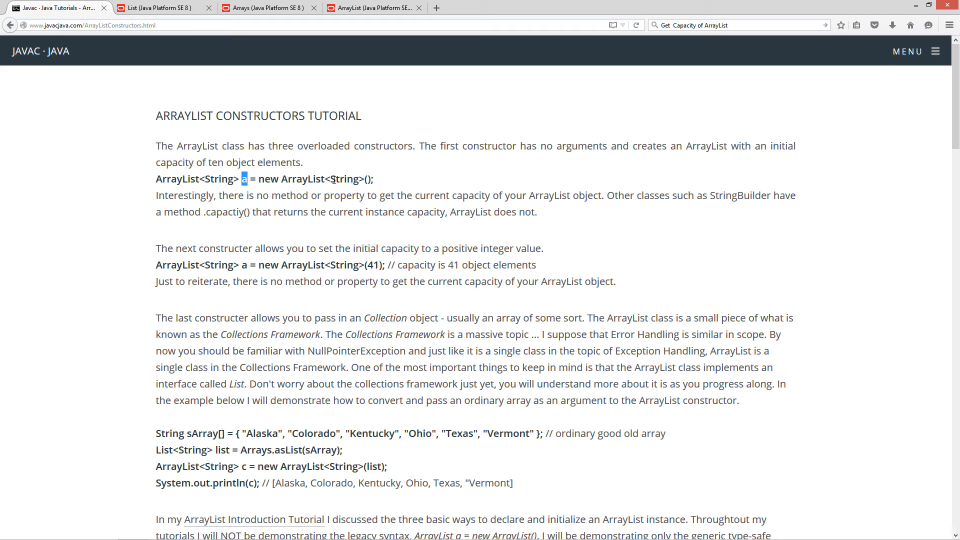
pyautogui.doubleClick(344, 179)
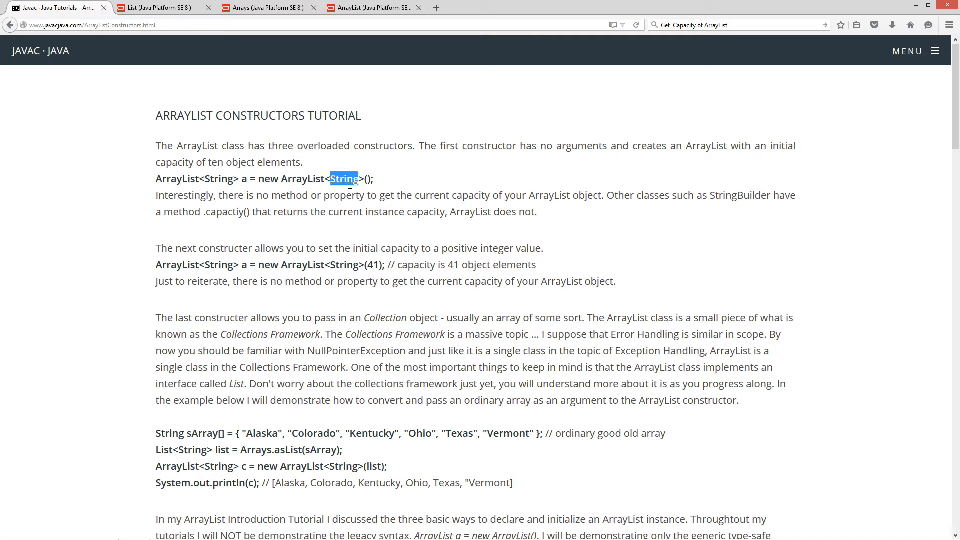
pyautogui.click(367, 179)
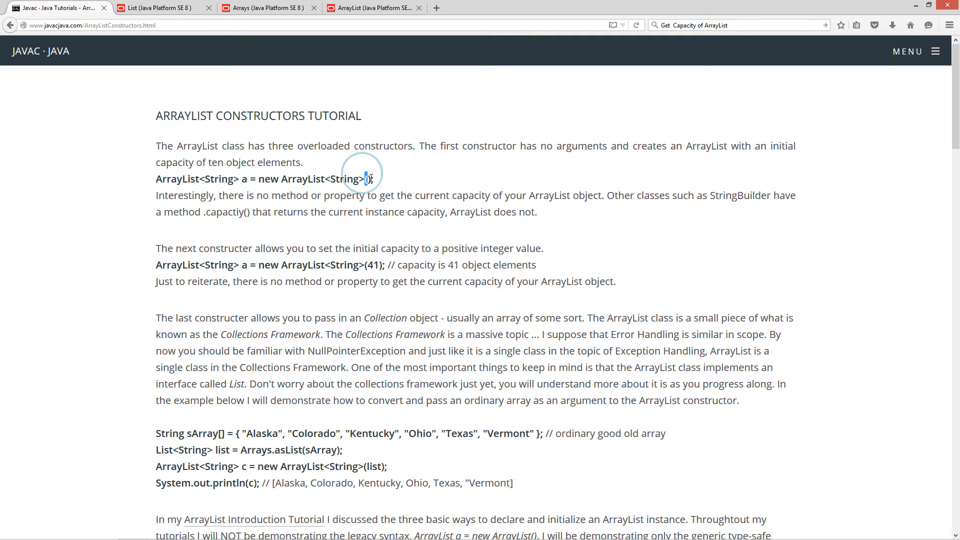
pyautogui.doubleClick(367, 179)
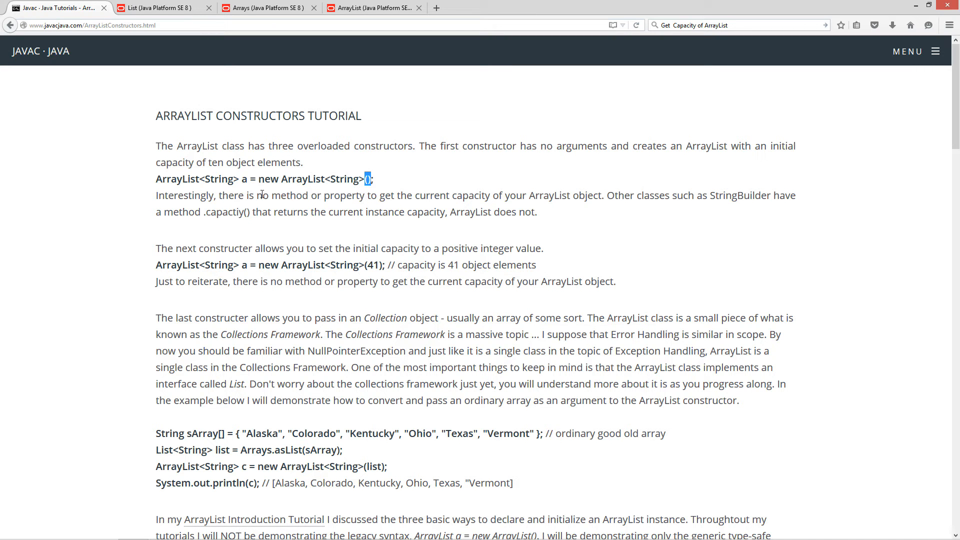
pyautogui.moveTo(513, 171)
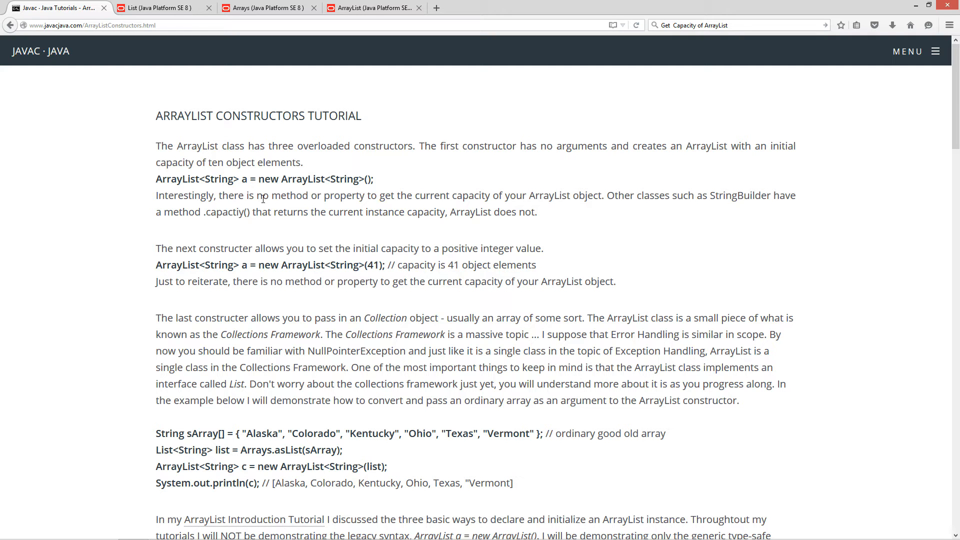
pyautogui.moveTo(525, 198)
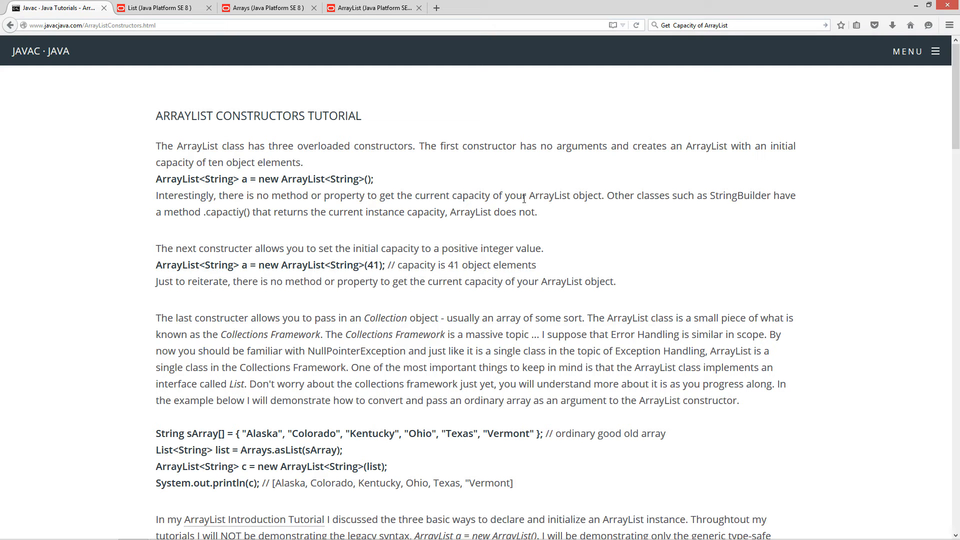
pyautogui.moveTo(596, 210)
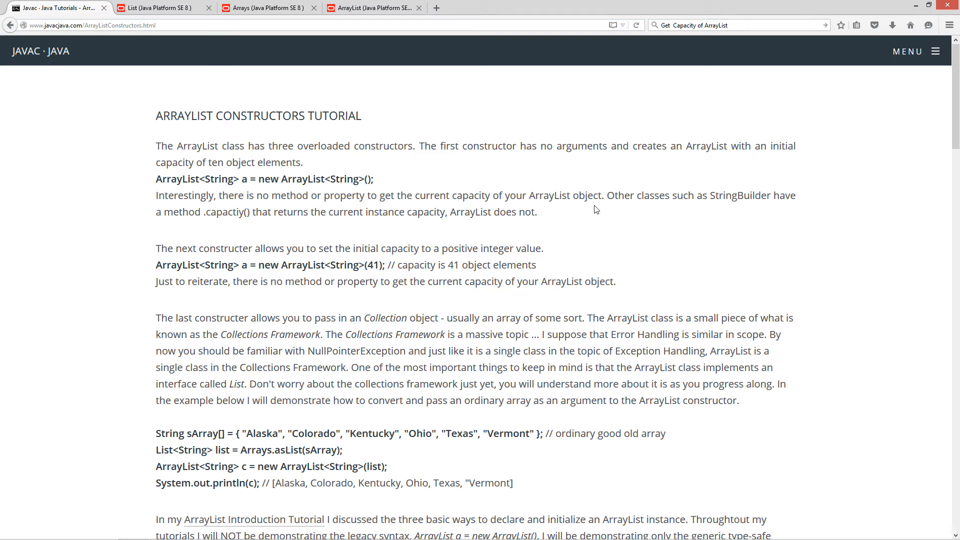
pyautogui.moveTo(771, 200)
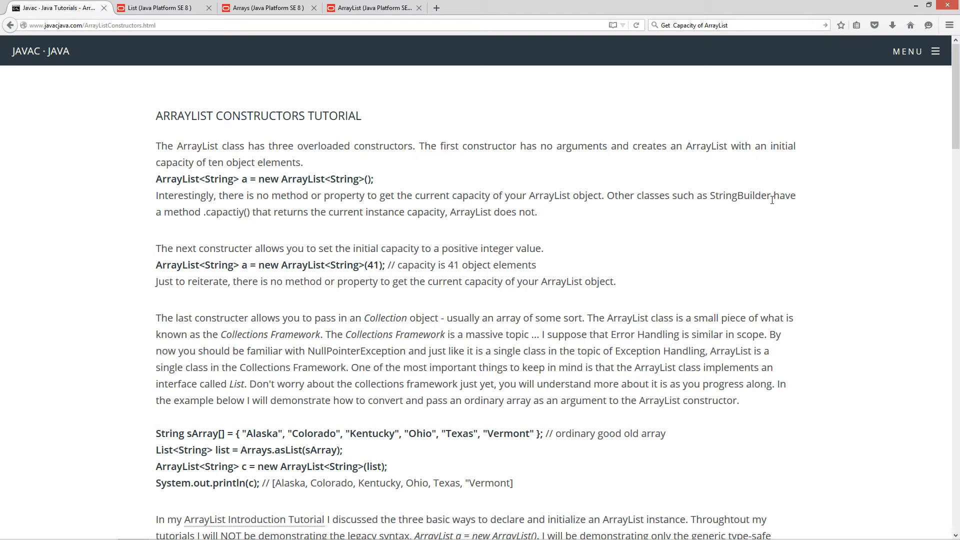
# Highlight the .capacity() method name and the 41 initial-capacity argument.
pyautogui.doubleClick(223, 212)
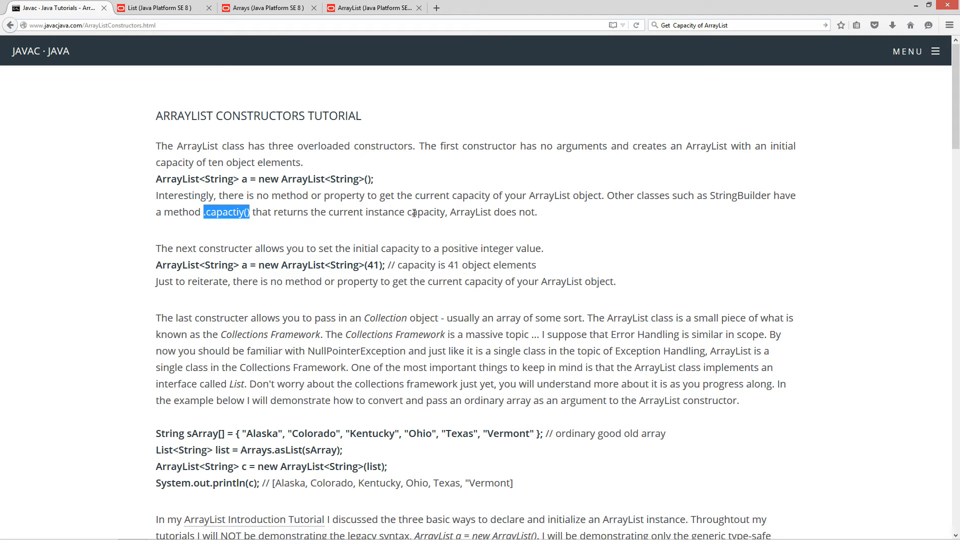
pyautogui.moveTo(522, 211)
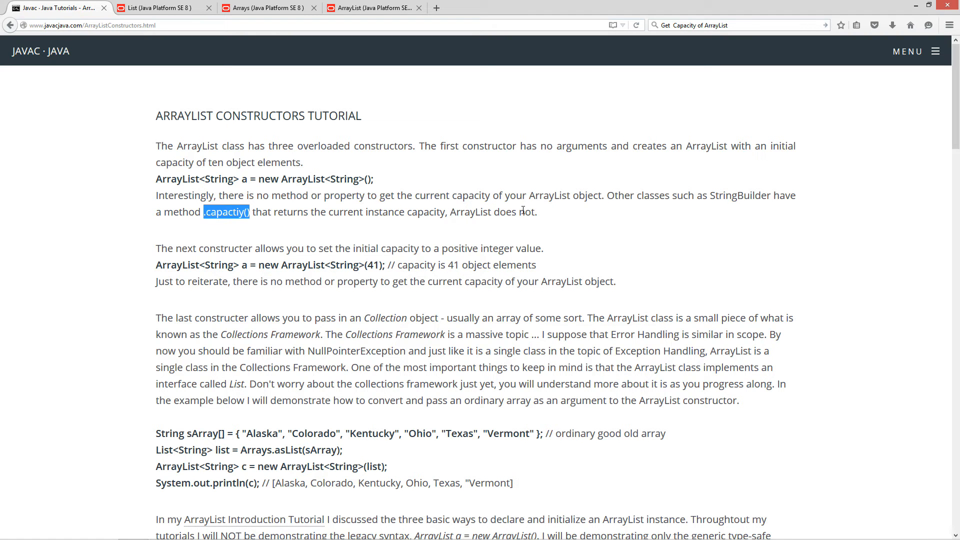
pyautogui.moveTo(225, 247)
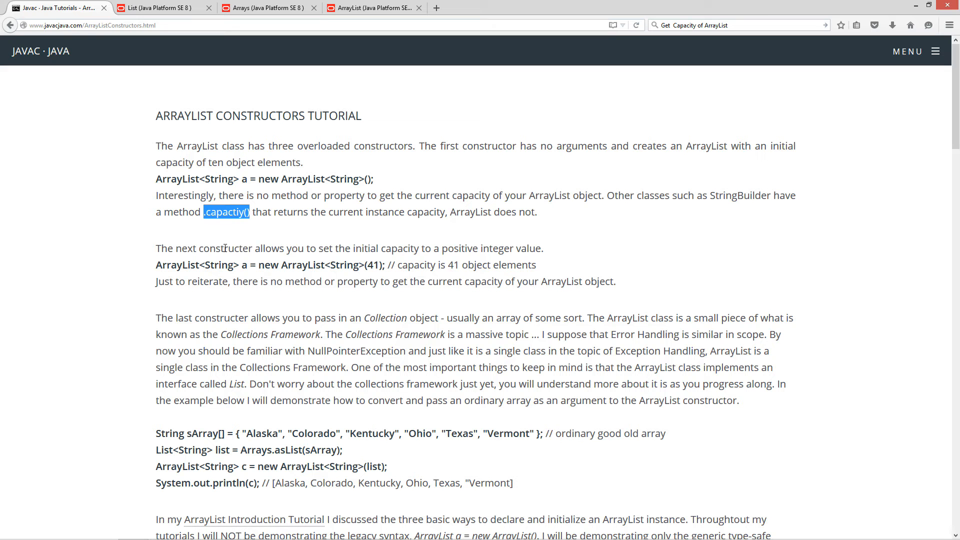
pyautogui.moveTo(358, 252)
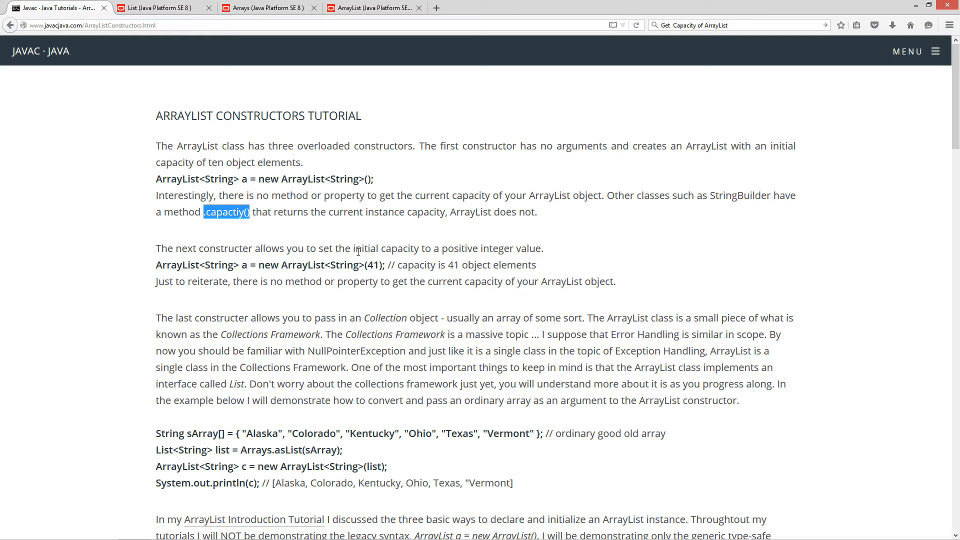
pyautogui.click(527, 249)
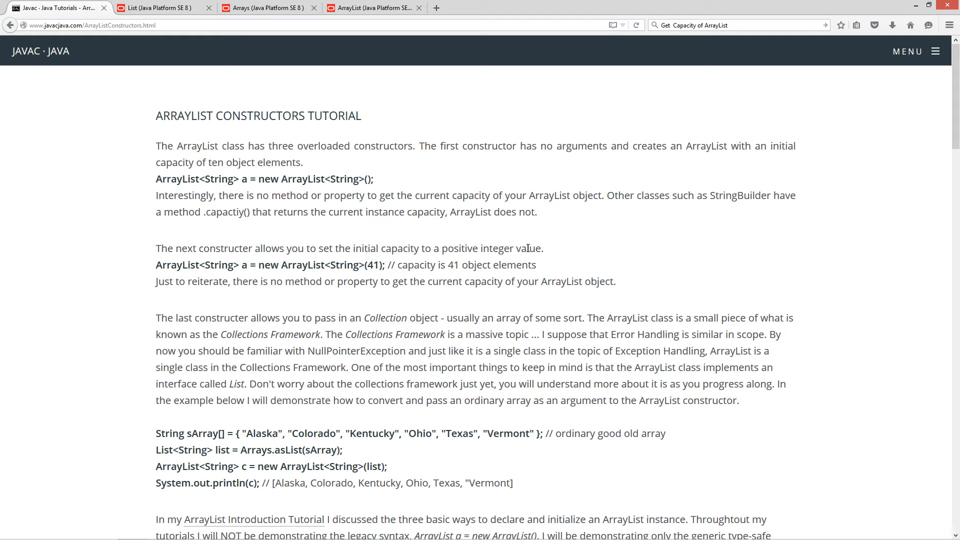
pyautogui.moveTo(360, 269)
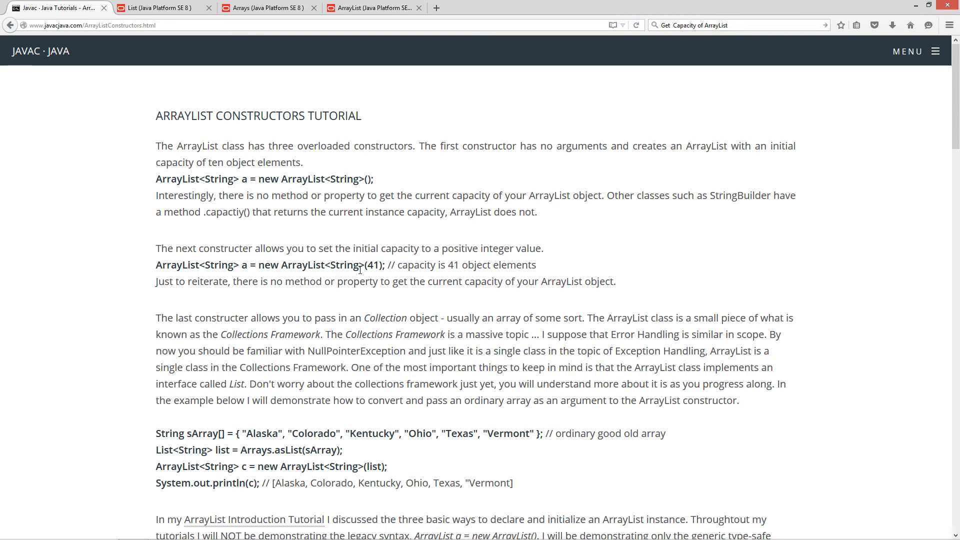
pyautogui.doubleClick(372, 264)
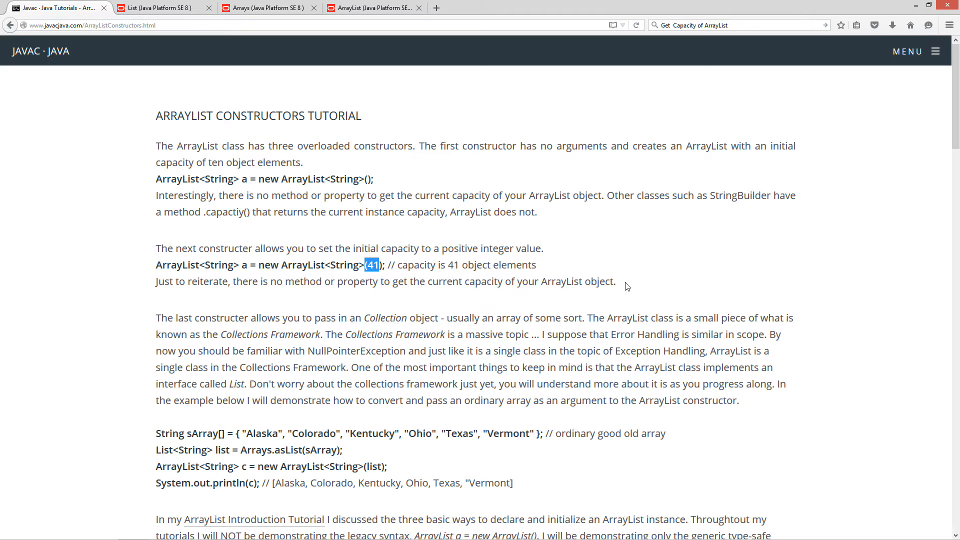
pyautogui.scroll(-3)
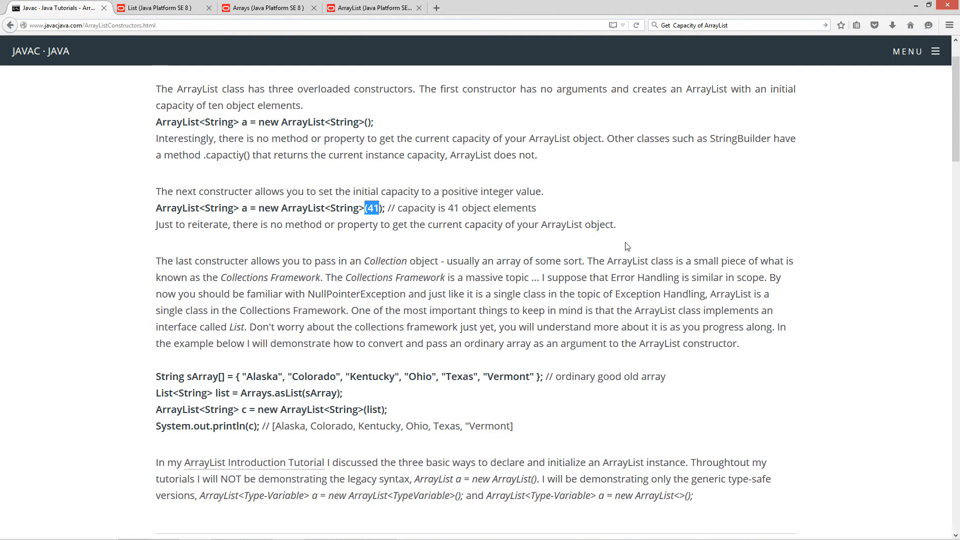
pyautogui.moveTo(353, 267)
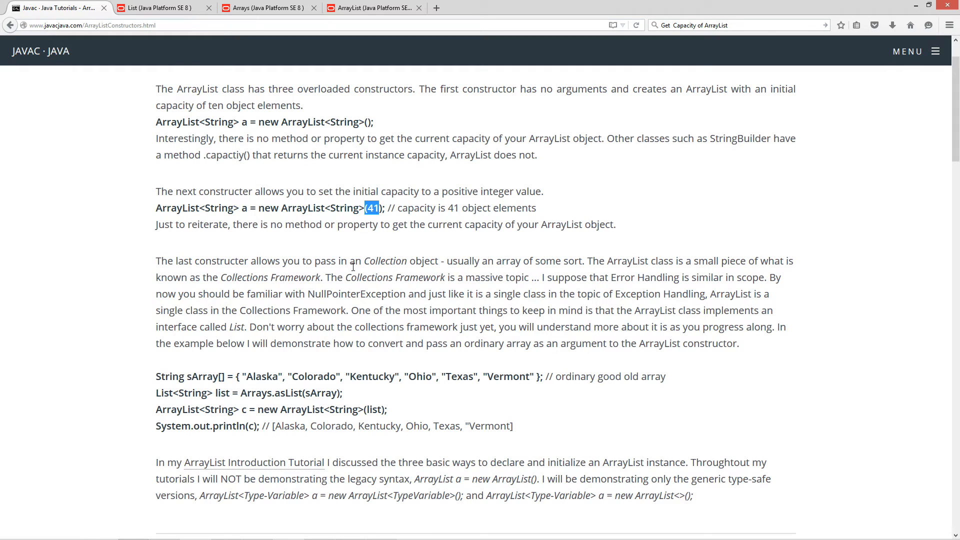
pyautogui.doubleClick(385, 260)
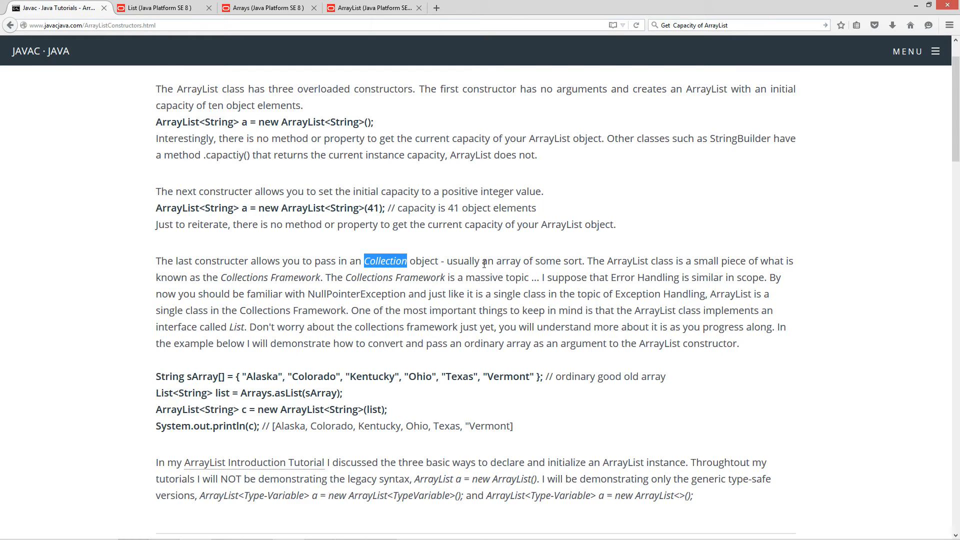
pyautogui.moveTo(539, 262)
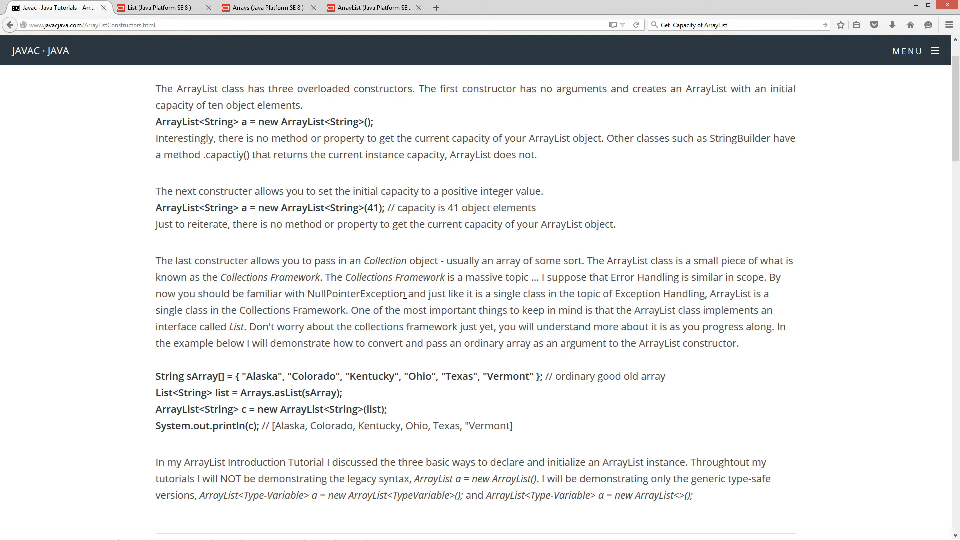
pyautogui.moveTo(597, 339)
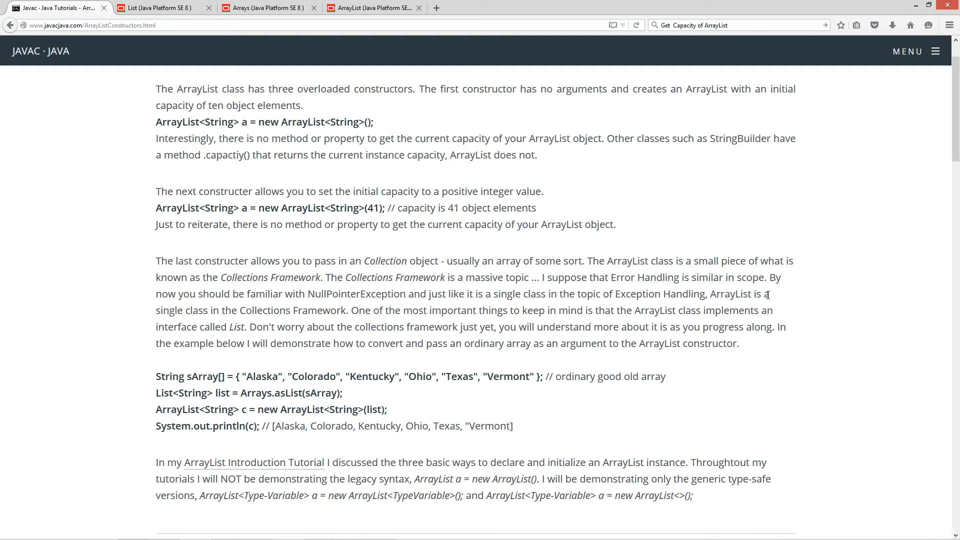
pyautogui.moveTo(261, 306)
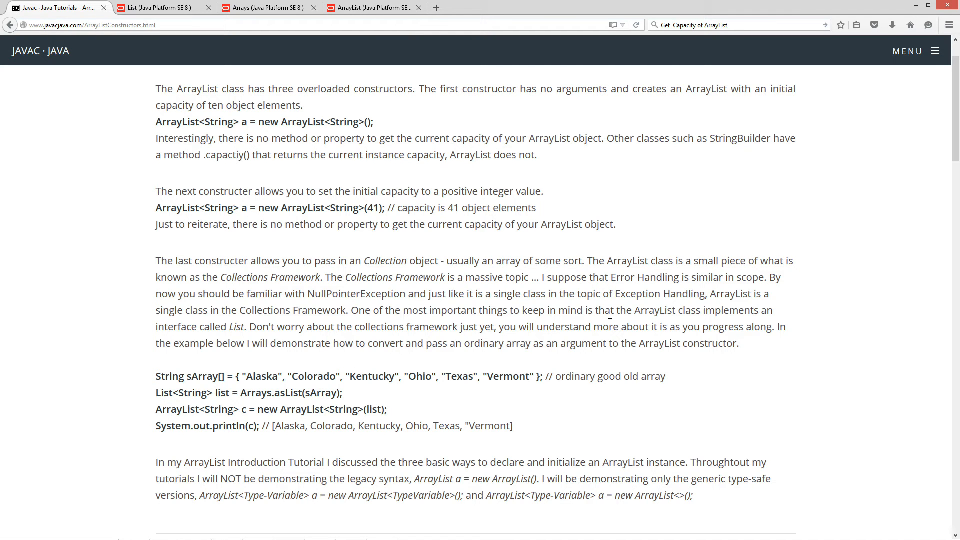
pyautogui.moveTo(609, 326)
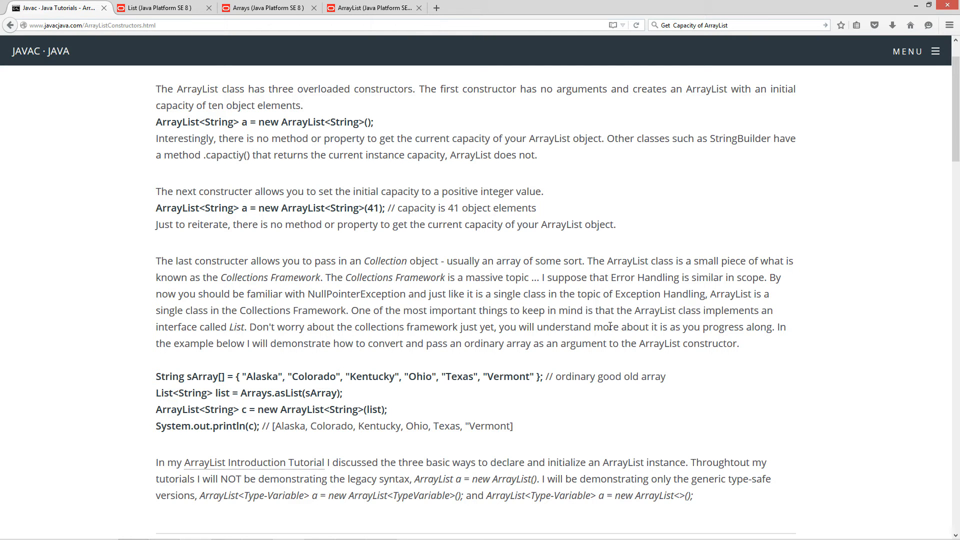
pyautogui.doubleClick(236, 326)
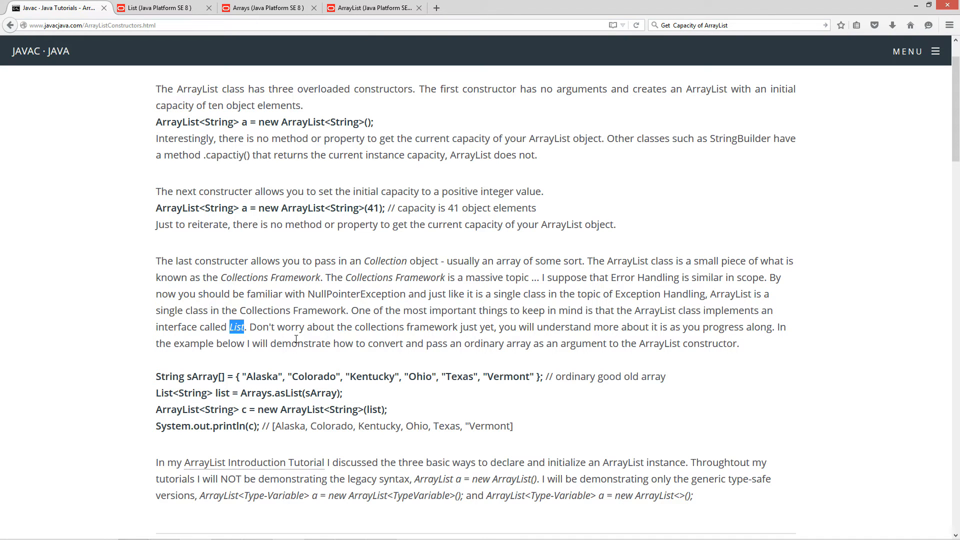
pyautogui.click(404, 326)
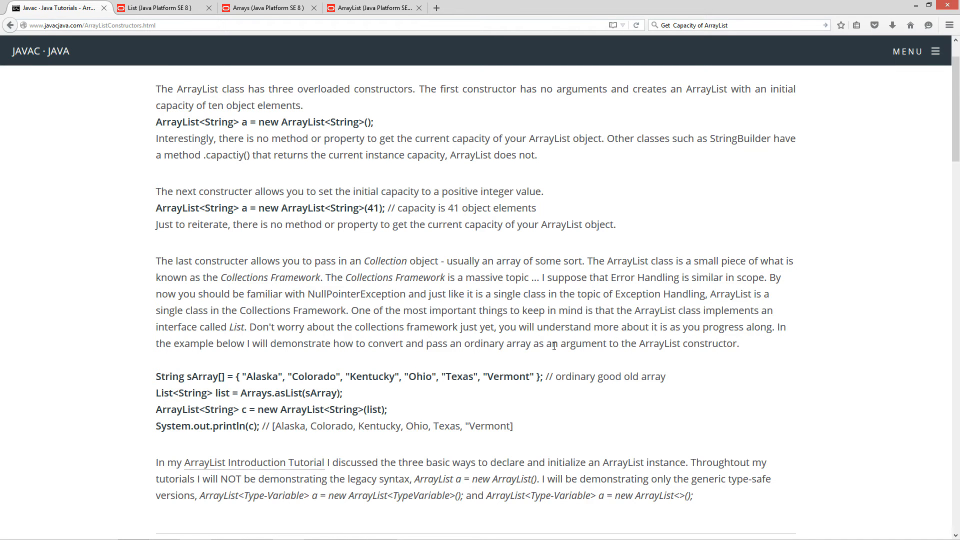
pyautogui.moveTo(638, 343); pyautogui.dragTo(704, 343)
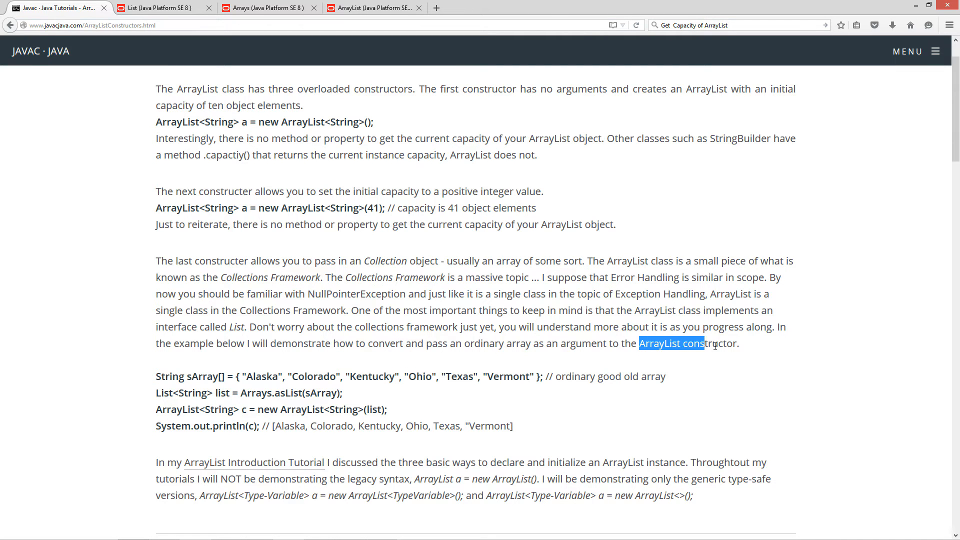
pyautogui.click(561, 381)
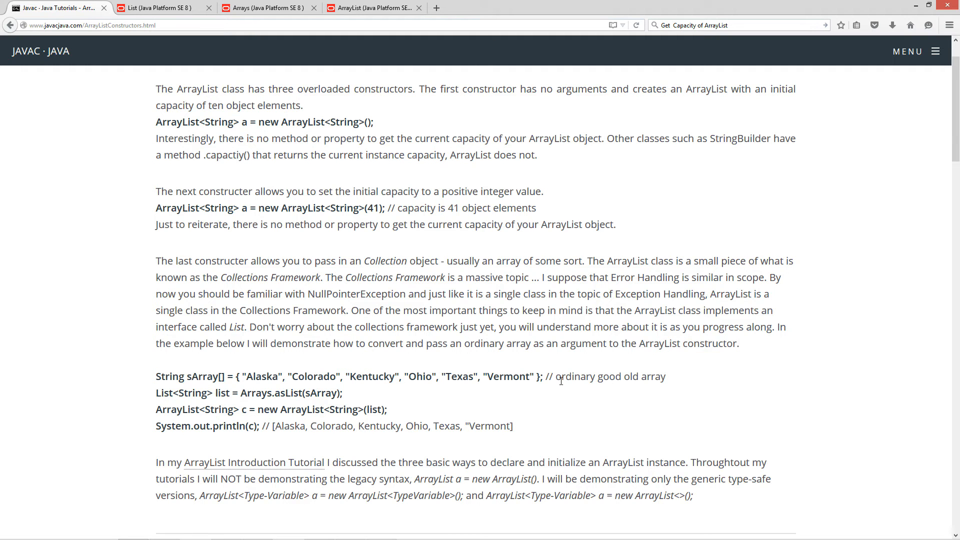
# Highlight sArray, the state names and Arrays, then switch to the Arrays SE 8 documentation.
pyautogui.moveTo(156, 376); pyautogui.dragTo(517, 376)
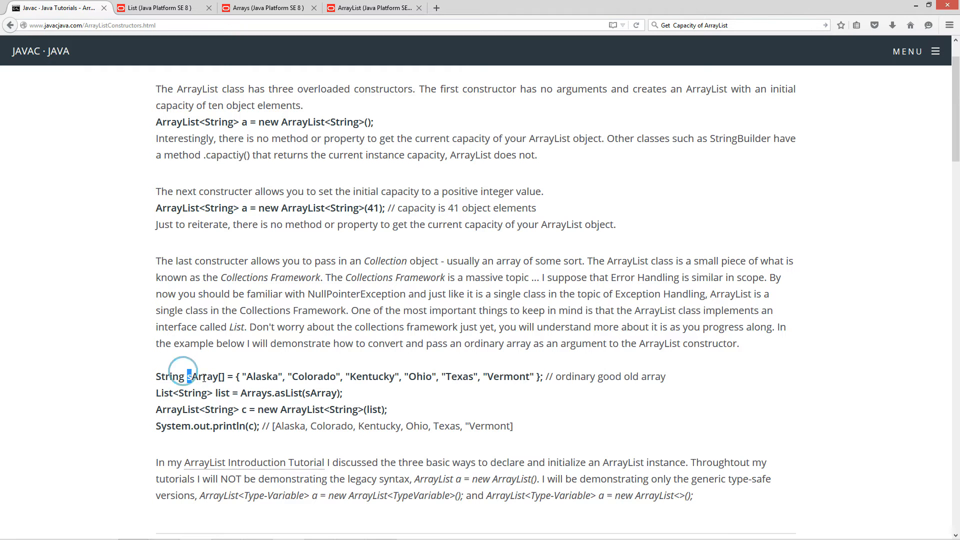
pyautogui.doubleClick(200, 376)
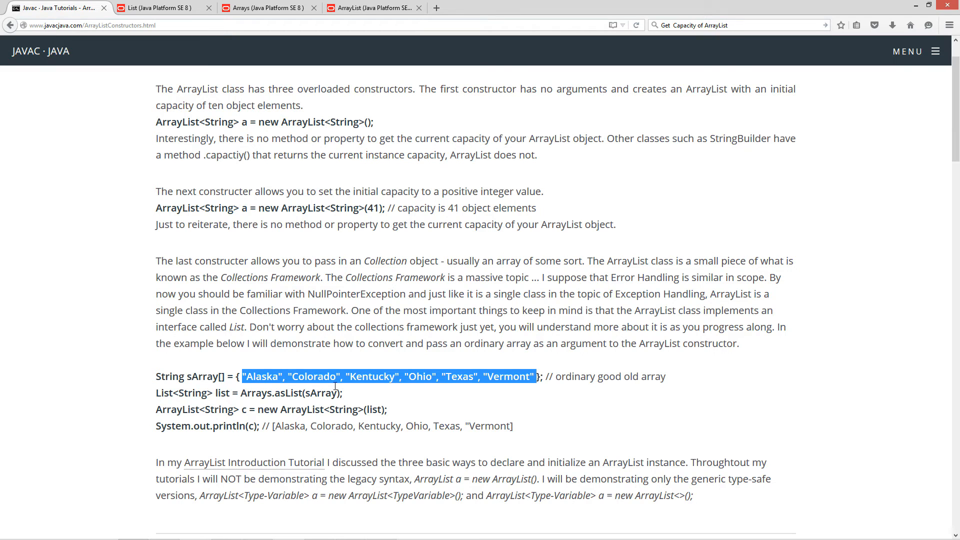
pyautogui.click(273, 376)
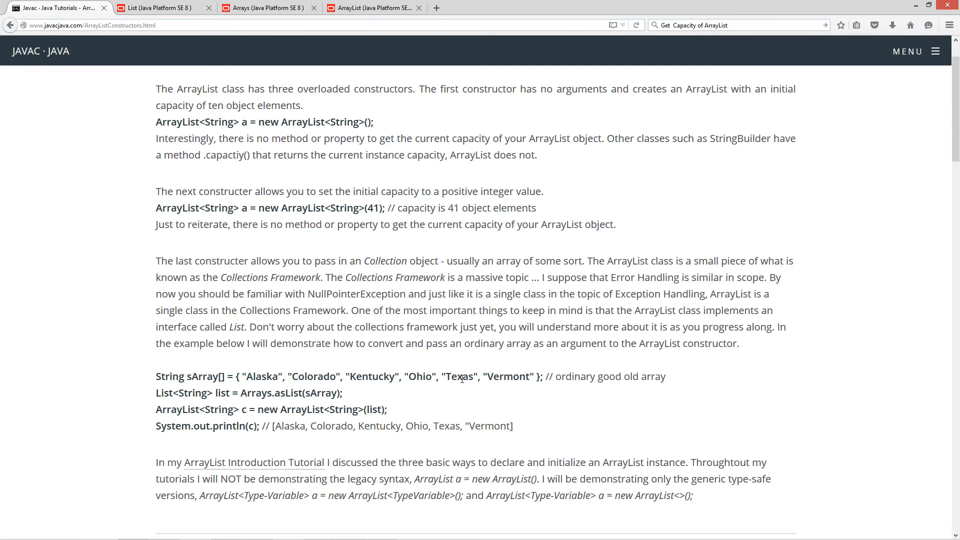
pyautogui.moveTo(558, 377)
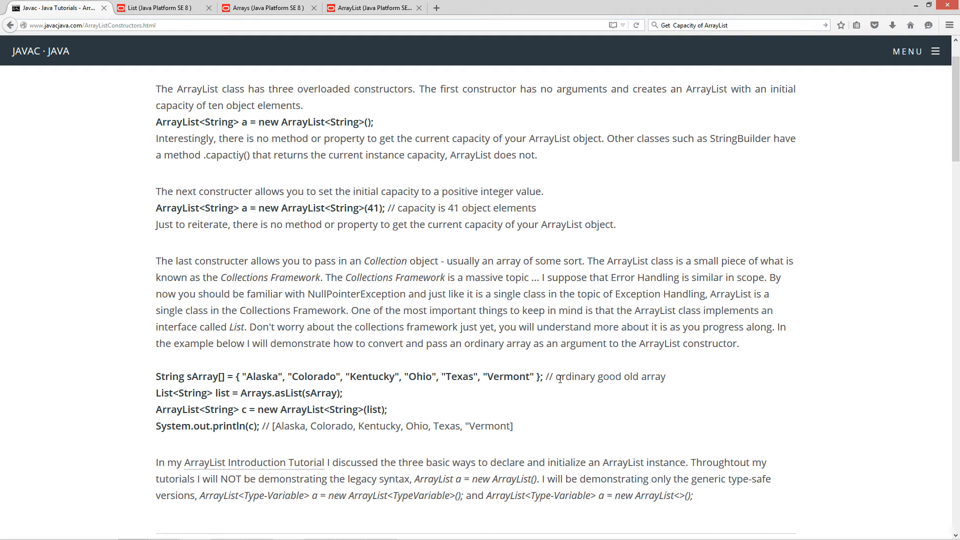
pyautogui.moveTo(609, 397)
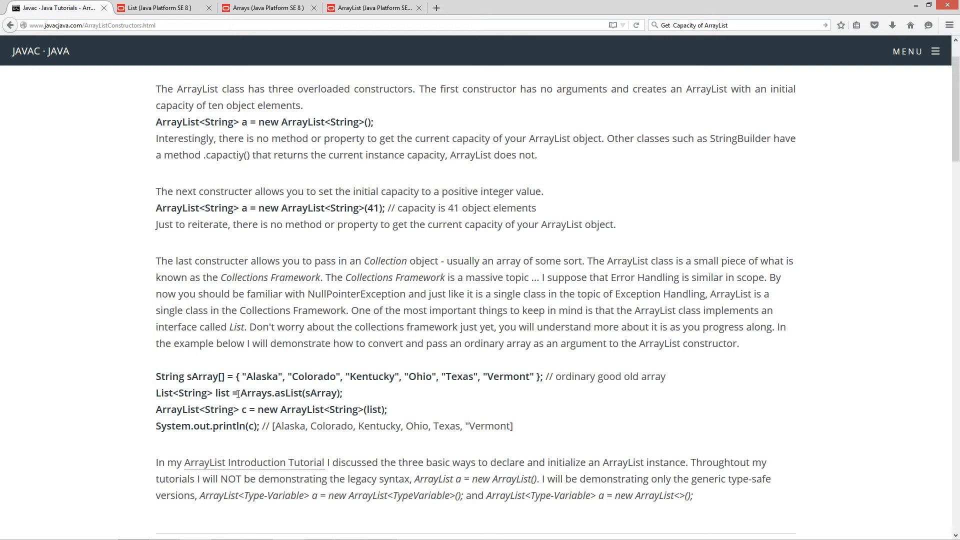
pyautogui.doubleClick(255, 393)
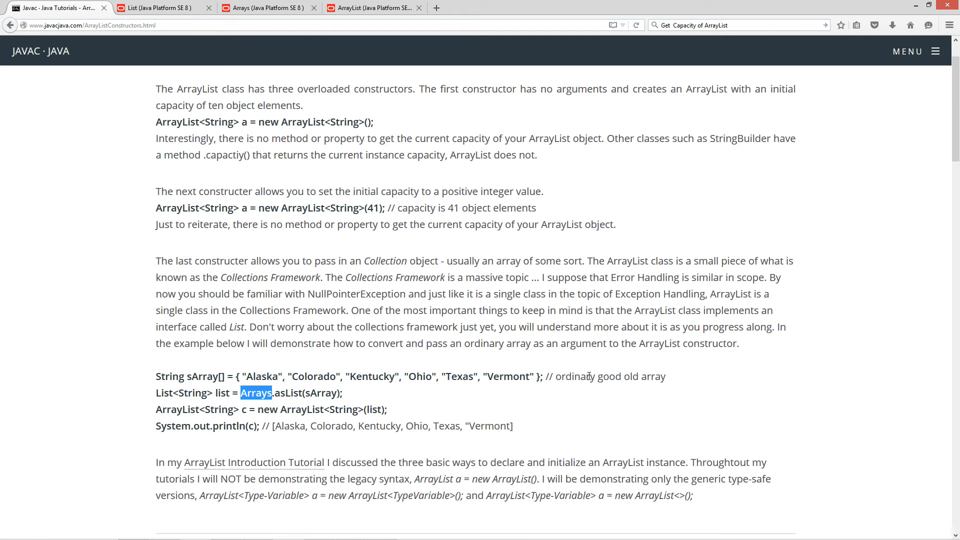
pyautogui.moveTo(271, 220)
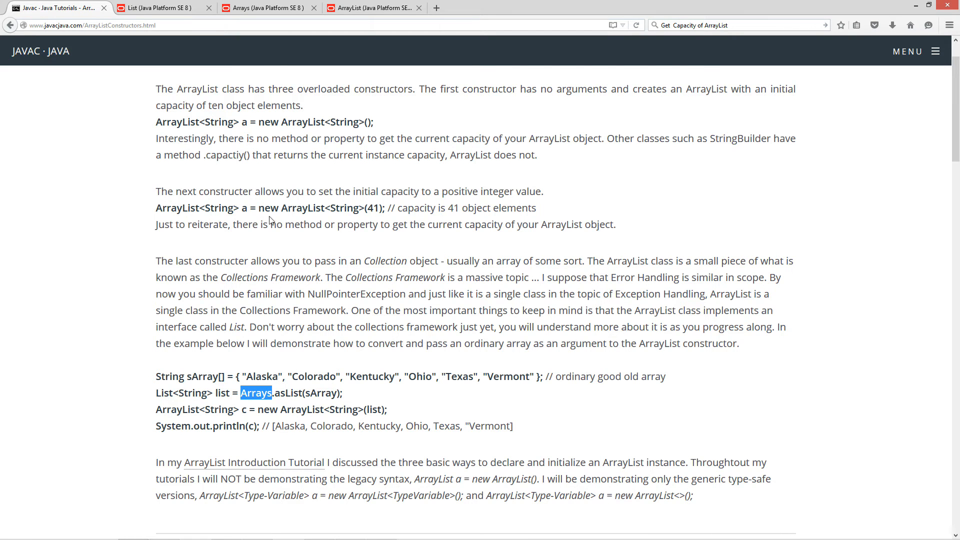
pyautogui.click(263, 7)
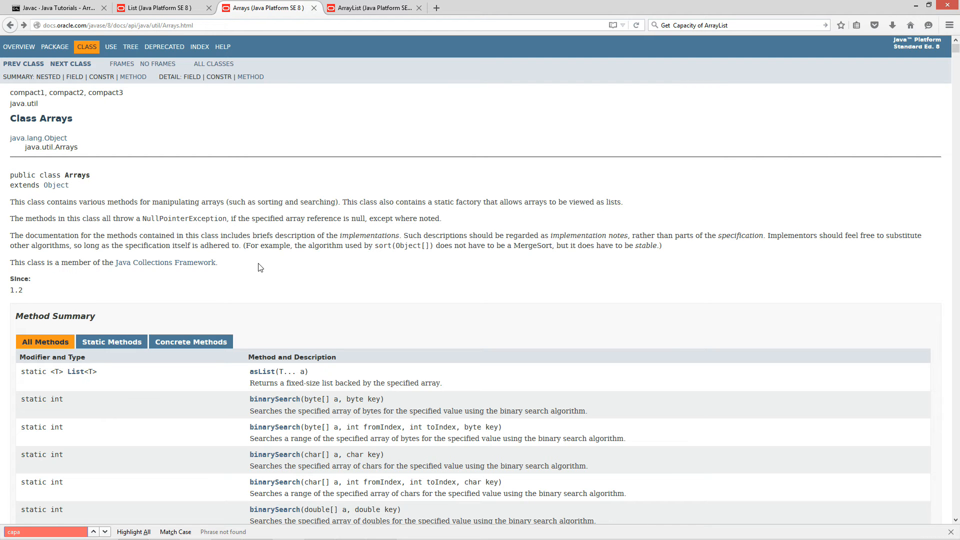
# Open the asList method details and highlight String in the stooges example.
pyautogui.scroll(-3)
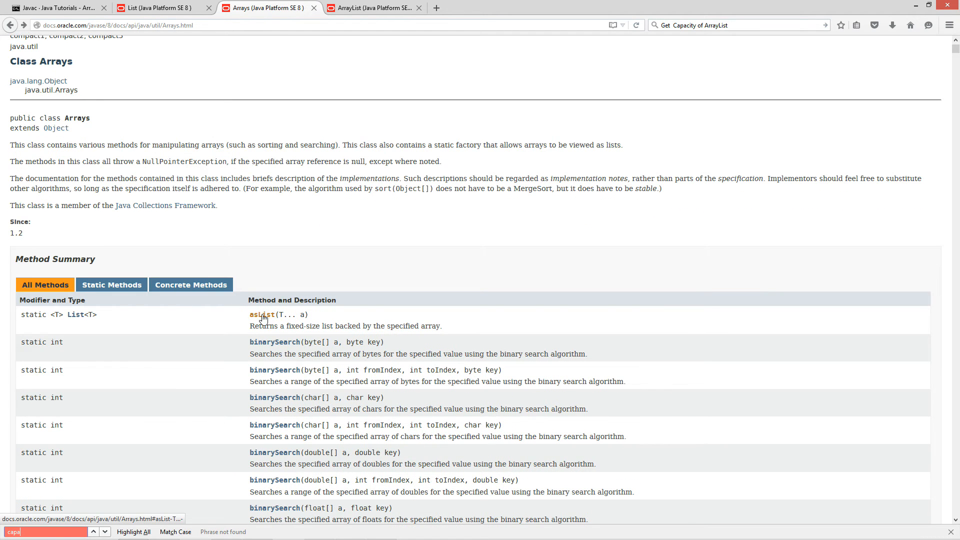
pyautogui.click(261, 314)
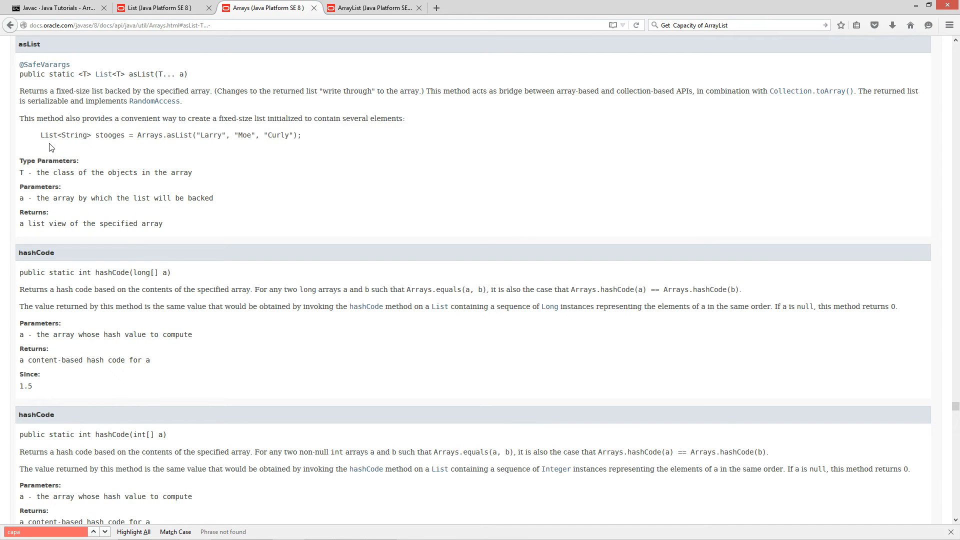
pyautogui.doubleClick(48, 135)
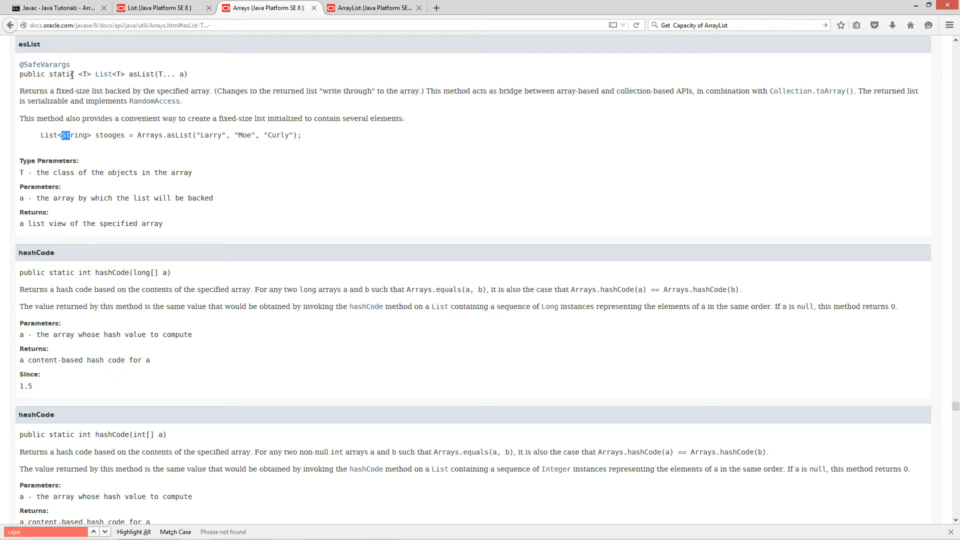
pyautogui.moveTo(103, 73)
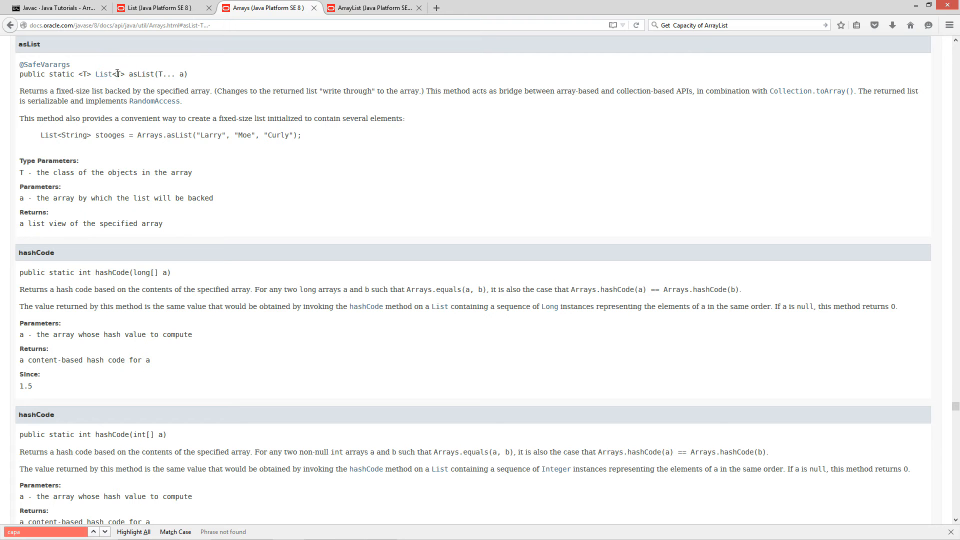
# Highlight the List return type and stooges variable, then return to the tutorial.
pyautogui.doubleClick(115, 74)
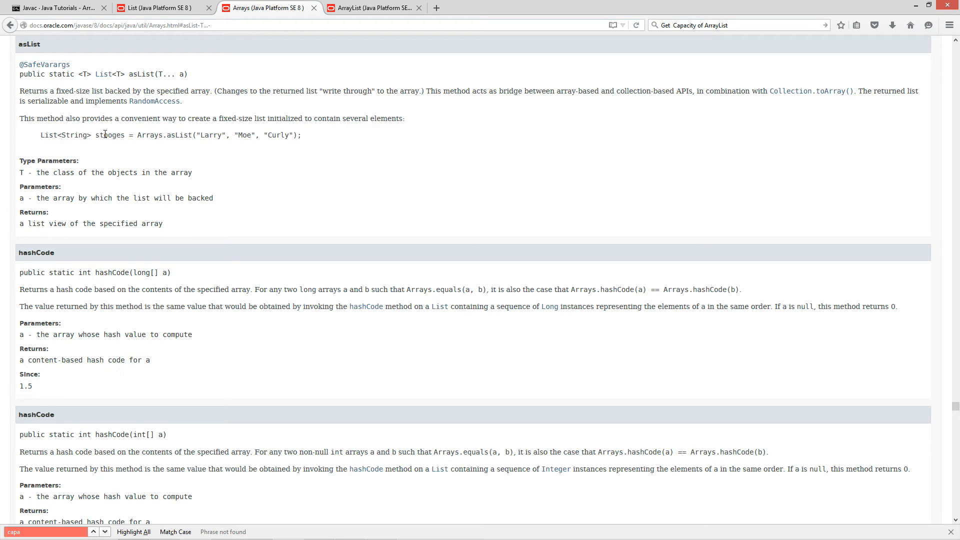
pyautogui.doubleClick(109, 135)
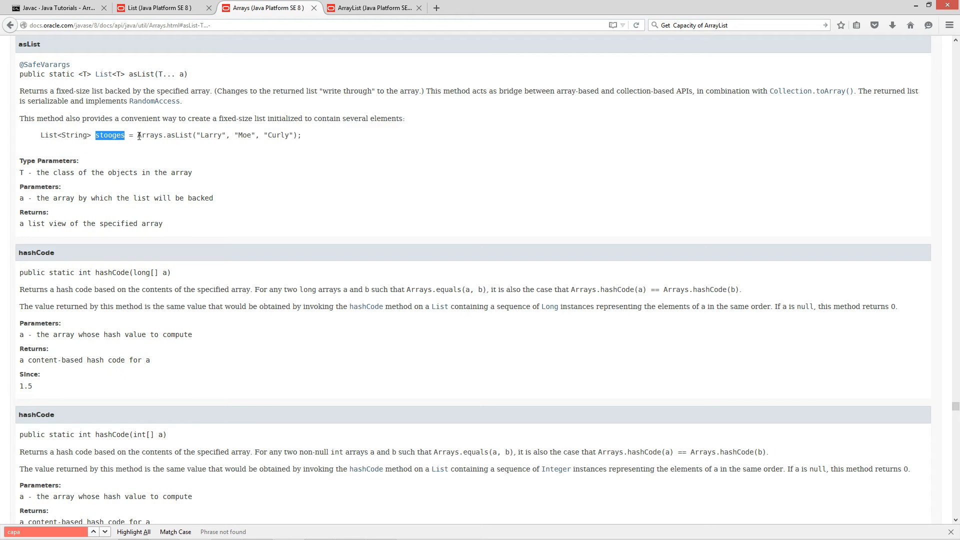
pyautogui.moveTo(197, 133)
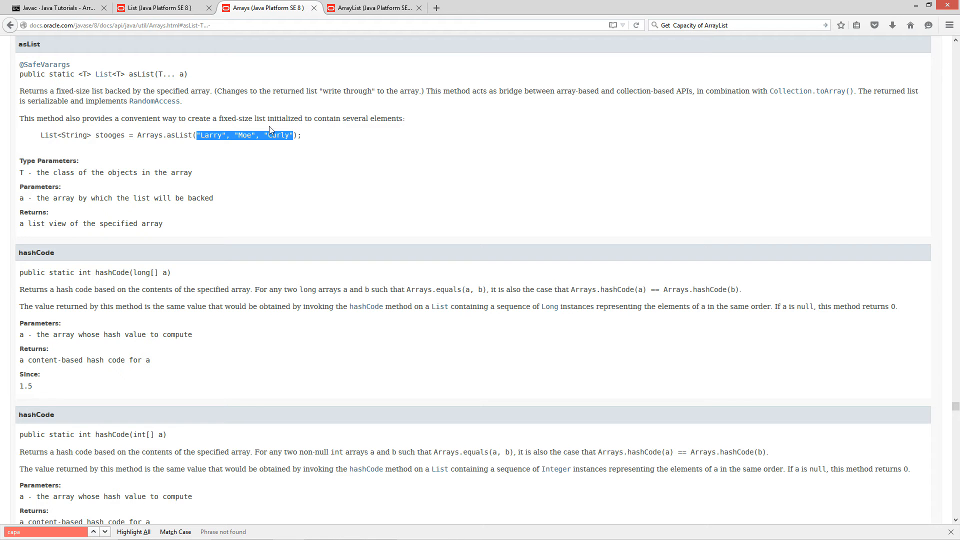
pyautogui.moveTo(239, 164)
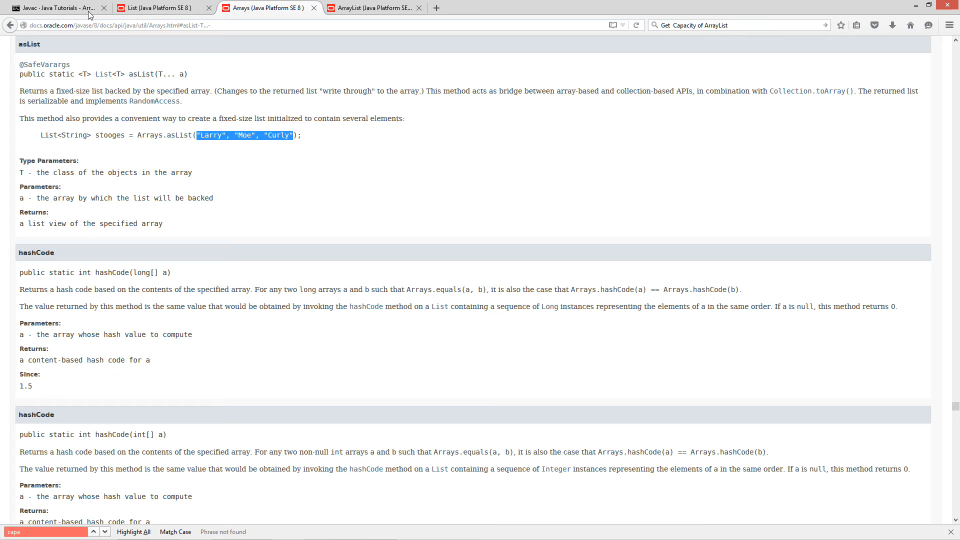
pyautogui.click(55, 7)
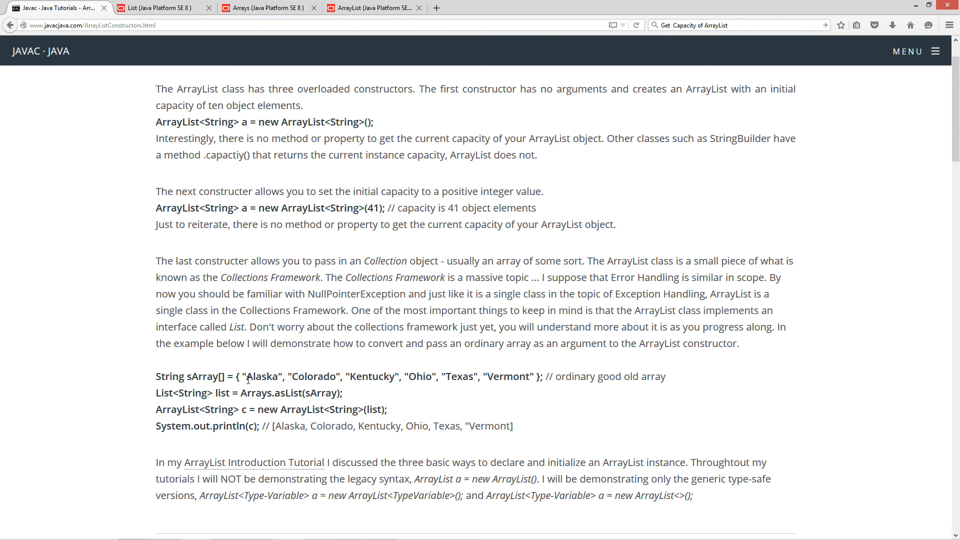
# Highlight sArray and the List type, then switch back to the Arrays documentation tab.
pyautogui.doubleClick(313, 393)
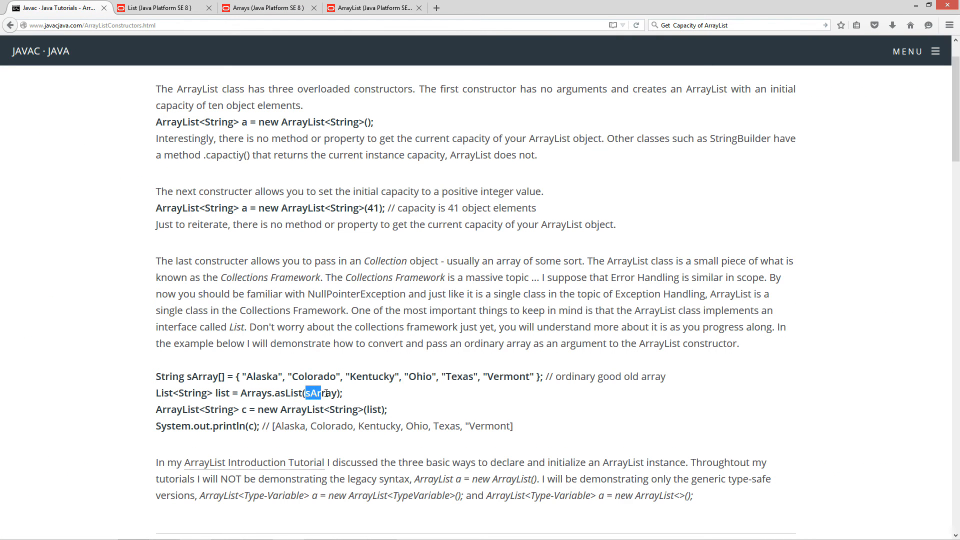
pyautogui.doubleClick(320, 393)
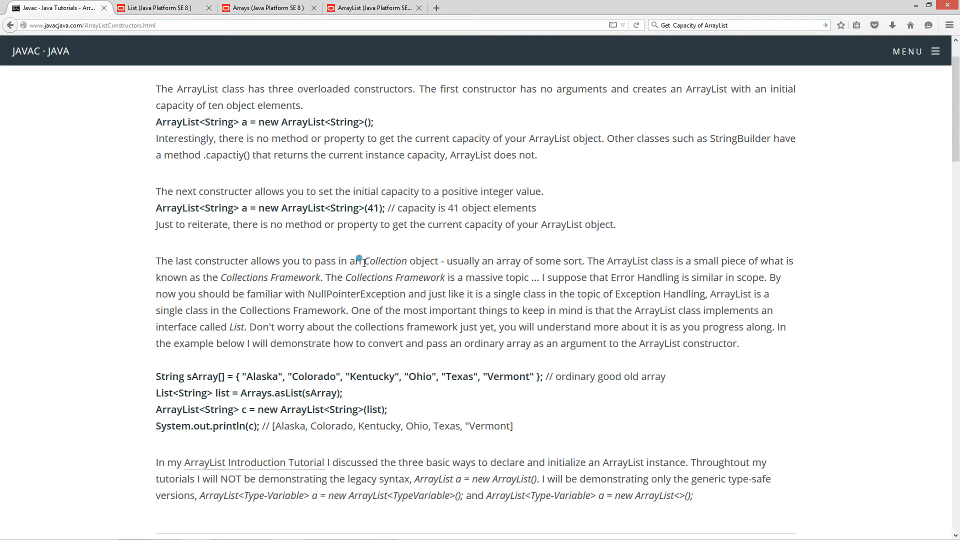
pyautogui.doubleClick(384, 260)
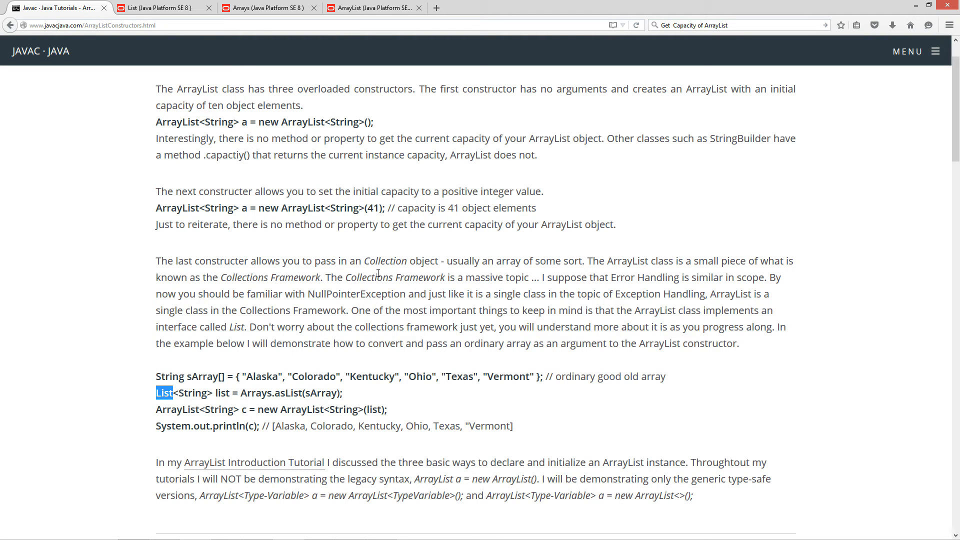
pyautogui.click(268, 7)
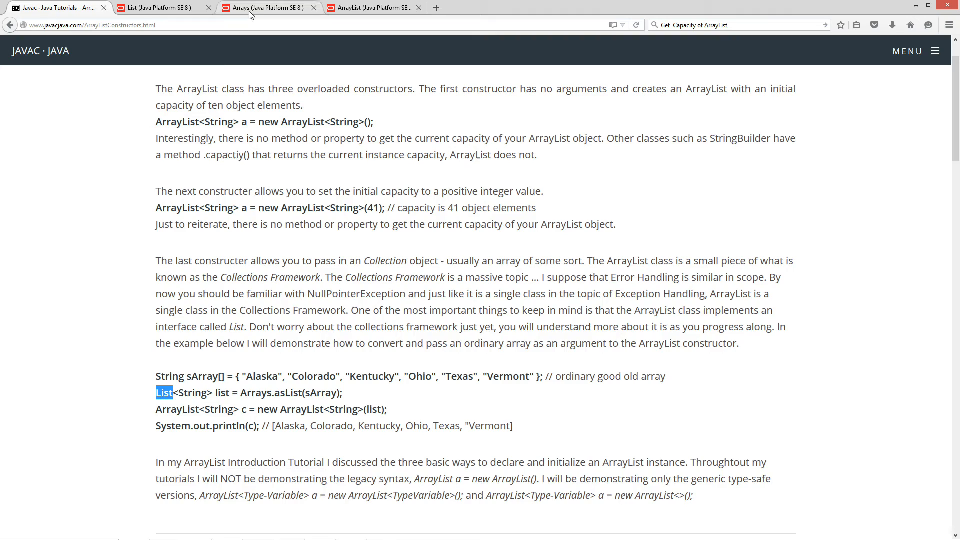
pyautogui.click(373, 7)
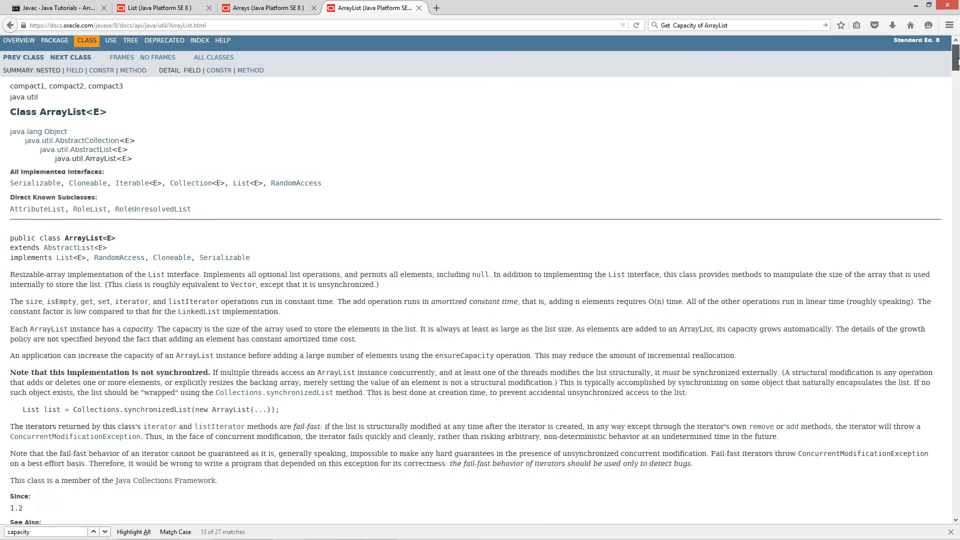
# Review ArrayList's Collection constructor parameter c, then switch to the List interface page.
pyautogui.scroll(-3)
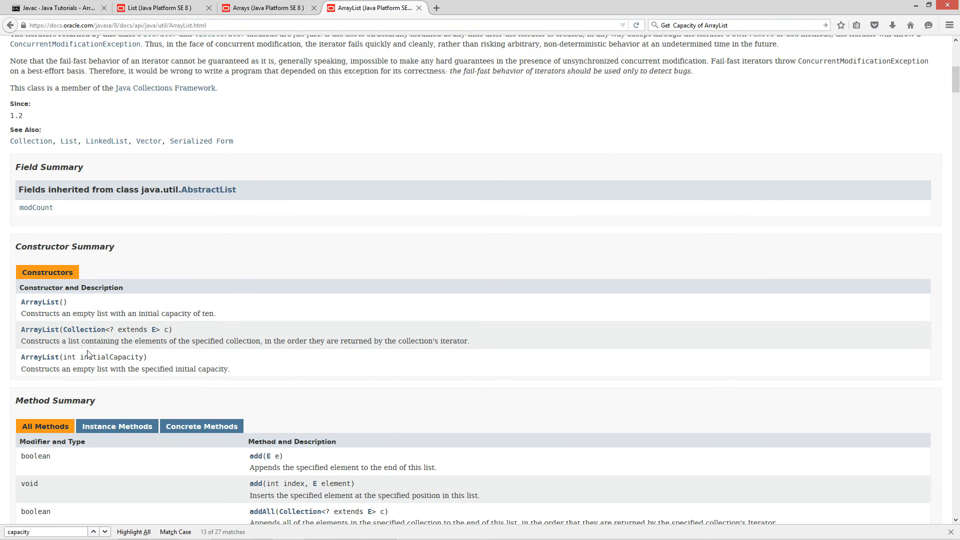
pyautogui.moveTo(67, 339)
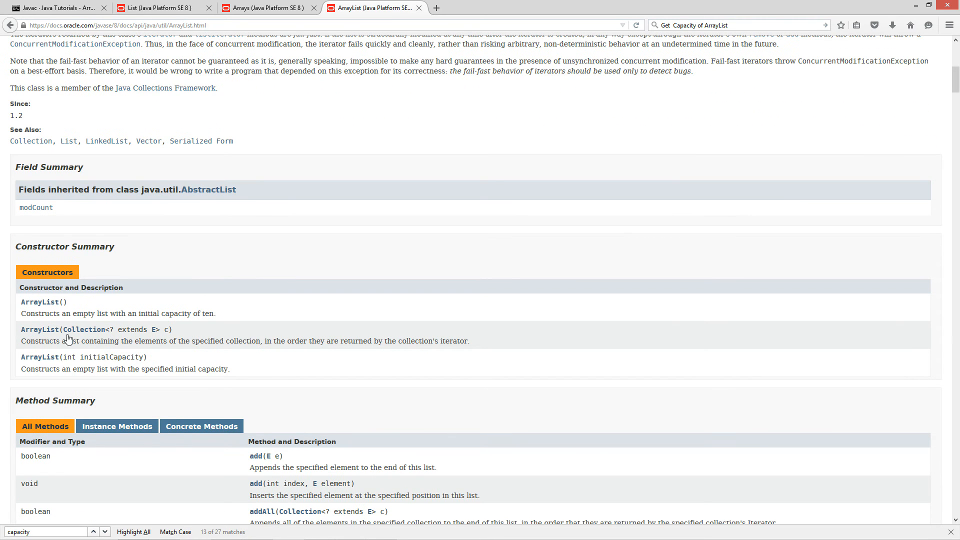
pyautogui.moveTo(108, 329)
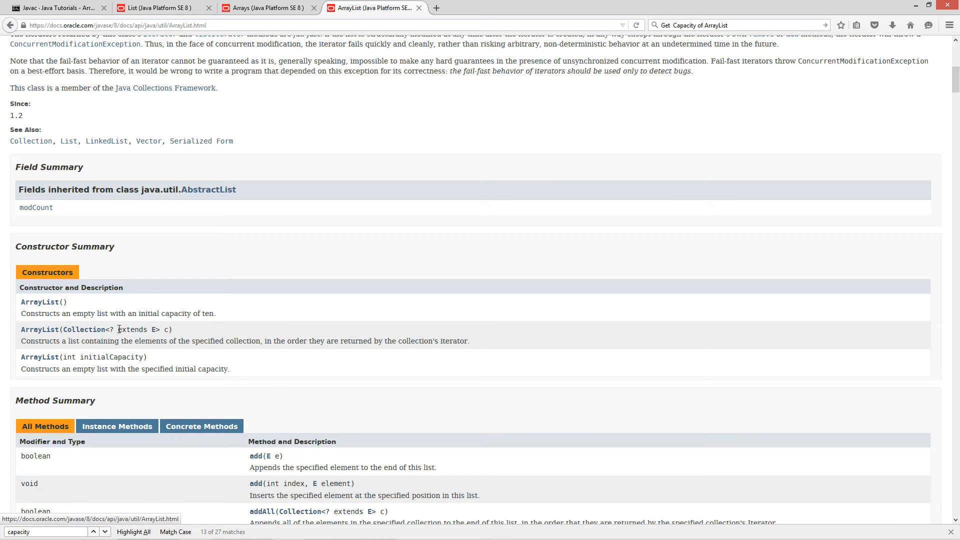
pyautogui.doubleClick(166, 329)
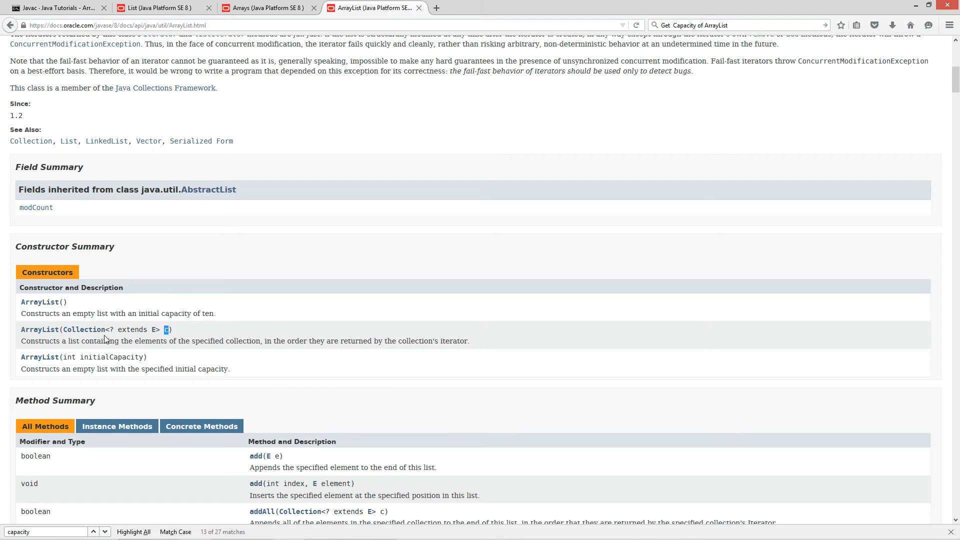
pyautogui.moveTo(257, 336)
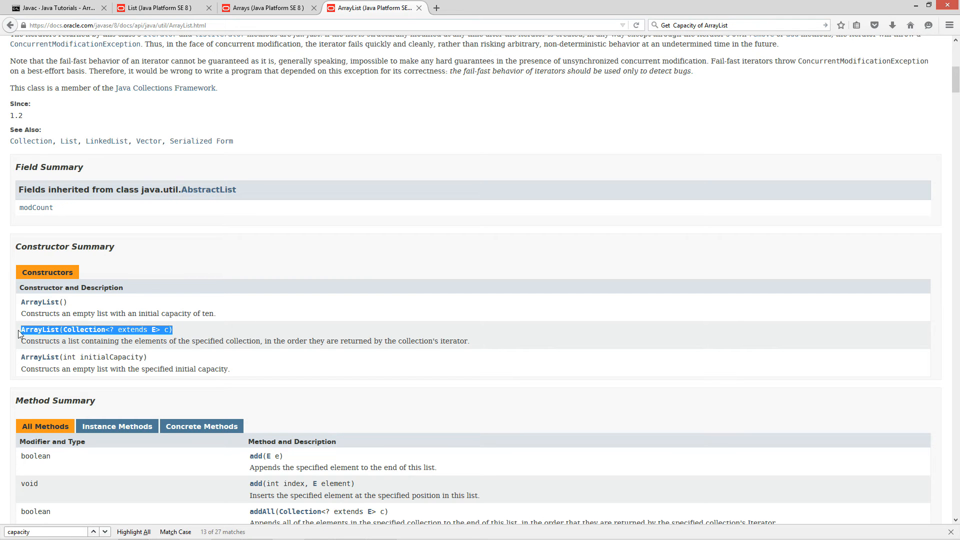
pyautogui.moveTo(150, 341)
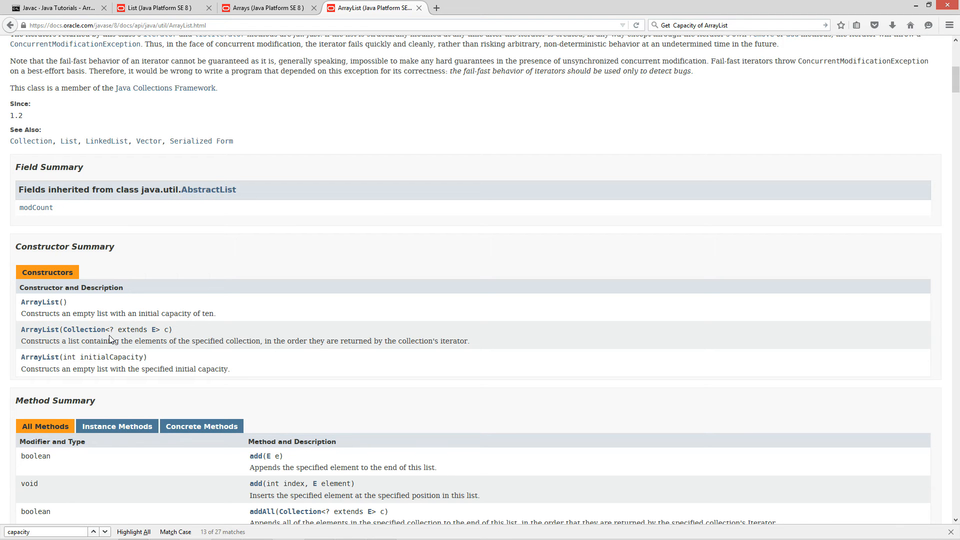
pyautogui.moveTo(101, 258)
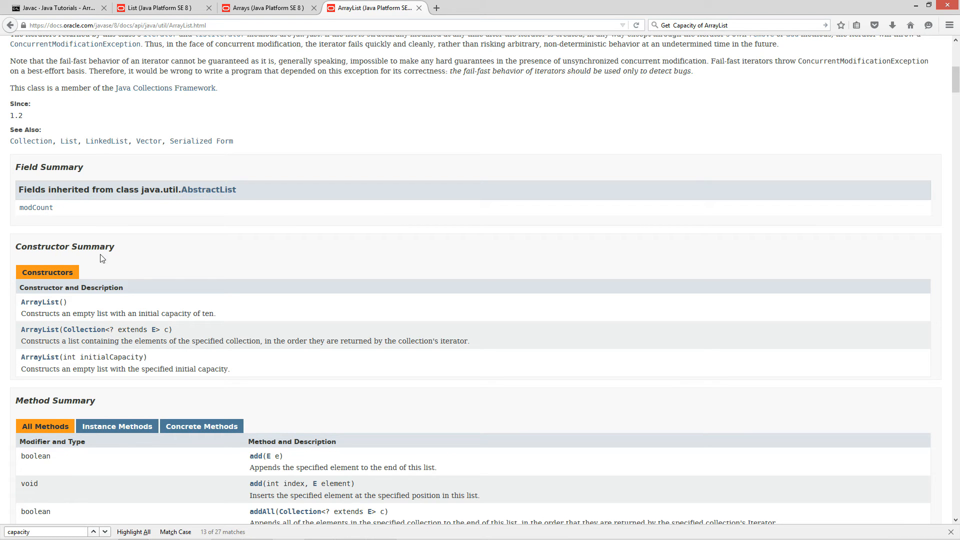
pyautogui.click(156, 7)
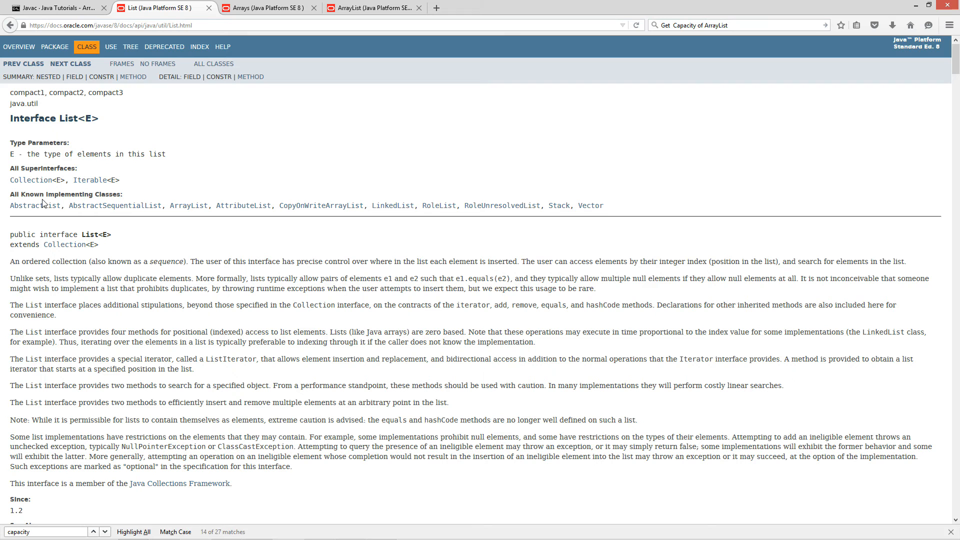
pyautogui.moveTo(178, 219)
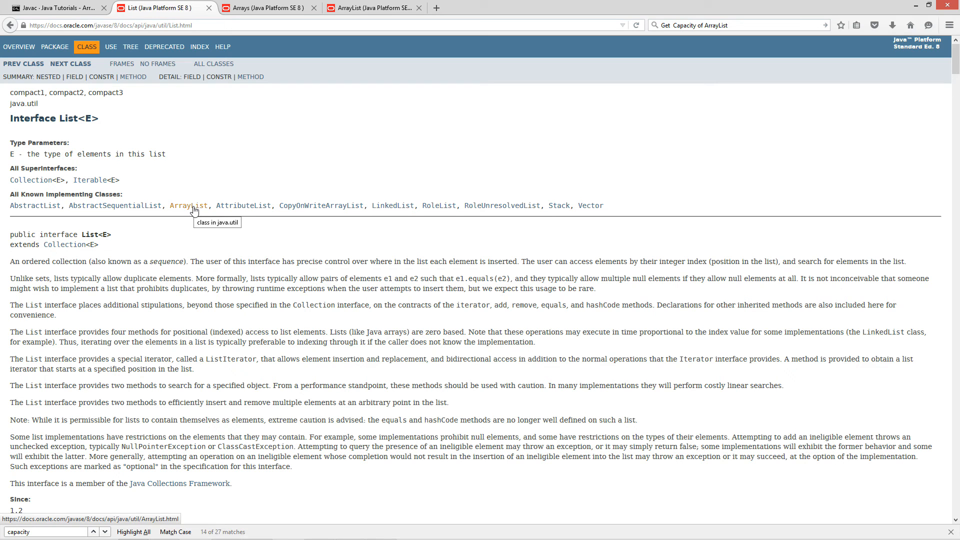
pyautogui.moveTo(123, 252)
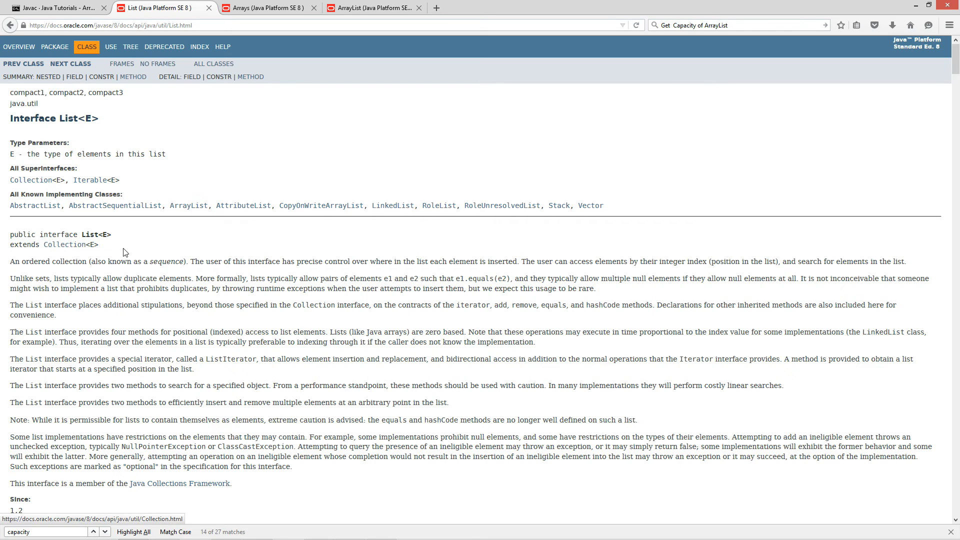
# Mark 'public interface List<E> extends Collection<E>' and return to the ArrayList documentation.
pyautogui.moveTo(10, 234); pyautogui.dragTo(99, 244)
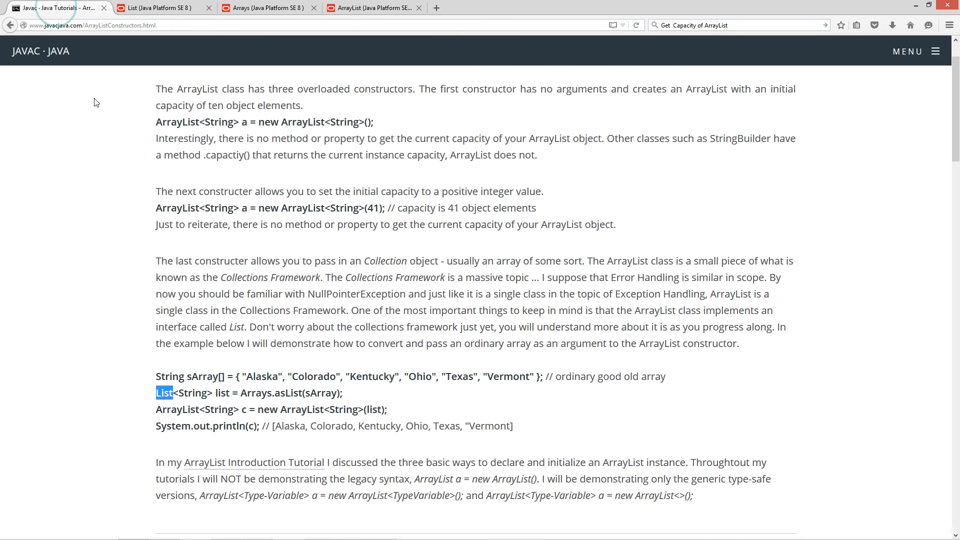
pyautogui.moveTo(378, 274)
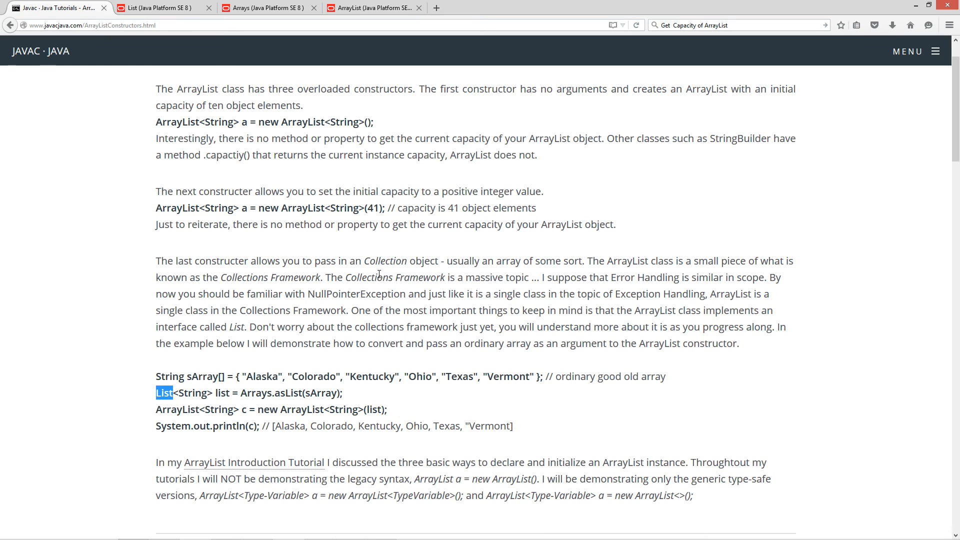
pyautogui.doubleClick(381, 261)
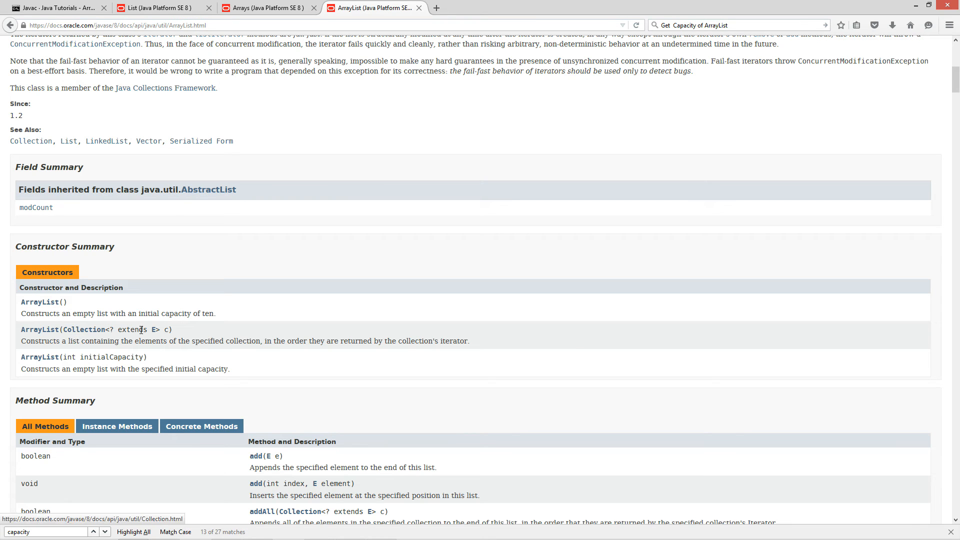
pyautogui.moveTo(110, 200)
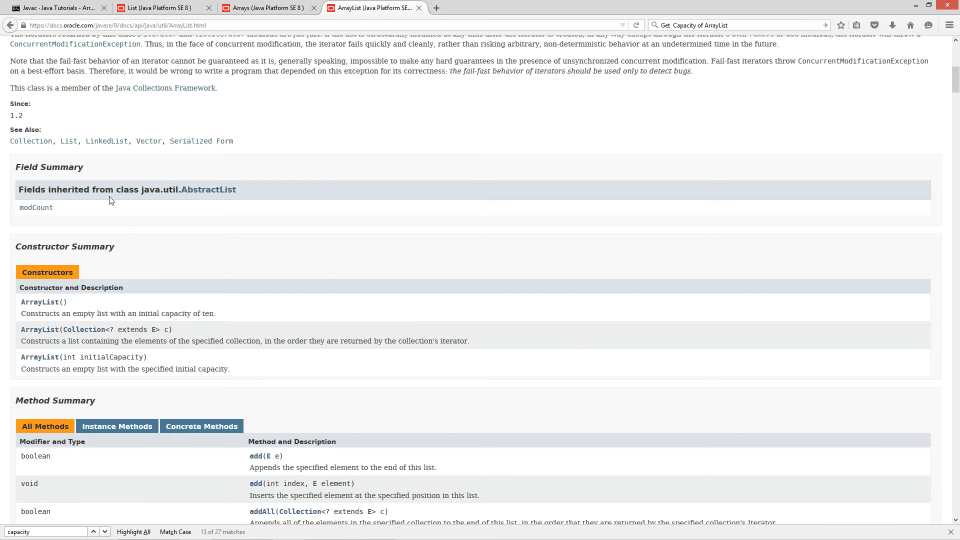
pyautogui.click(162, 8)
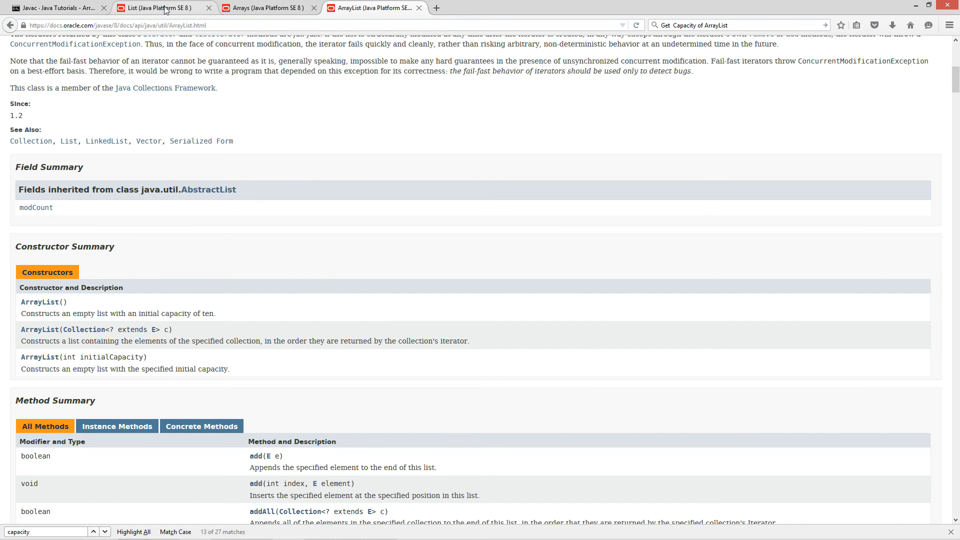
pyautogui.click(162, 7)
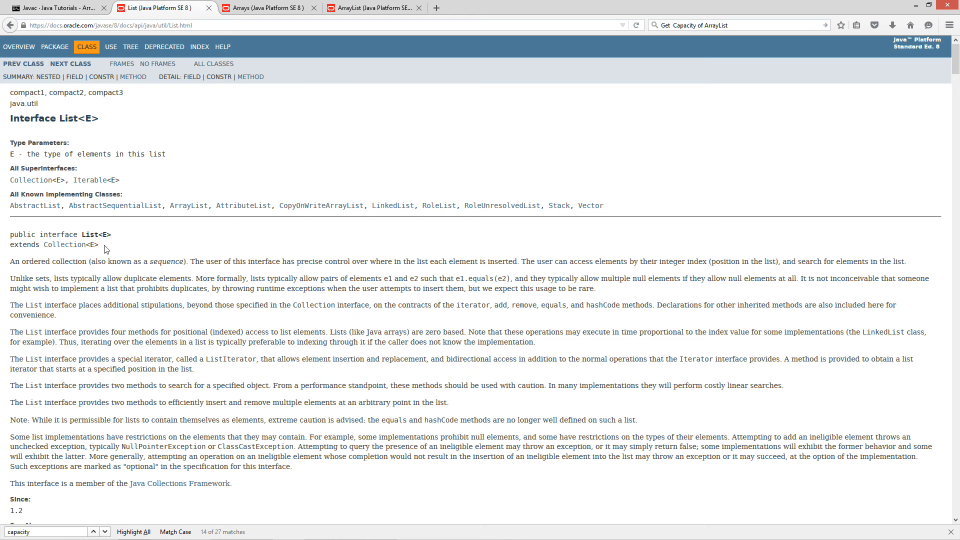
pyautogui.moveTo(10, 234); pyautogui.dragTo(98, 244)
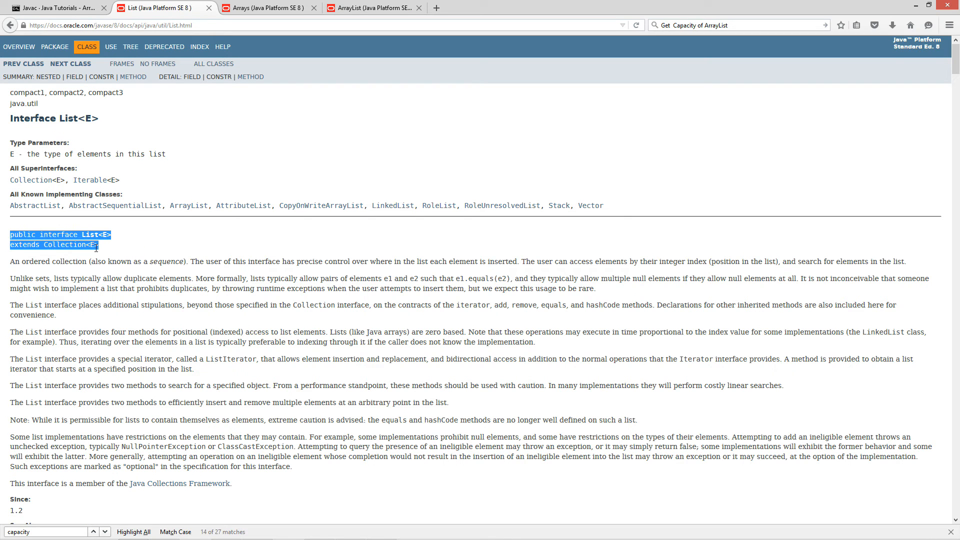
pyautogui.moveTo(188, 205)
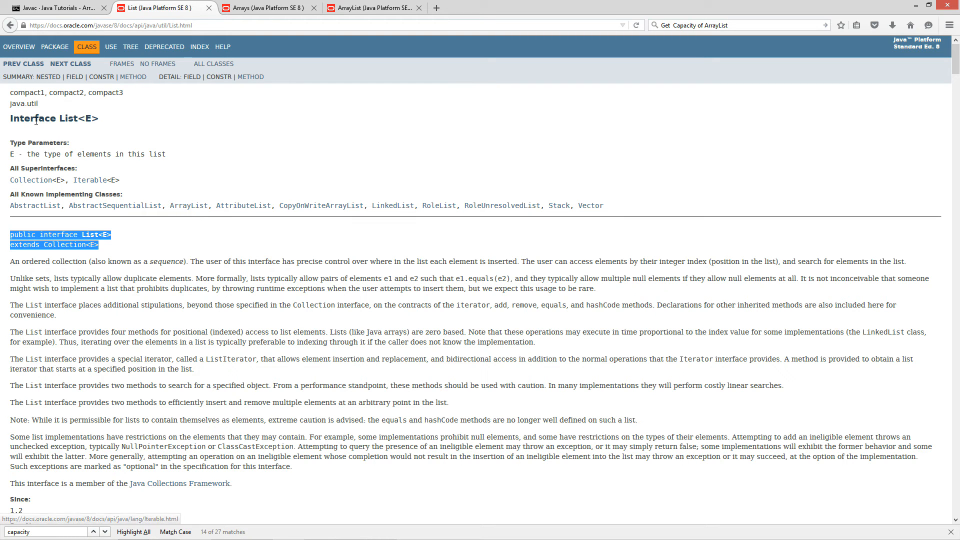
pyautogui.click(373, 7)
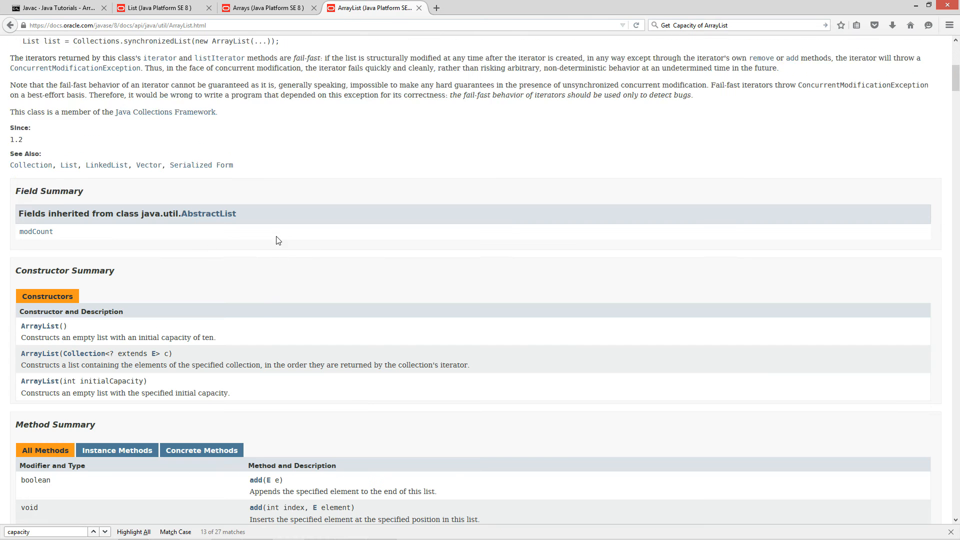
# Scroll ArrayList to the top and return to the ArrayList constructors tutorial.
pyautogui.scroll(3)
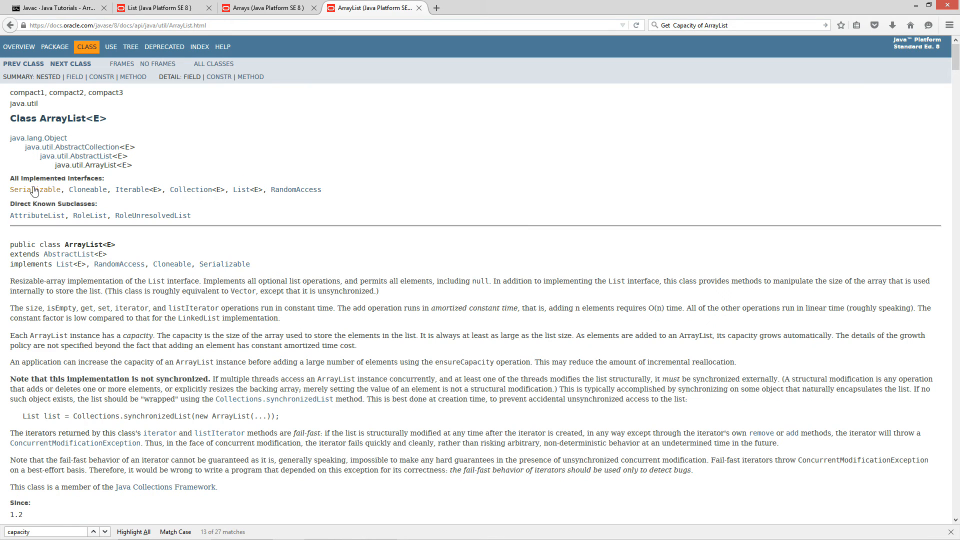
pyautogui.moveTo(131, 187)
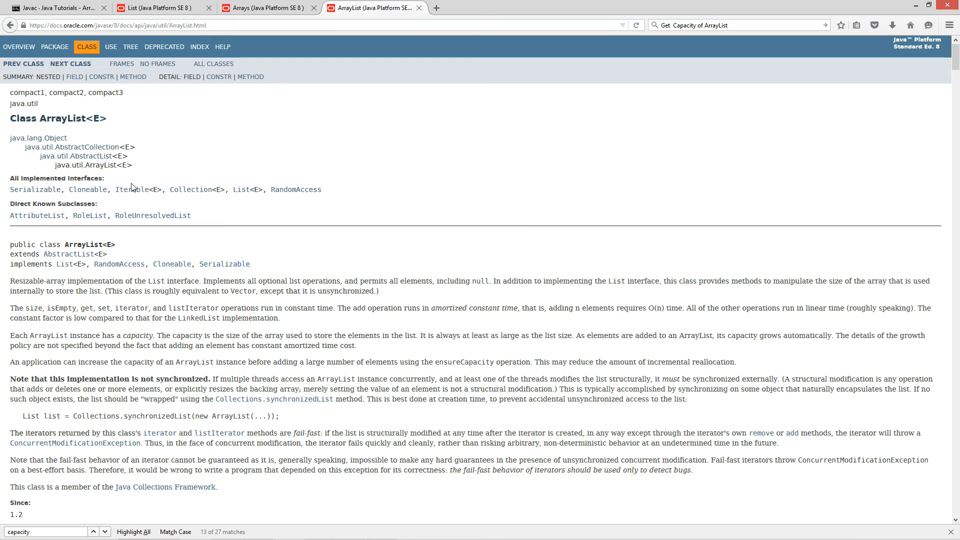
pyautogui.moveTo(245, 257)
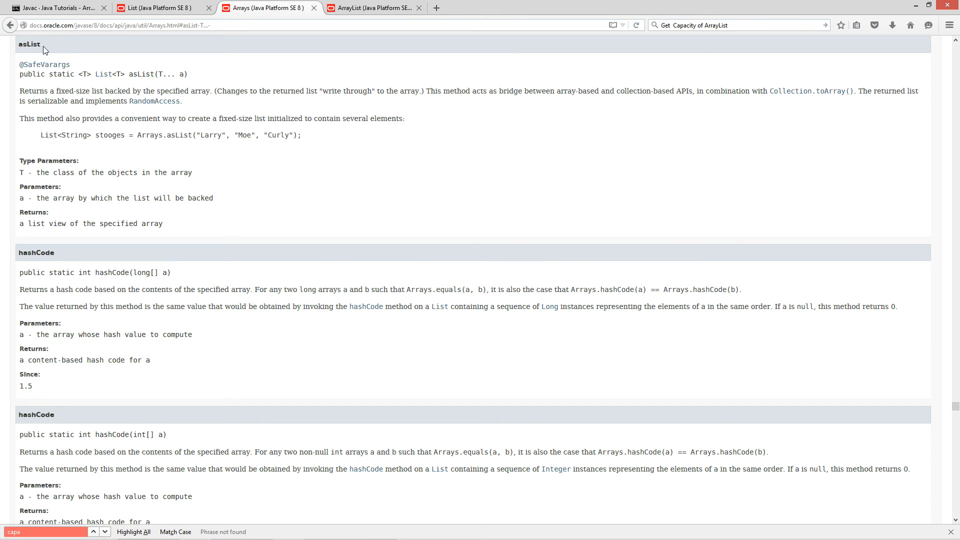
pyautogui.moveTo(103, 73)
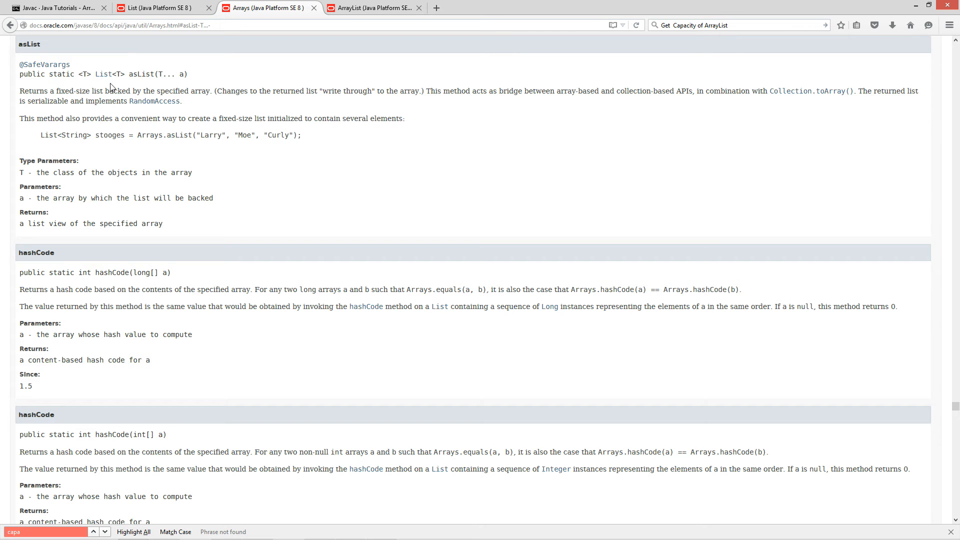
pyautogui.click(55, 7)
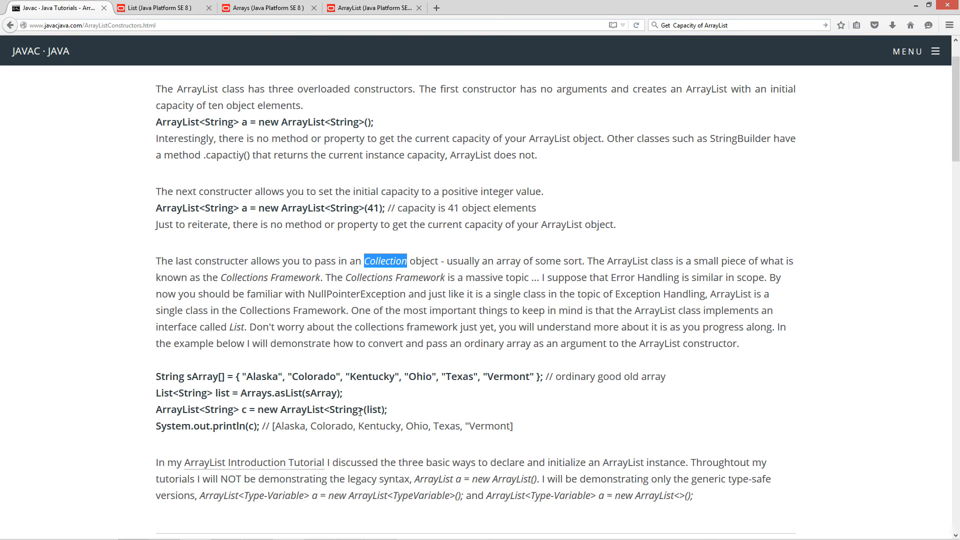
pyautogui.doubleClick(373, 409)
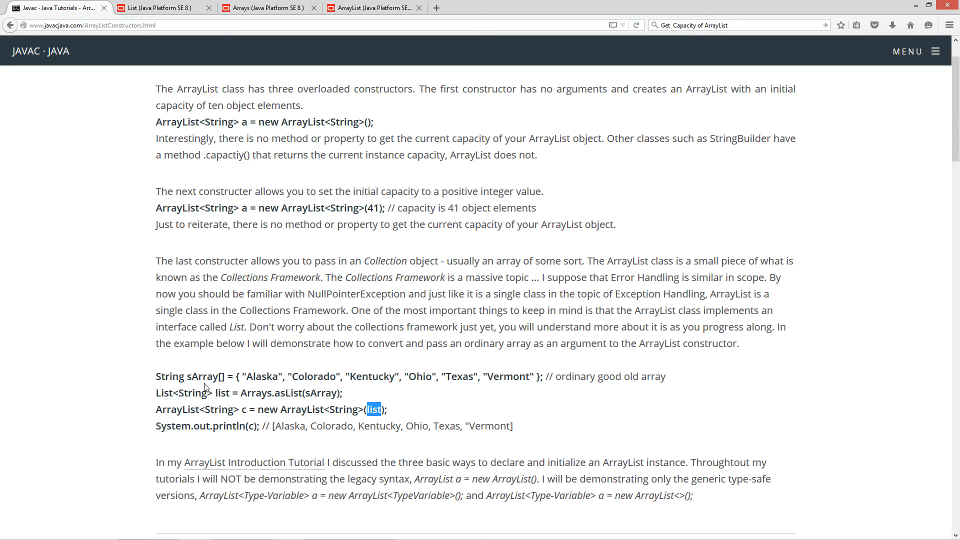
pyautogui.moveTo(392, 416)
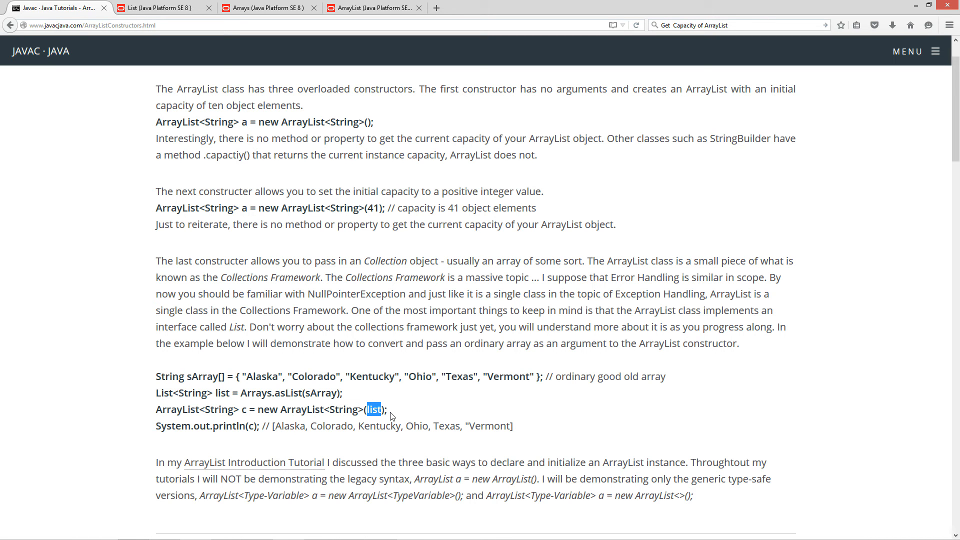
pyautogui.moveTo(265, 410)
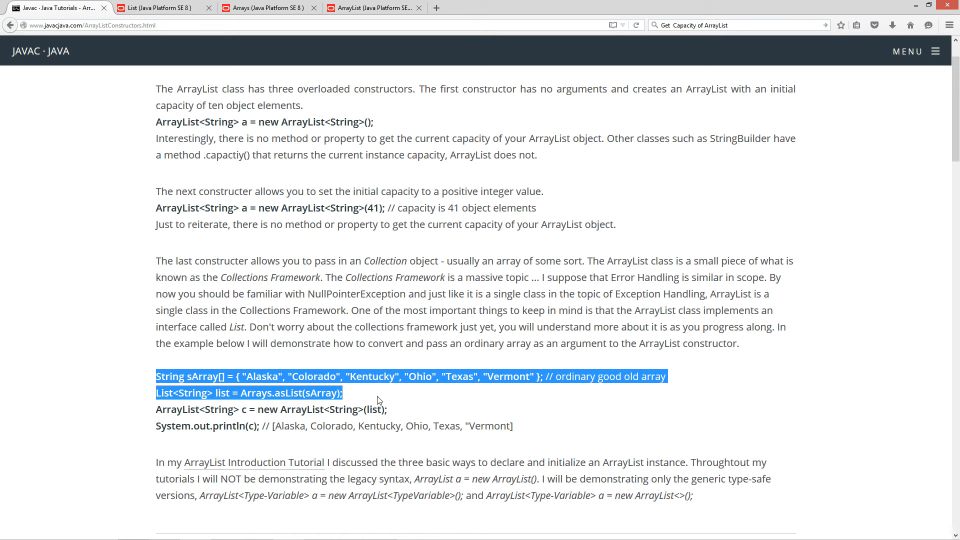
pyautogui.doubleClick(374, 409)
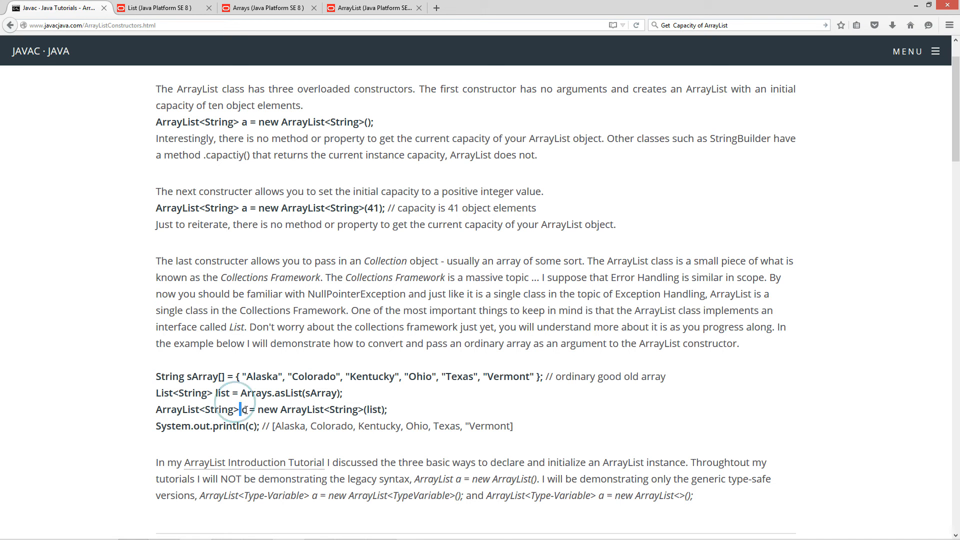
pyautogui.doubleClick(244, 409)
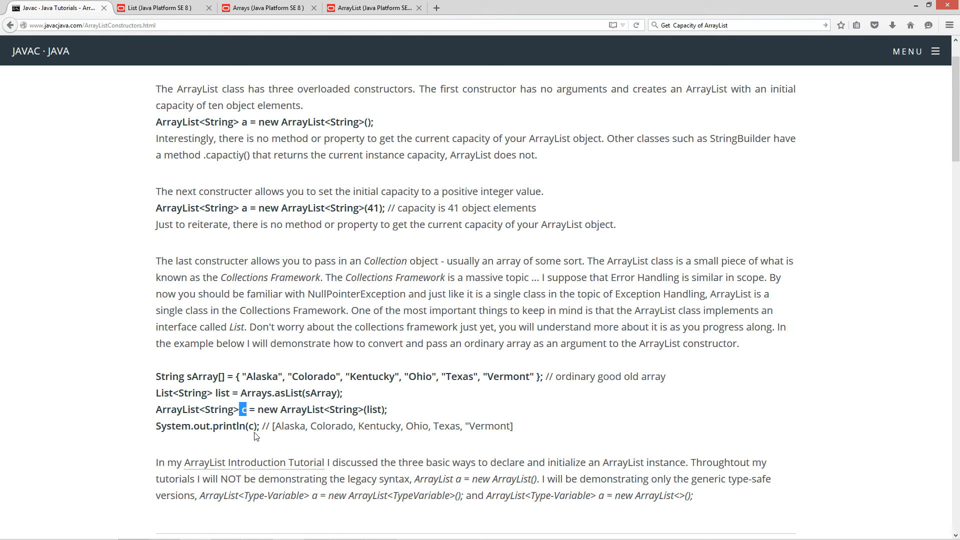
pyautogui.moveTo(426, 427)
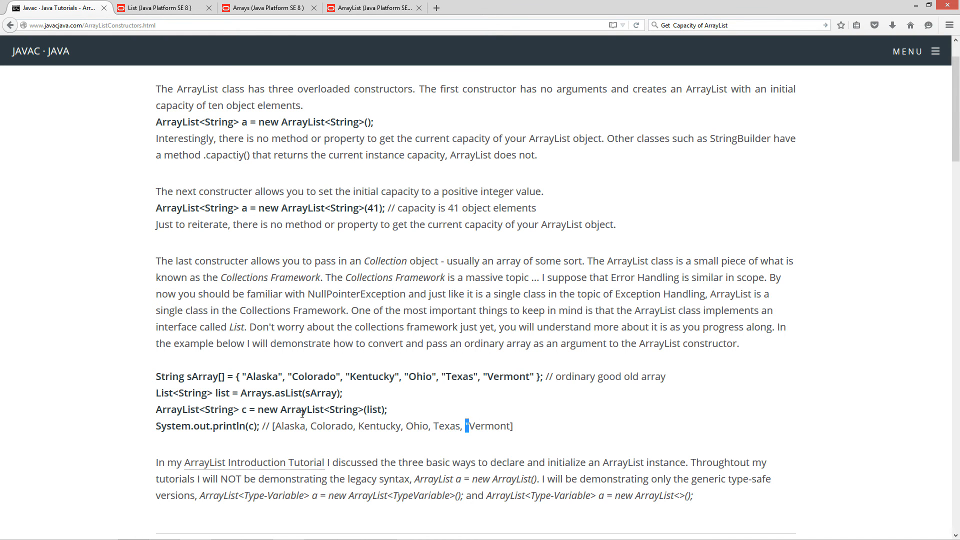
pyautogui.scroll(-3)
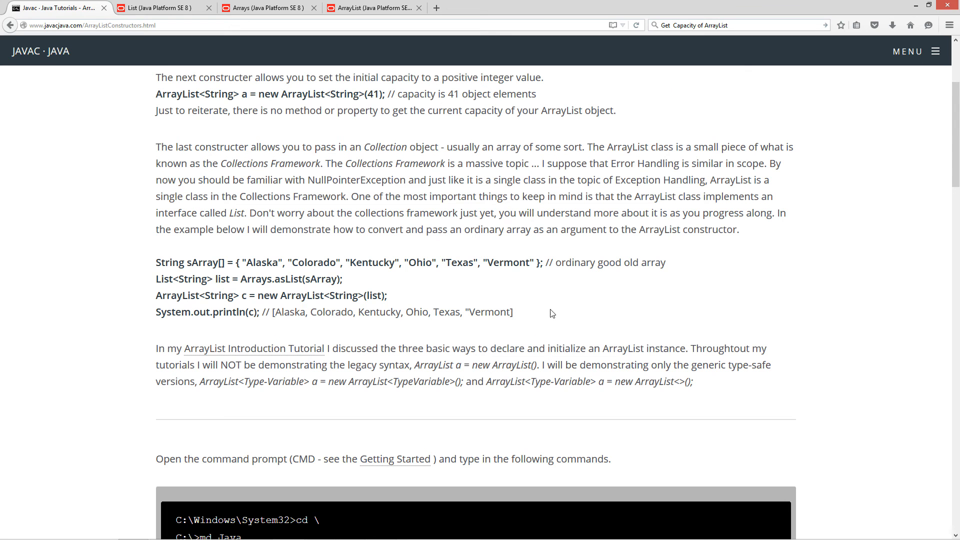
pyautogui.moveTo(132, 360)
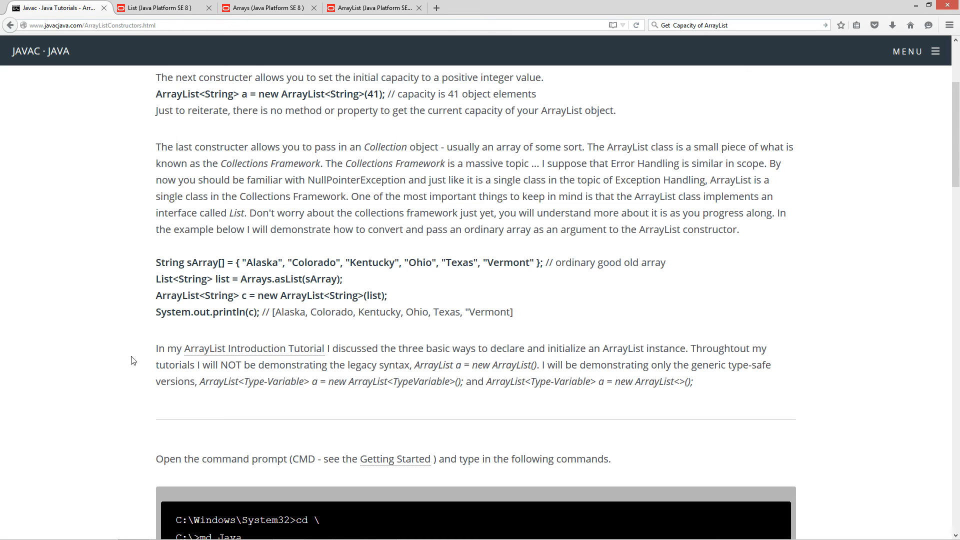
pyautogui.moveTo(312, 354)
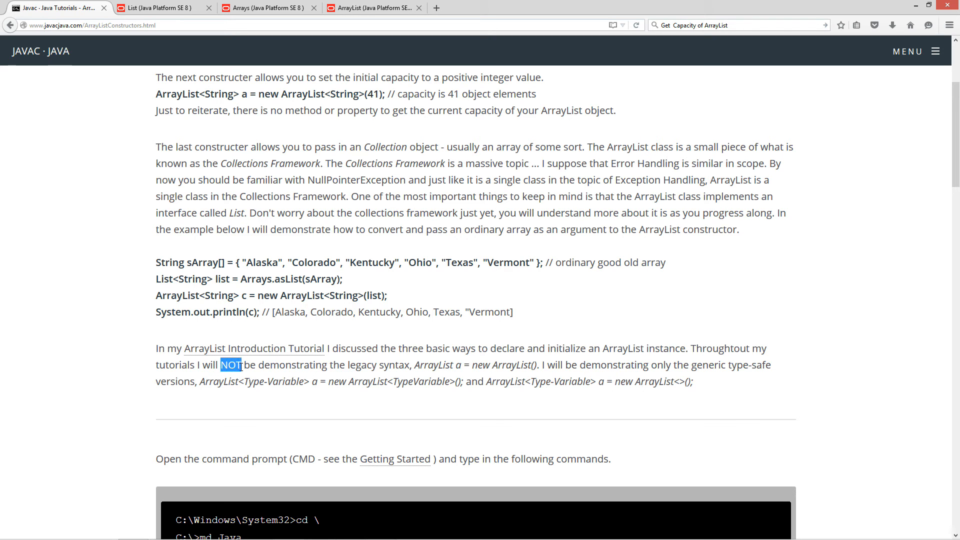
pyautogui.moveTo(415, 365)
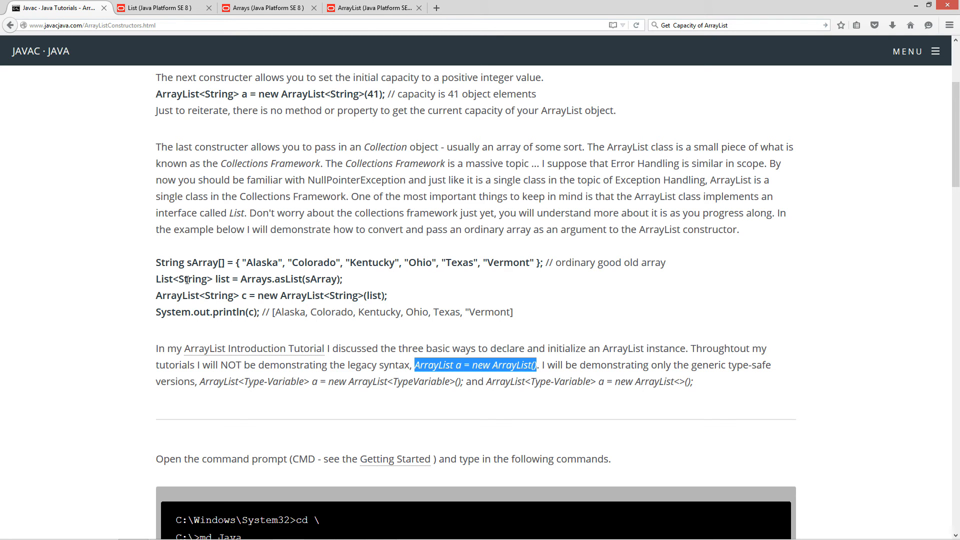
pyautogui.click(590, 360)
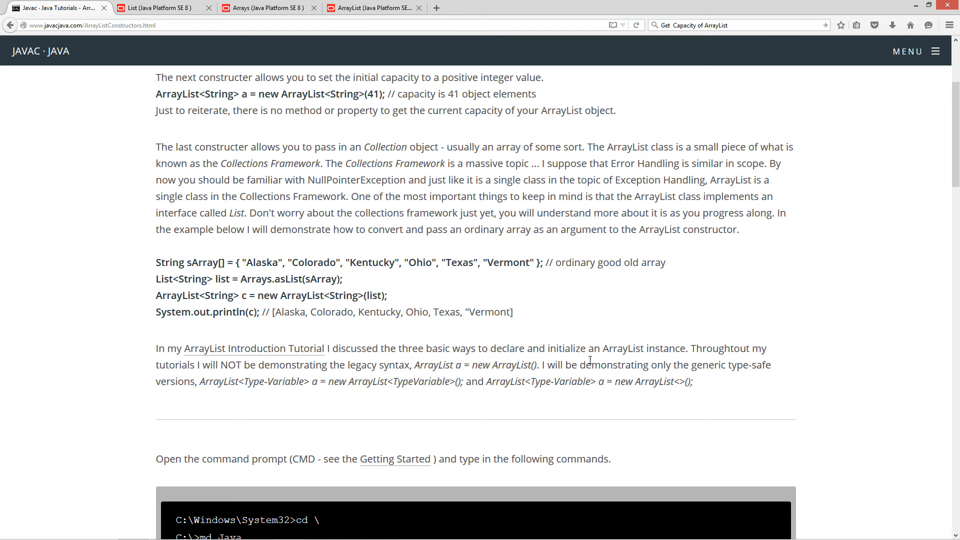
pyautogui.moveTo(286, 374)
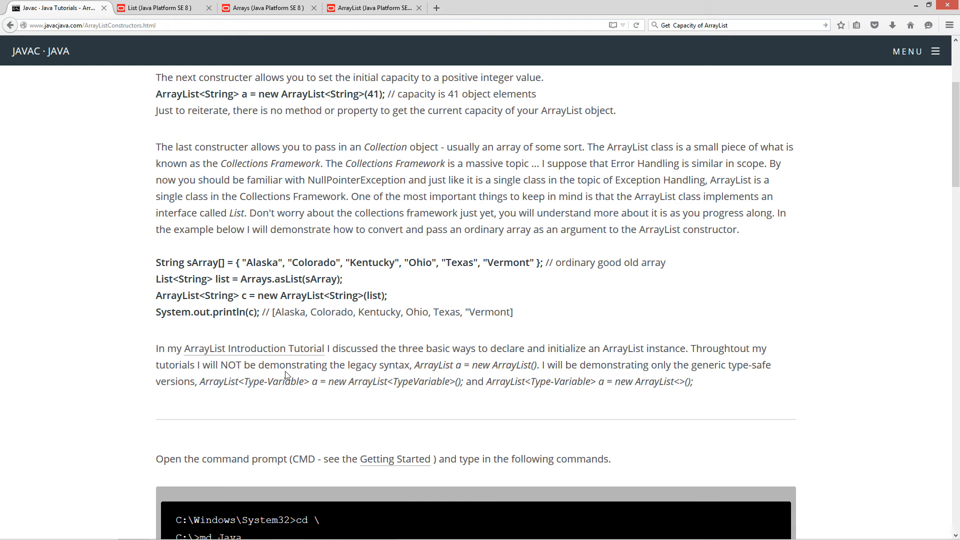
pyautogui.moveTo(201, 381); pyautogui.dragTo(327, 381)
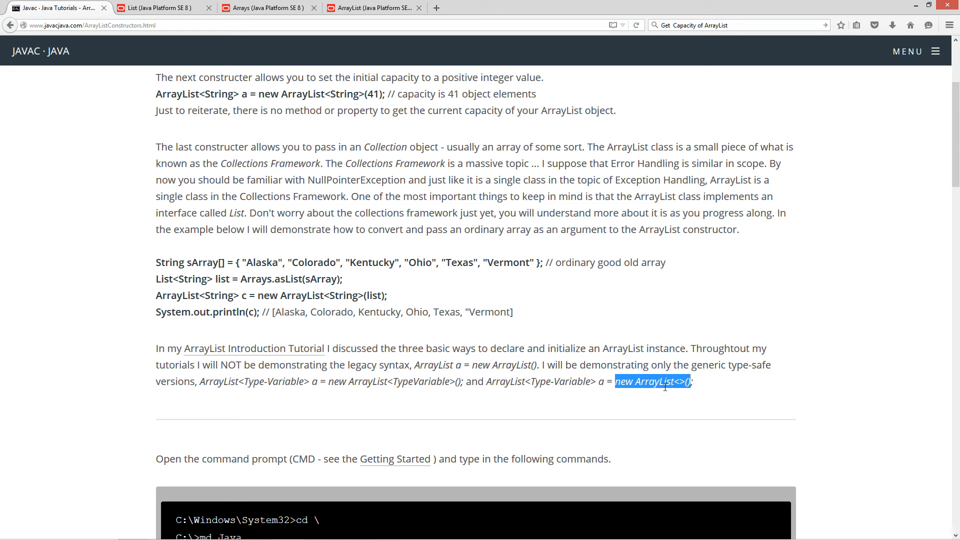
pyautogui.moveTo(331, 381)
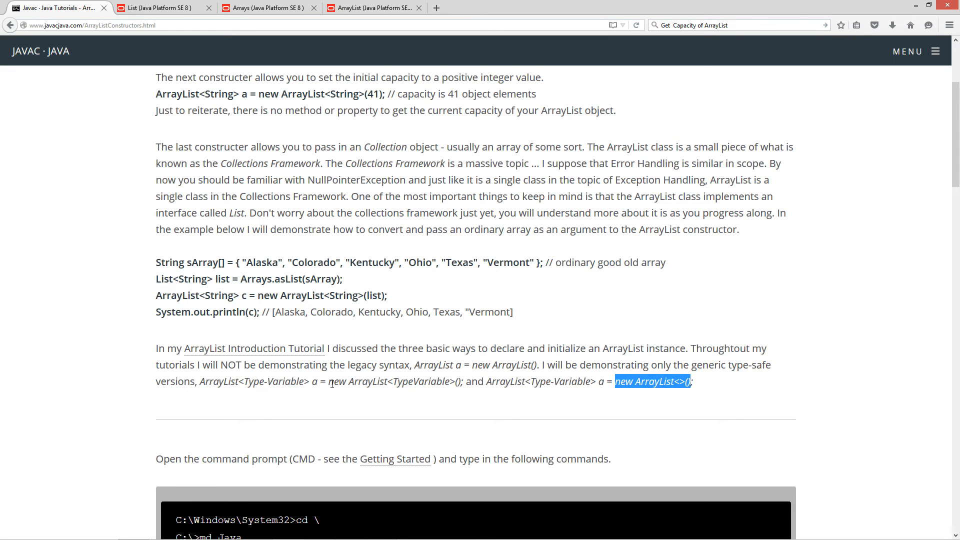
pyautogui.scroll(-3)
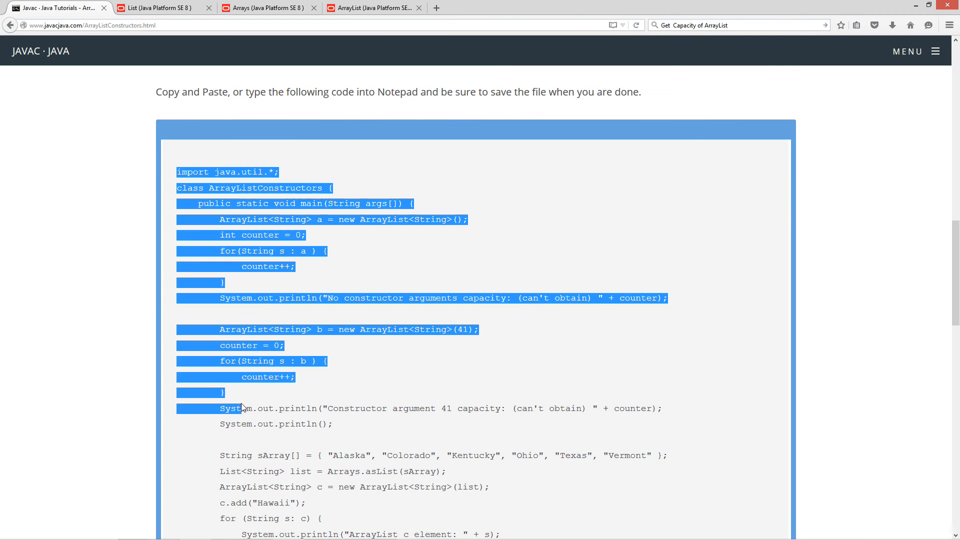
# Copy the whole ArrayListConstructors program code from the tutorial's code box.
pyautogui.scroll(-3)
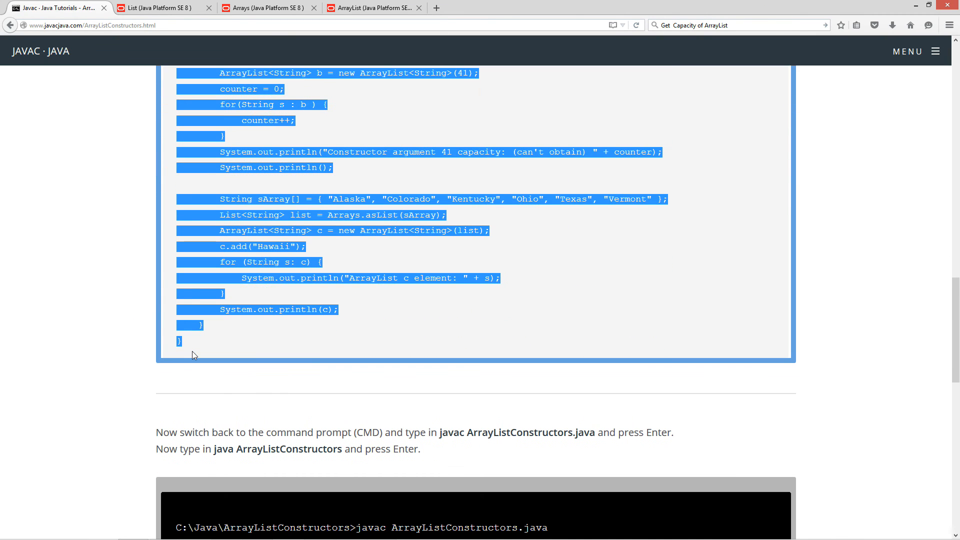
pyautogui.rightClick(266, 262)
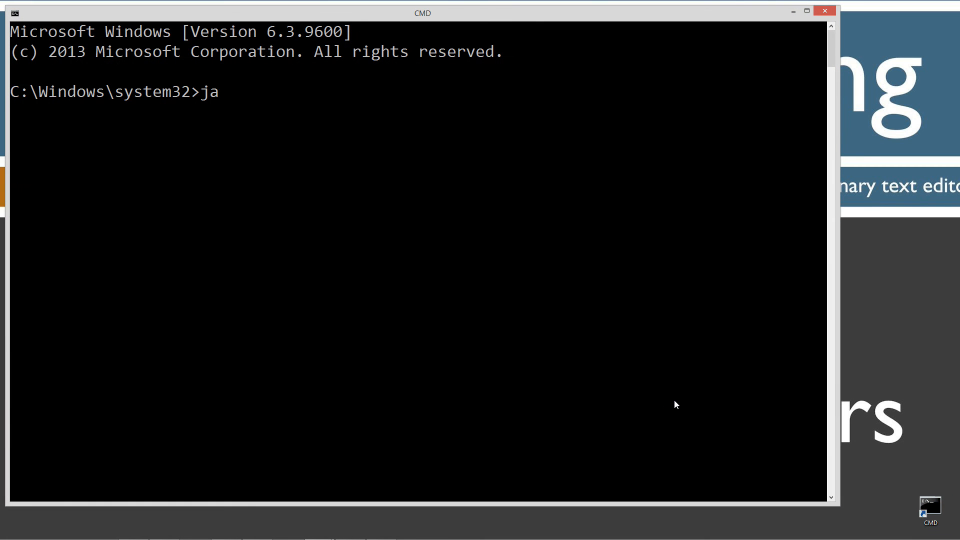
# Run javac to list the compiler options, then clear the console with cls.
pyautogui.write('vac')
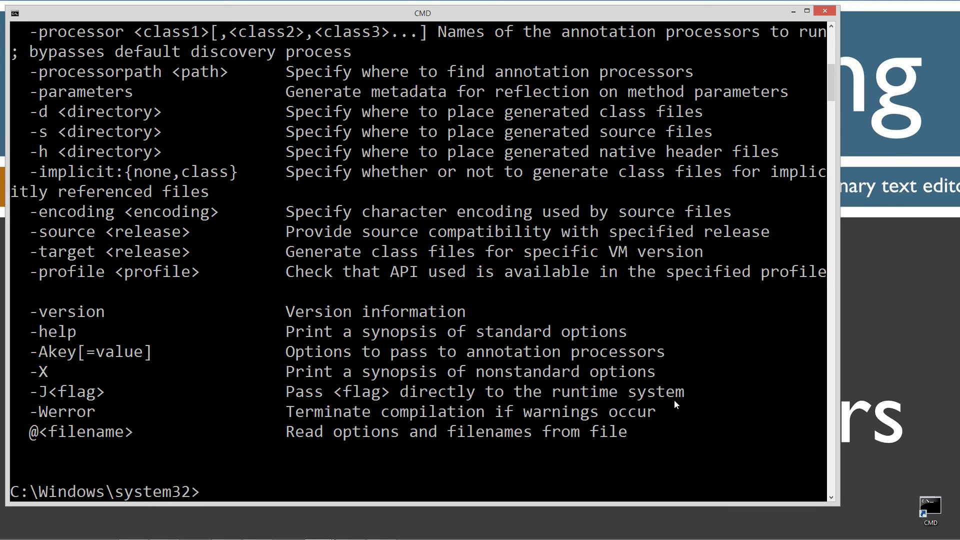
pyautogui.write('javac')
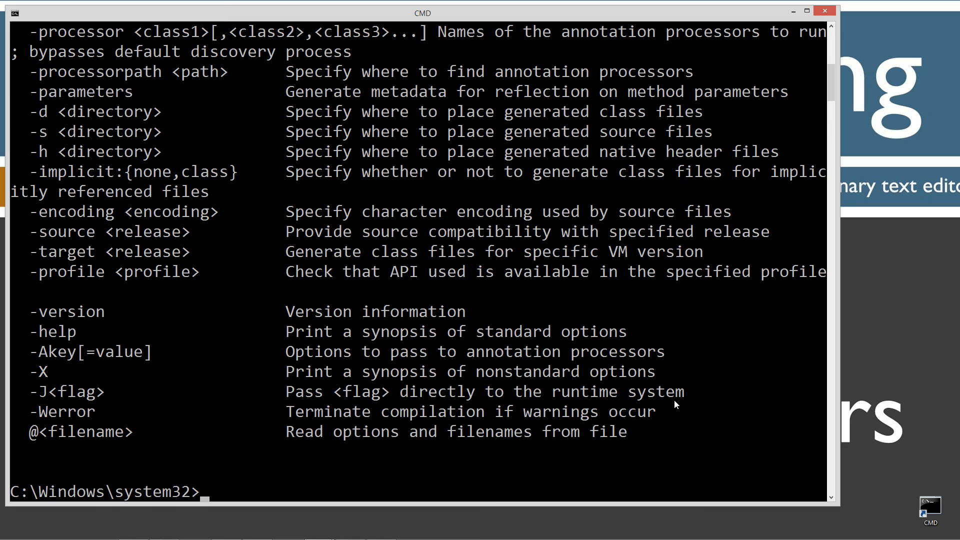
pyautogui.write('cls')
pyautogui.write('cd \\')
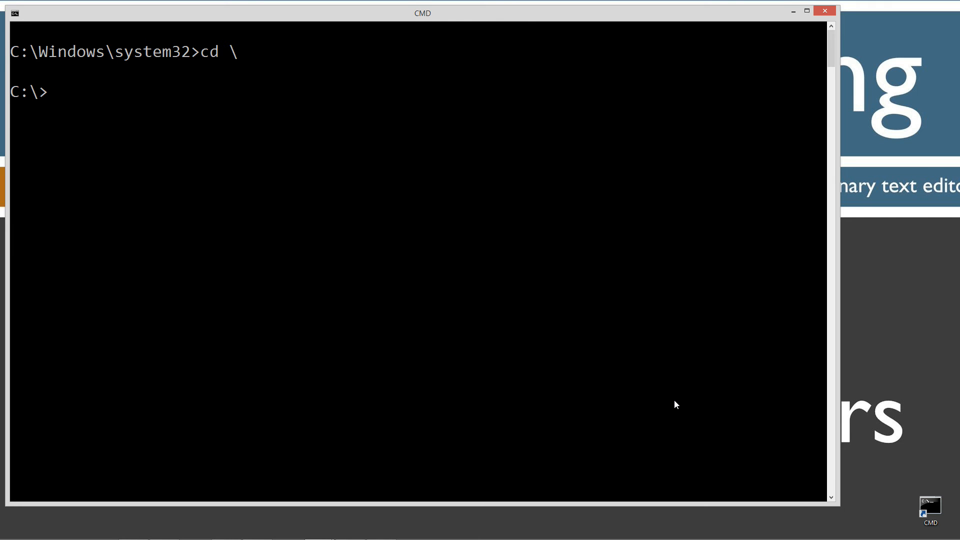
# Create C:\Java\ArrayListConstructors and make it the current directory.
pyautogui.write('md Java')
pyautogui.write('cd Java')
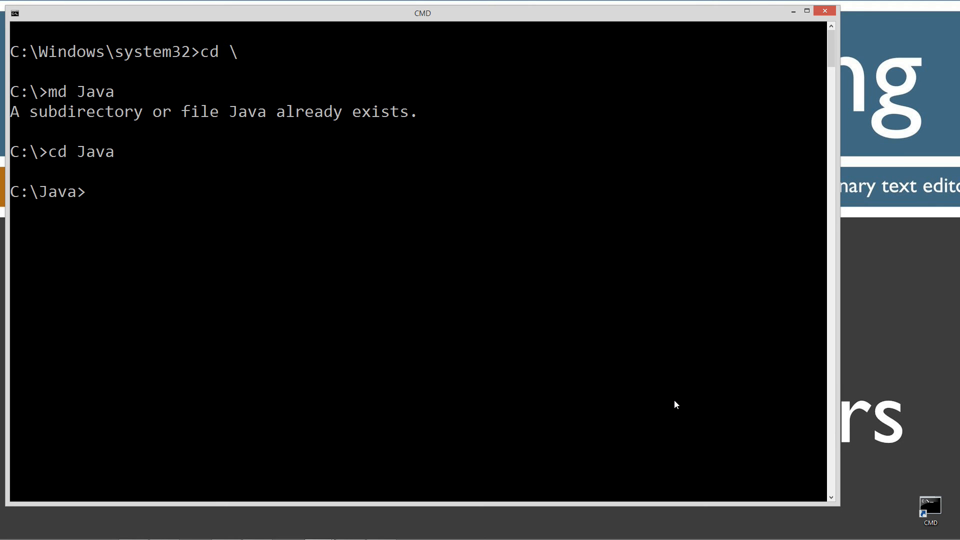
pyautogui.write('md Arr')
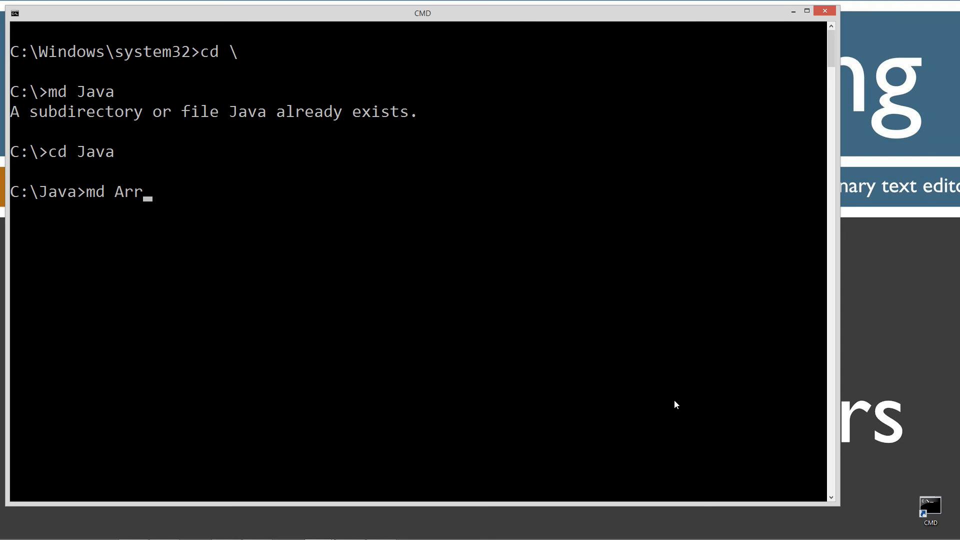
pyautogui.write('ayList')
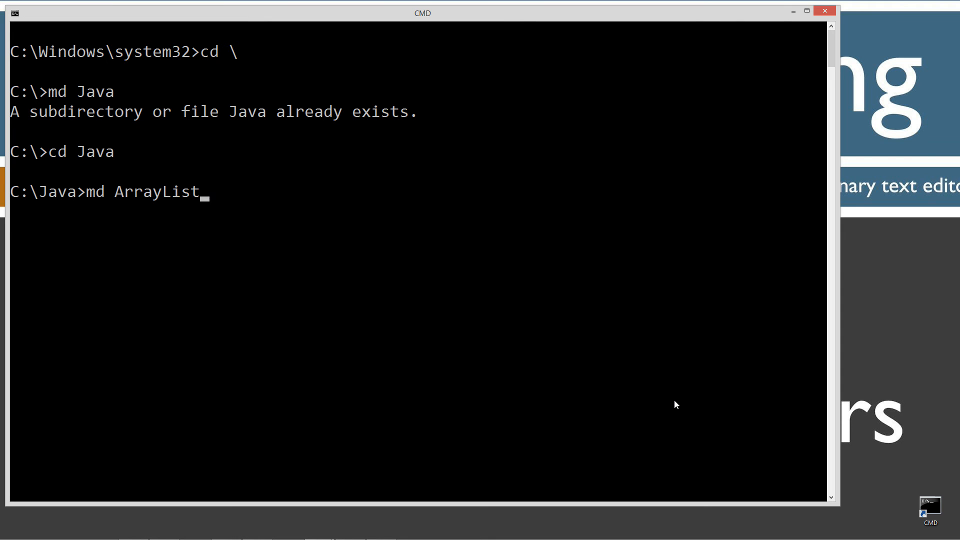
pyautogui.write('Constructors')
pyautogui.write('cd')
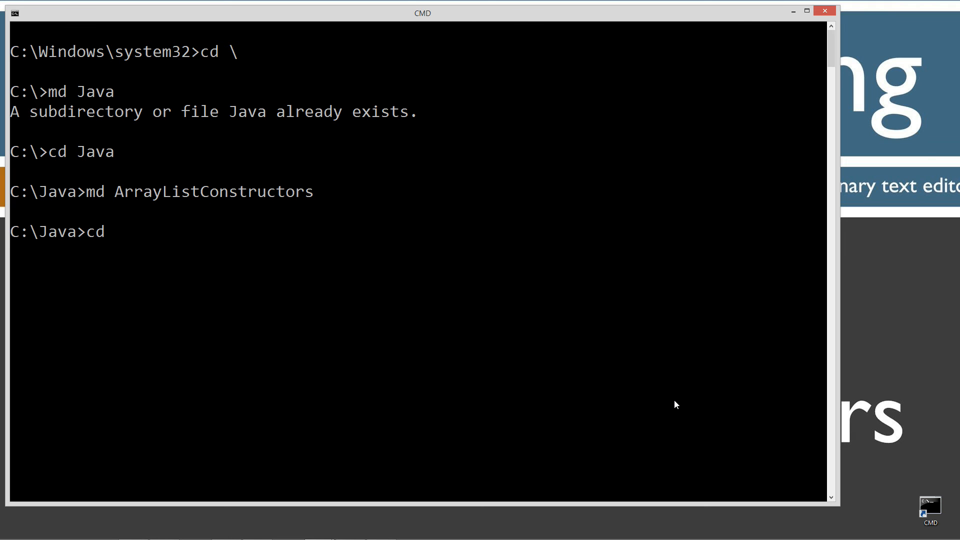
pyautogui.write('ArrayListConstructors')
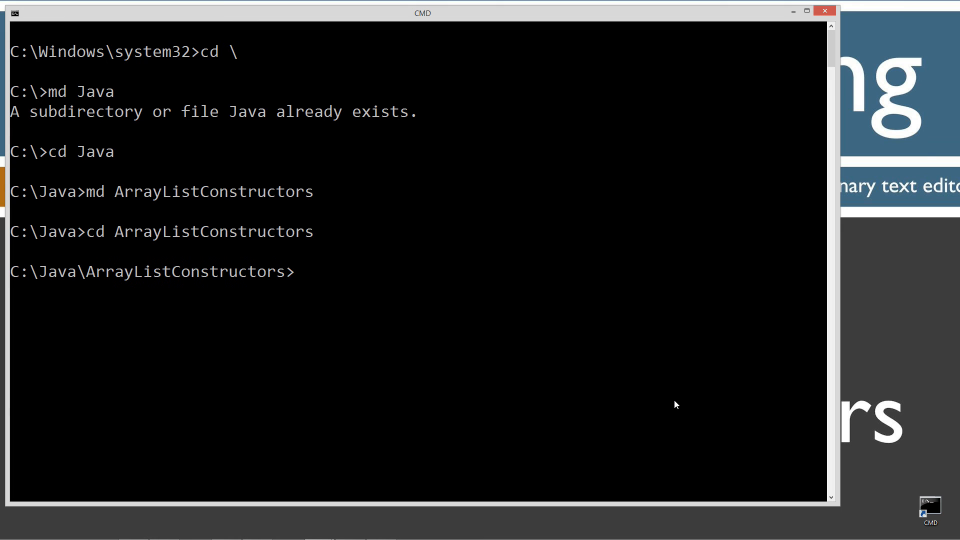
# Launch Notepad on a new ArrayListConstructors.java file from the prompt.
pyautogui.write('notepa')
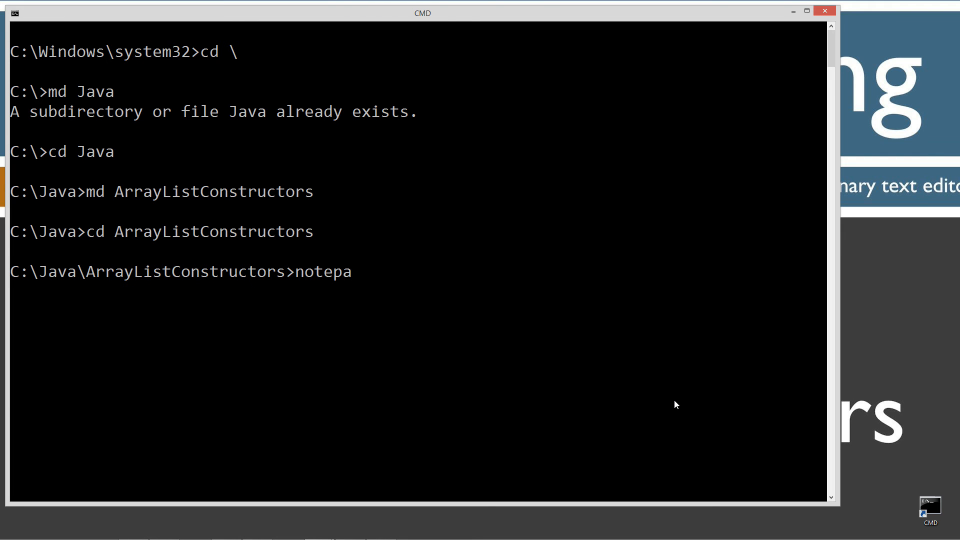
pyautogui.write('d ArrayL')
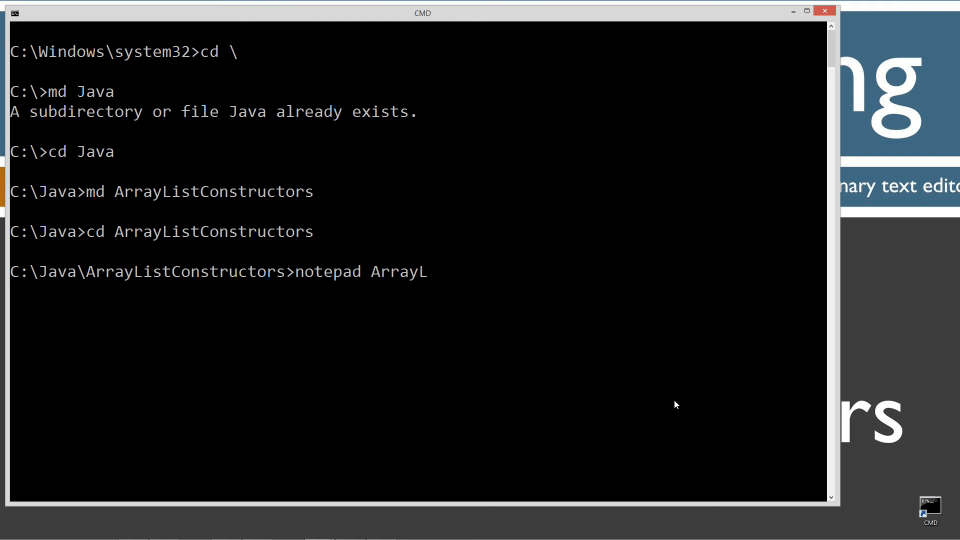
pyautogui.write('istConstruc')
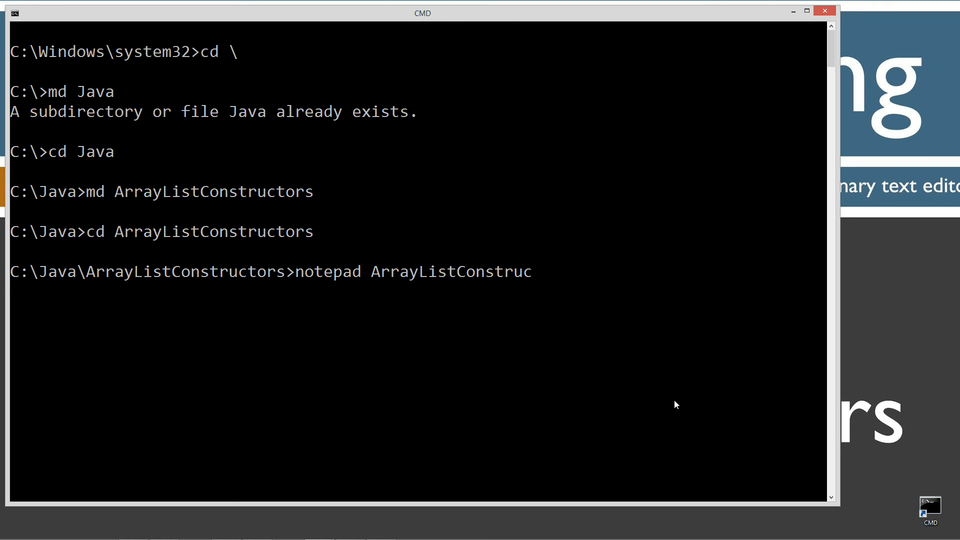
pyautogui.write('tors.java')
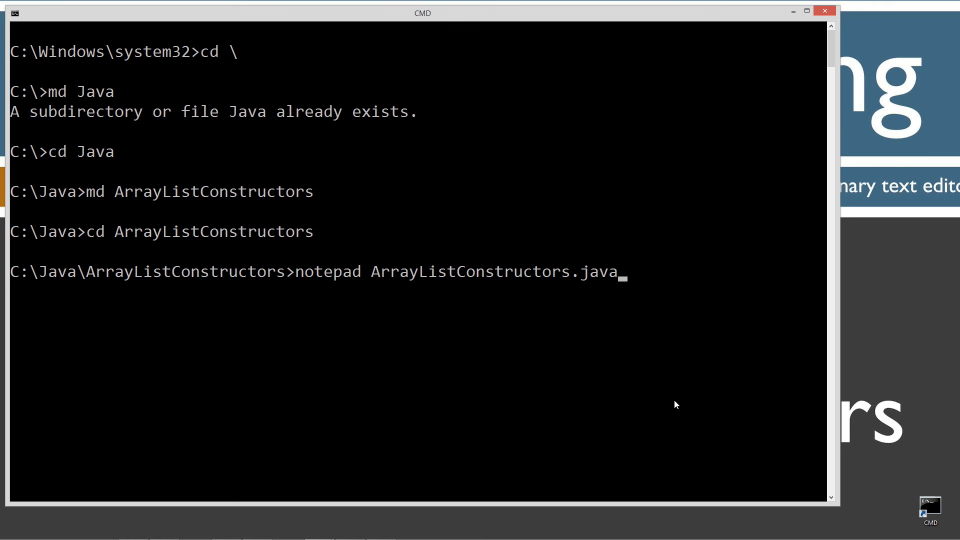
pyautogui.moveTo(653, 284)
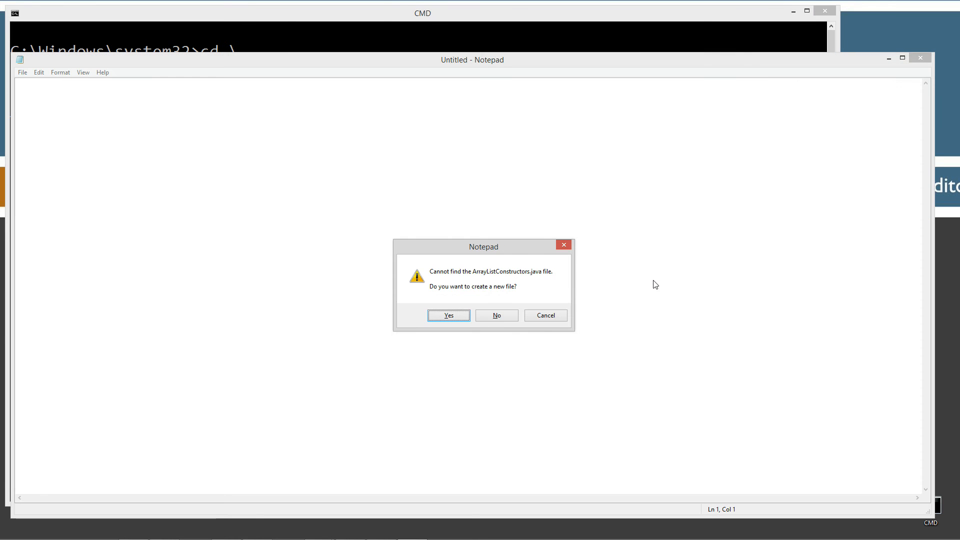
# Create the file and change the wildcard import to import java.util.ArrayList;.
pyautogui.click(448, 315)
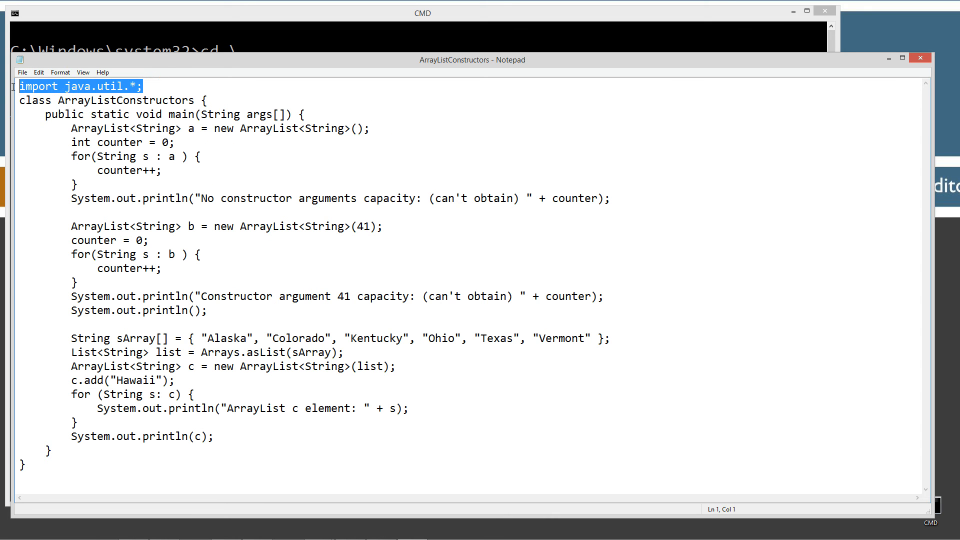
pyautogui.click(125, 86)
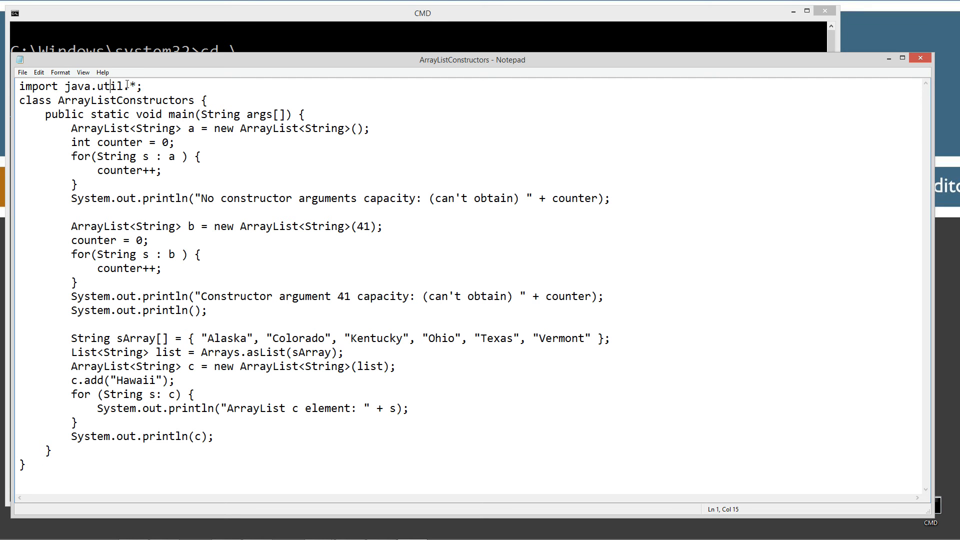
pyautogui.doubleClick(133, 86)
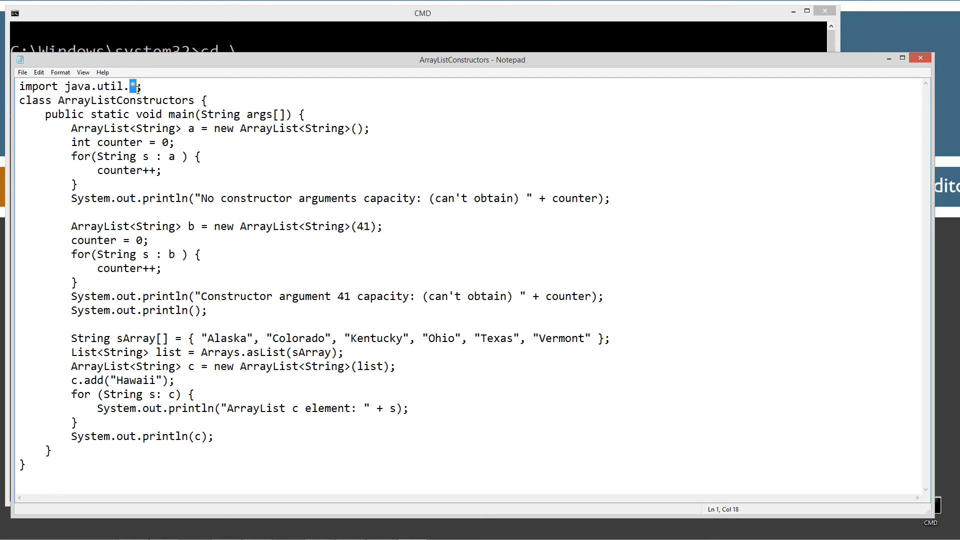
pyautogui.write('Ar')
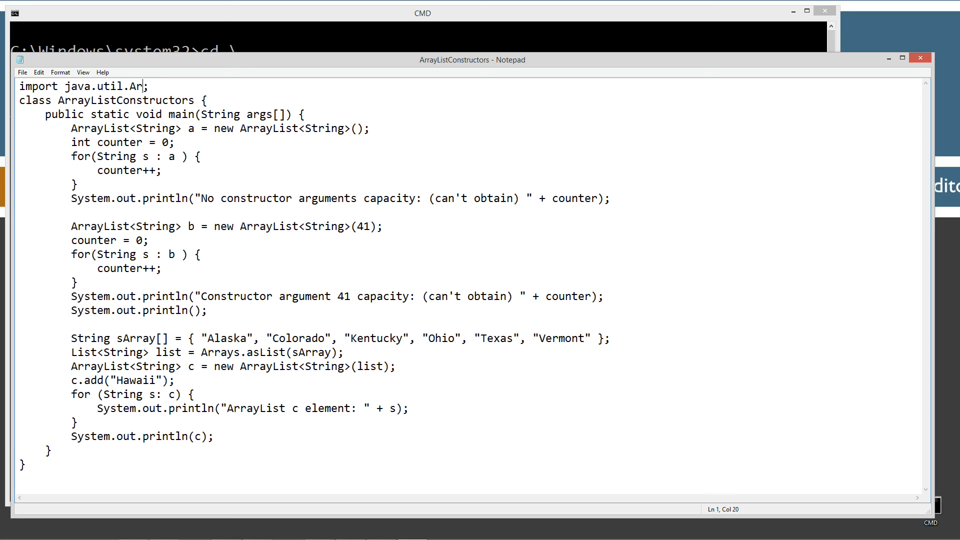
pyautogui.write('rayList;')
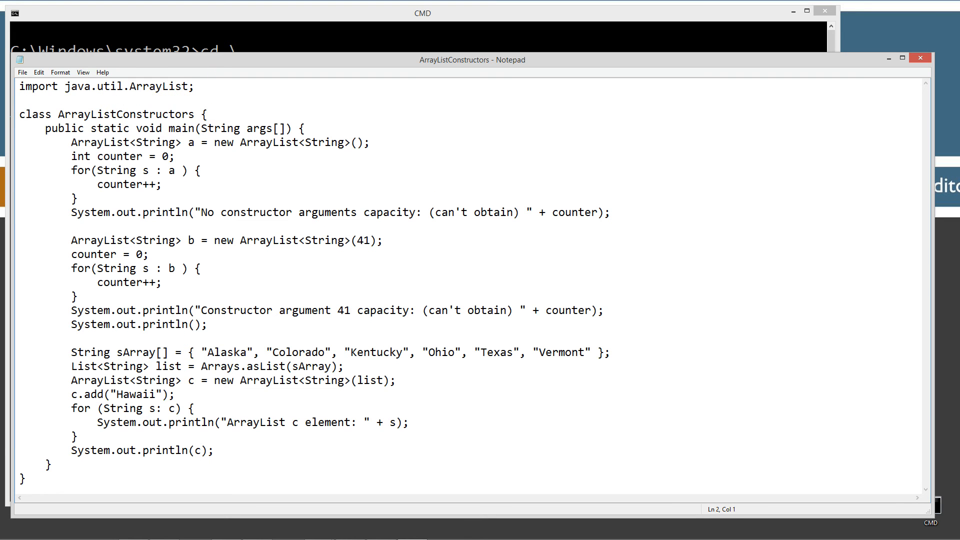
pyautogui.click(100, 106)
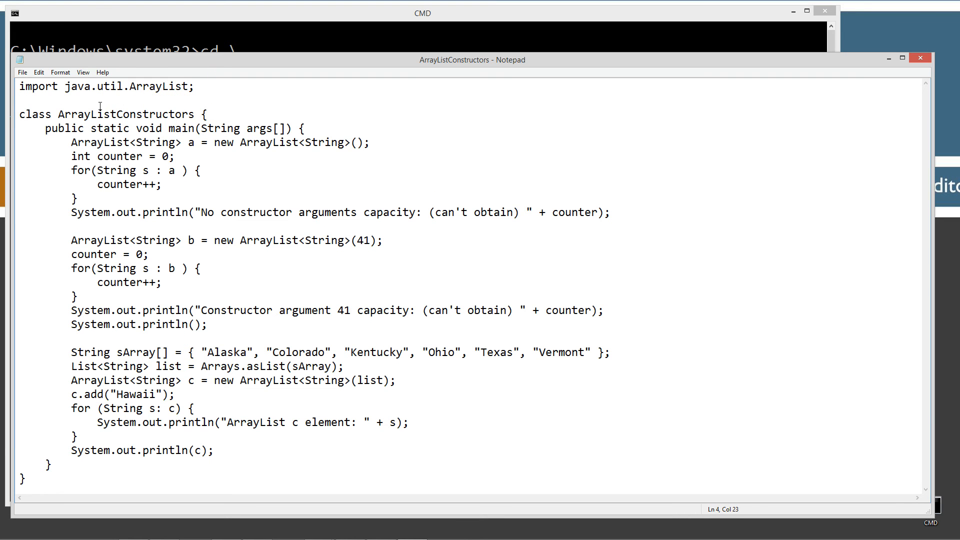
pyautogui.doubleClick(159, 86)
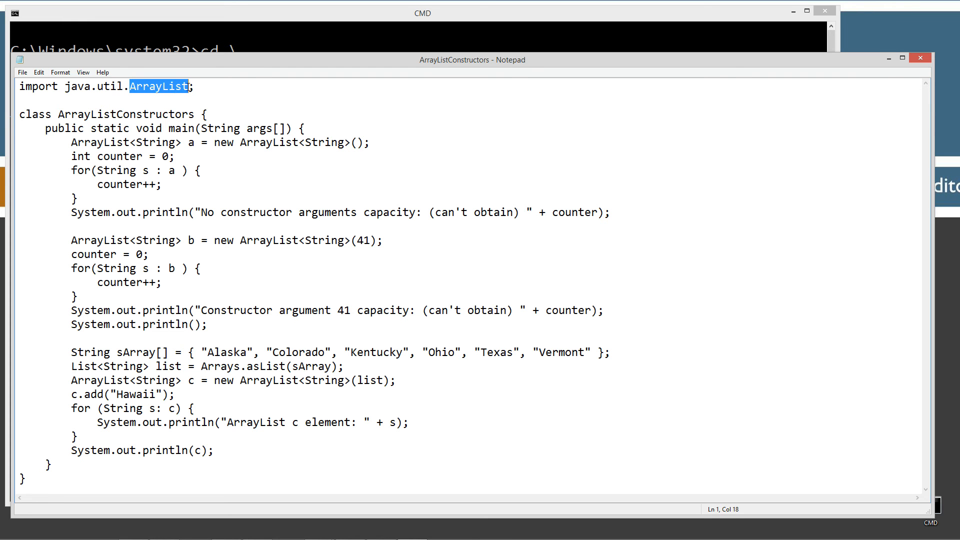
pyautogui.moveTo(108, 86)
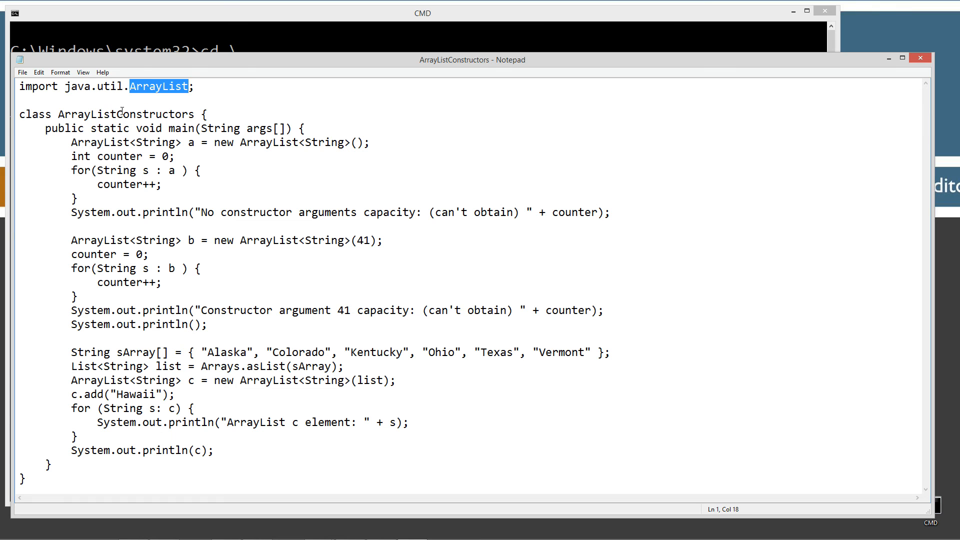
pyautogui.moveTo(189, 233)
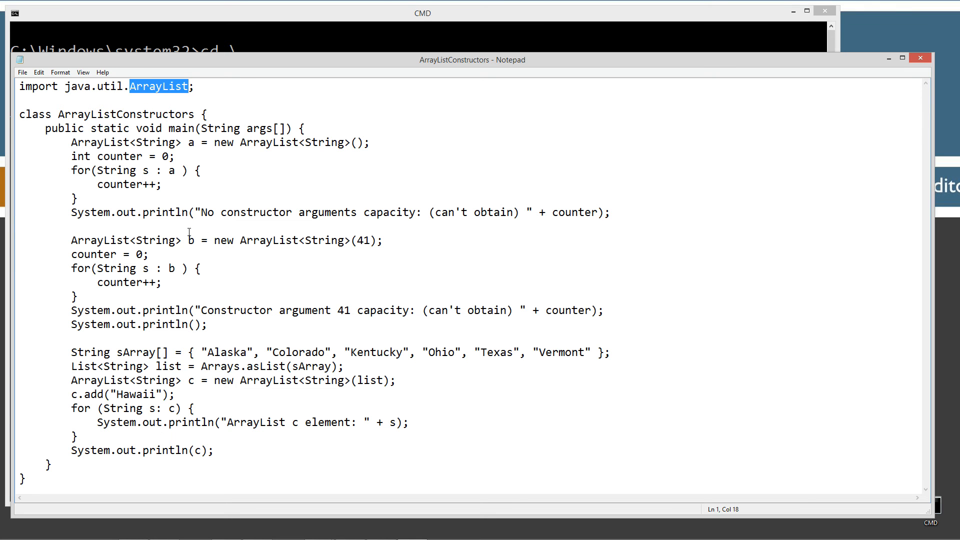
pyautogui.moveTo(181, 240)
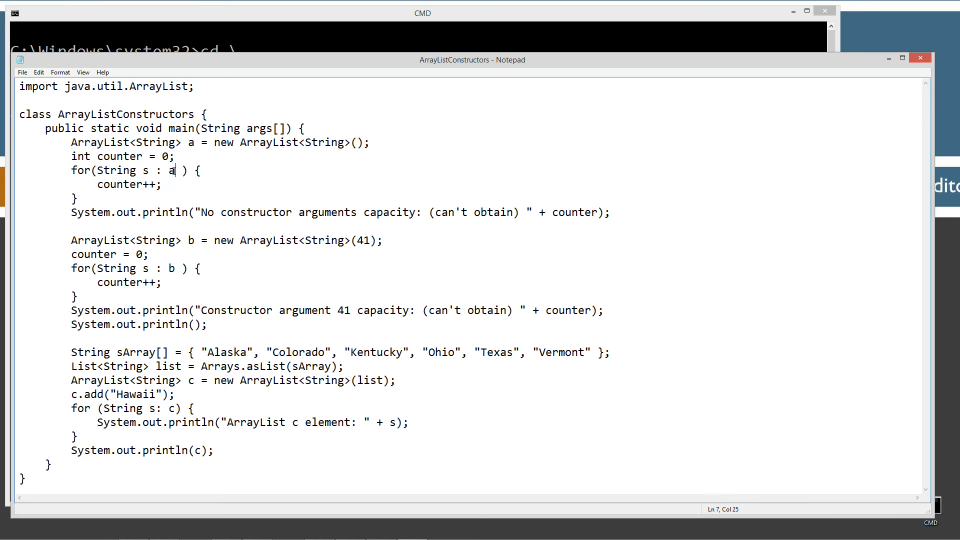
pyautogui.doubleClick(189, 142)
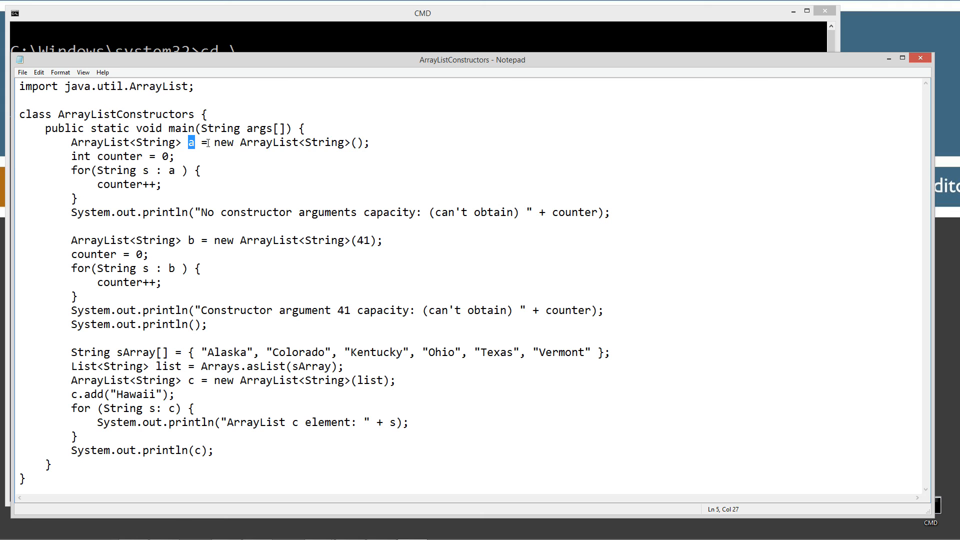
pyautogui.moveTo(211, 142); pyautogui.dragTo(370, 142)
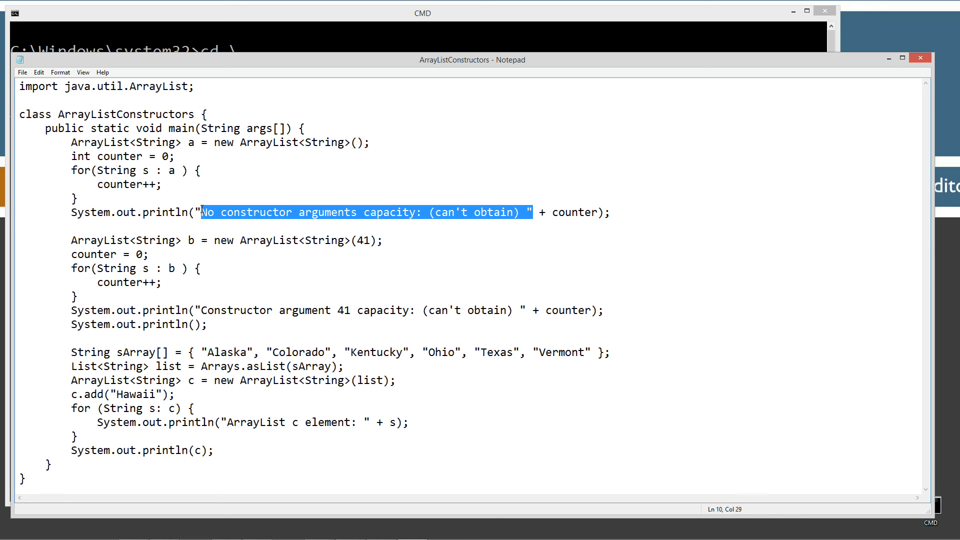
pyautogui.click(22, 72)
pyautogui.write('javac')
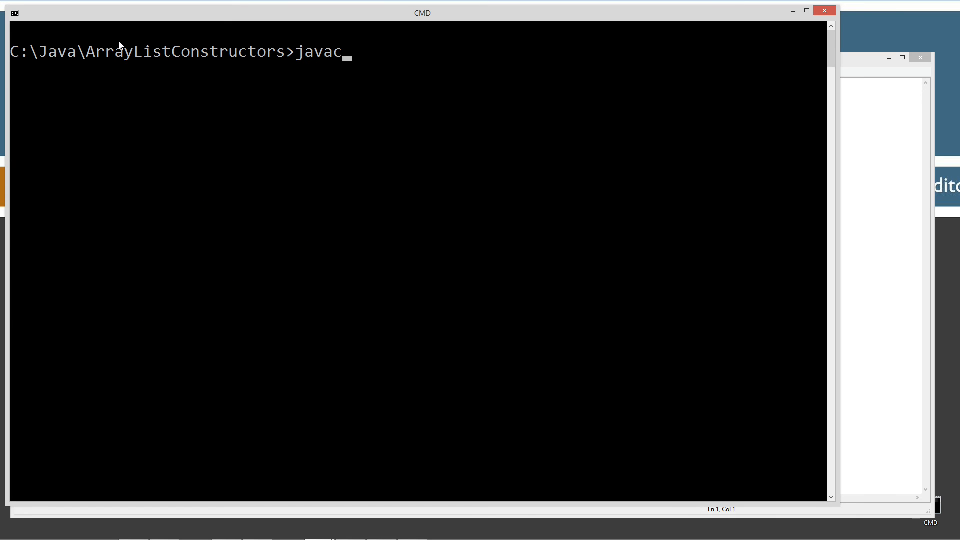
# Compile ArrayListConstructors.java with javac, getting cannot-find-symbol errors for List and Arrays.
pyautogui.write('ArrayListConstructors.java')
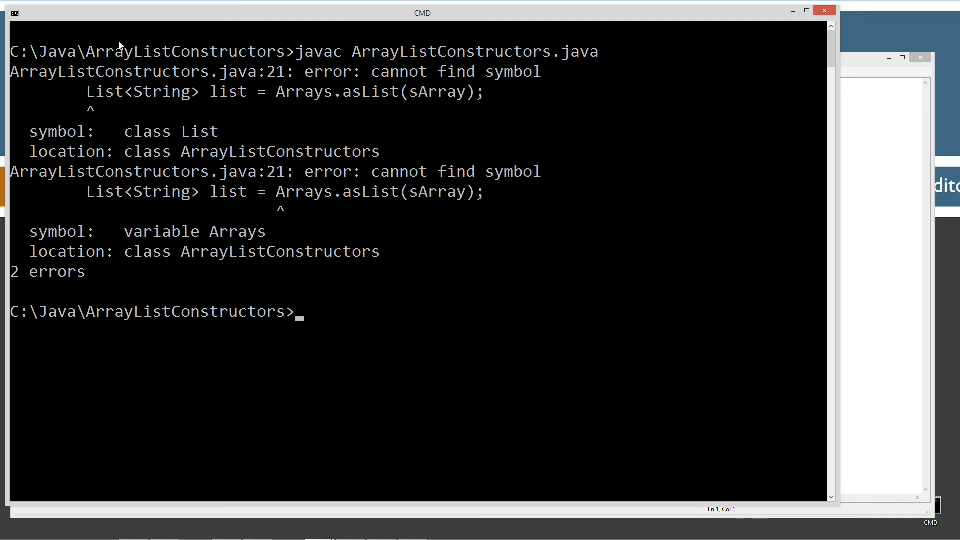
pyautogui.moveTo(196, 127)
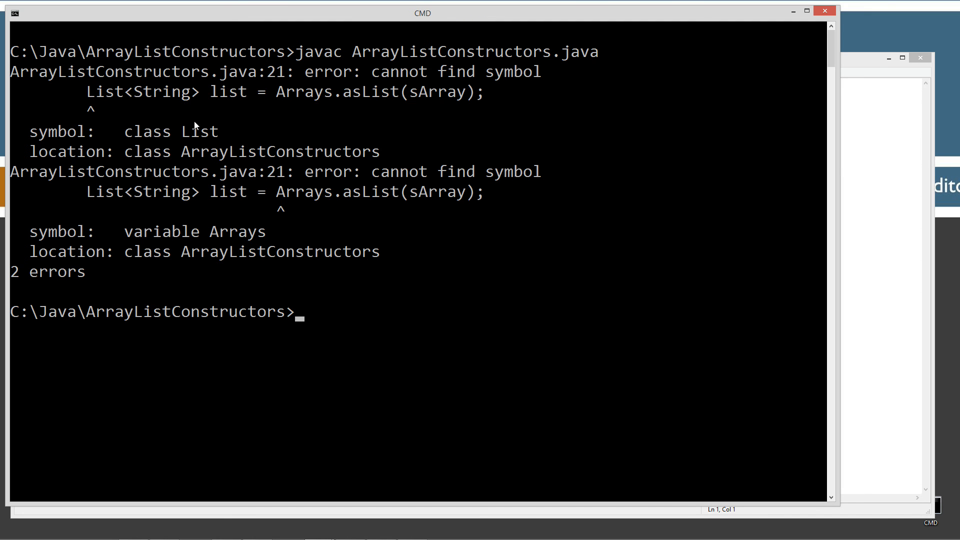
pyautogui.moveTo(349, 202)
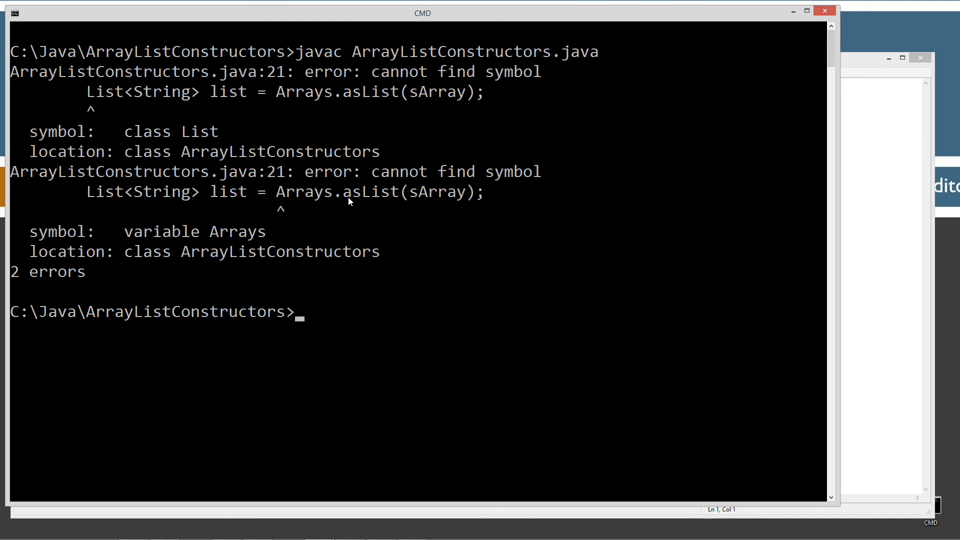
pyautogui.moveTo(158, 207)
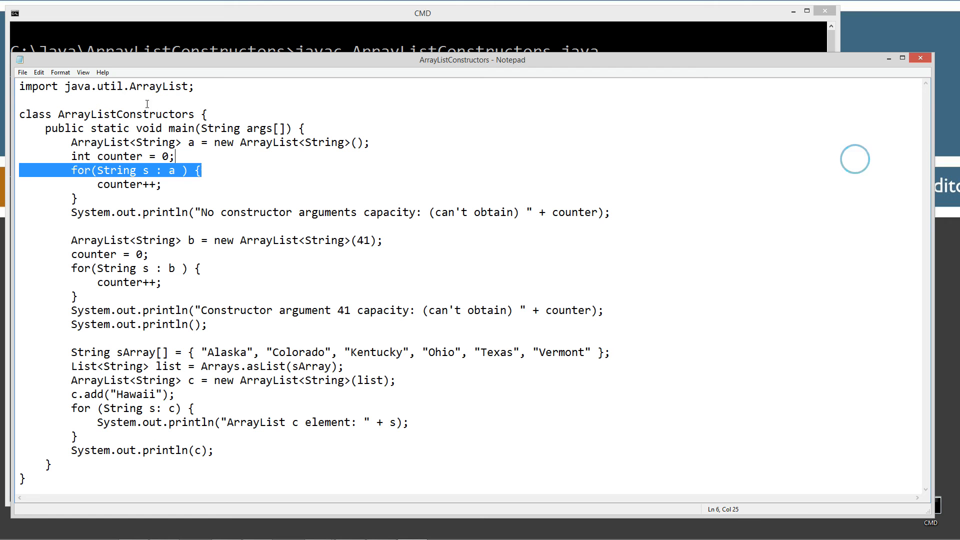
# Restore the import to java.util.* and return to the command window.
pyautogui.doubleClick(150, 86)
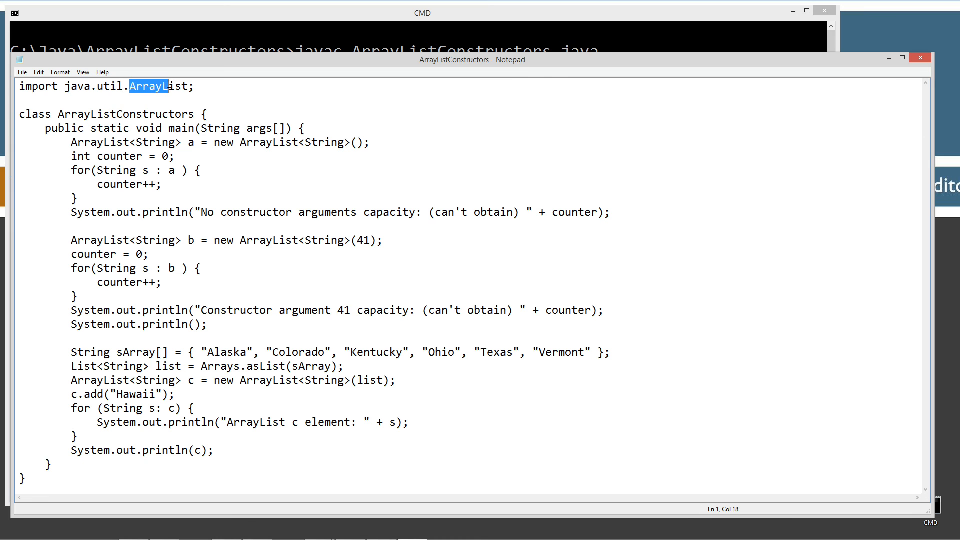
pyautogui.write('*')
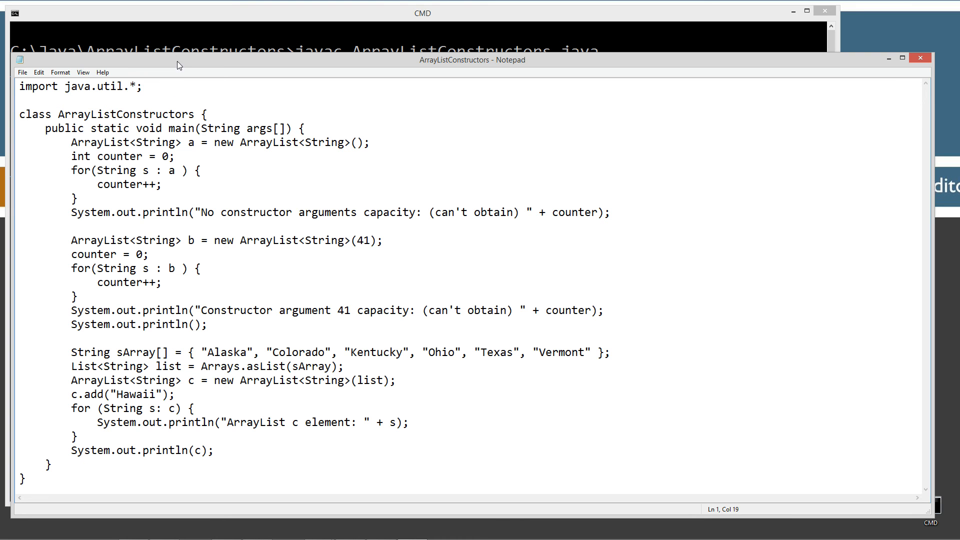
pyautogui.click(22, 72)
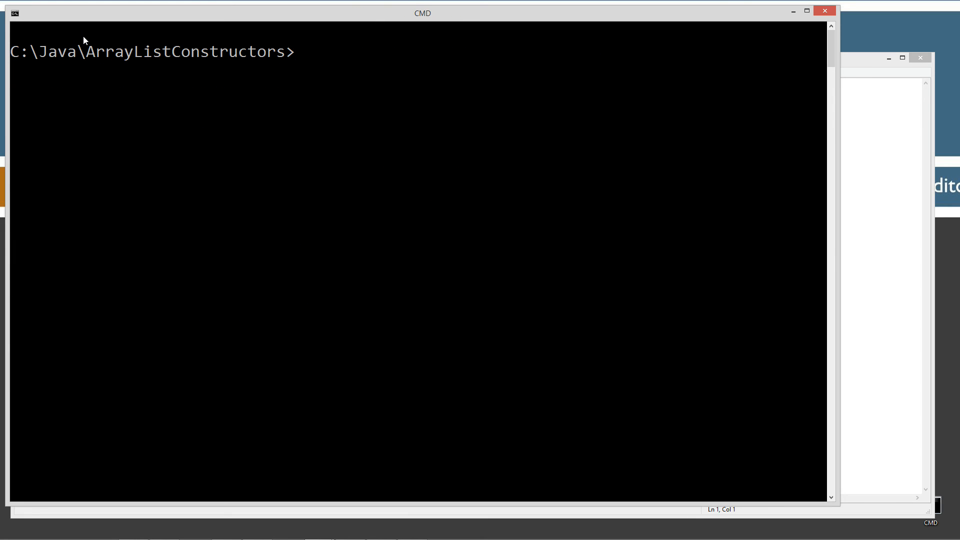
# Recompile ArrayListConstructors.java with javac, now without errors.
pyautogui.write('javac ArrayListConstructors.class')
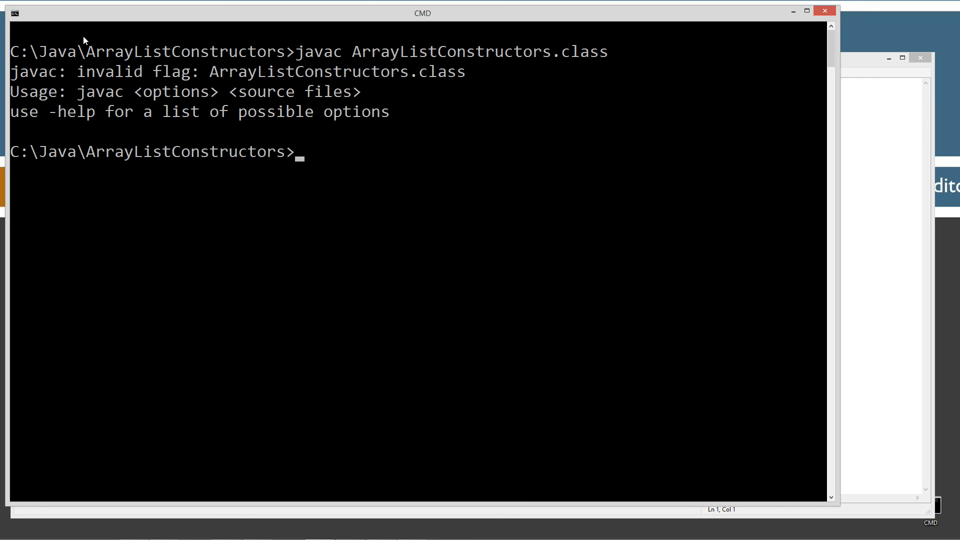
pyautogui.write('javac ArrayListConstructors.clas')
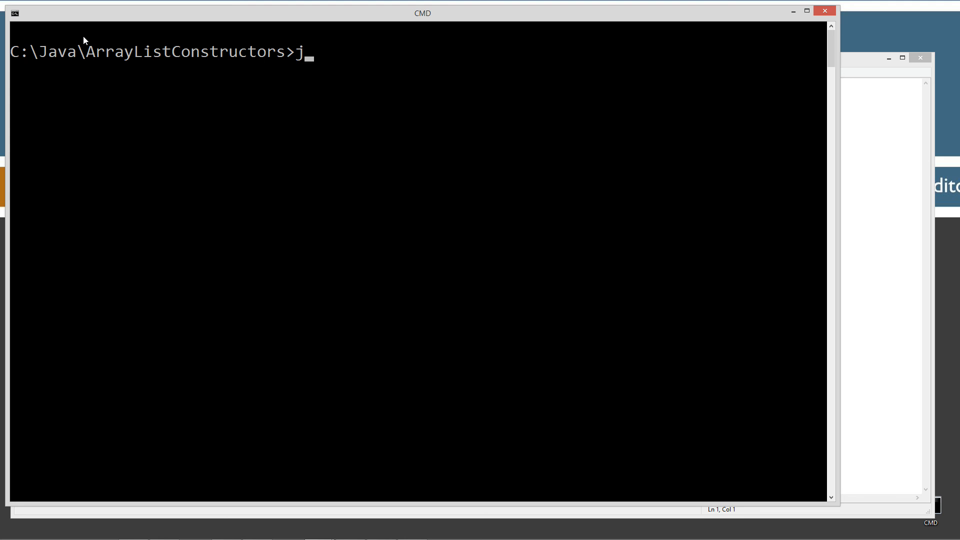
pyautogui.write('avac ArrayListConstructors.java')
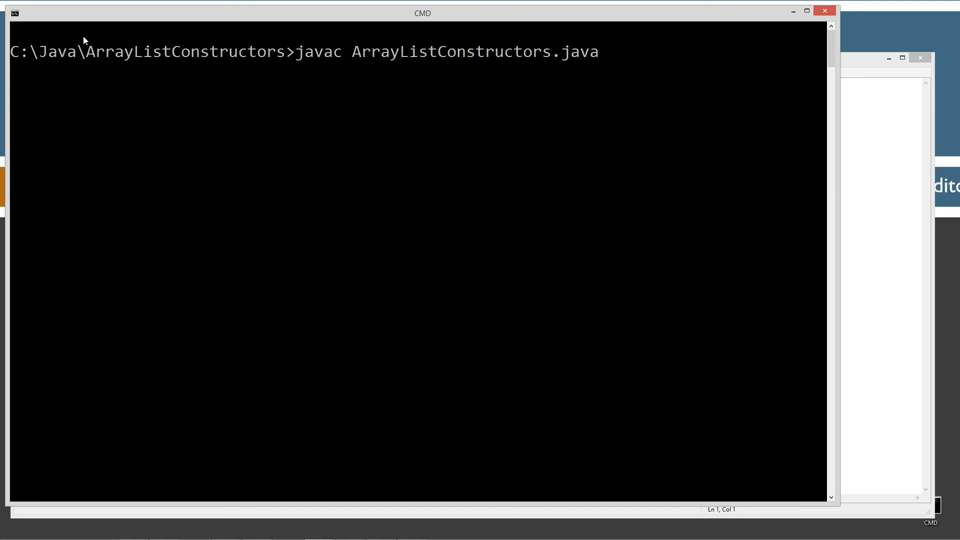
# Run java ArrayListConstructors, printing the no-arguments capacity line ending in 0.
pyautogui.write('java')
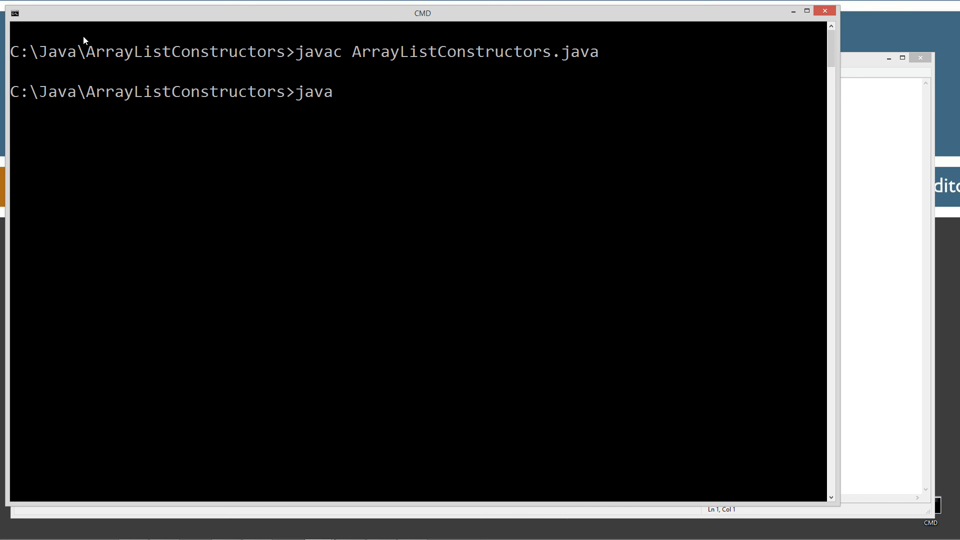
pyautogui.write('ArrayListConstructors.clas')
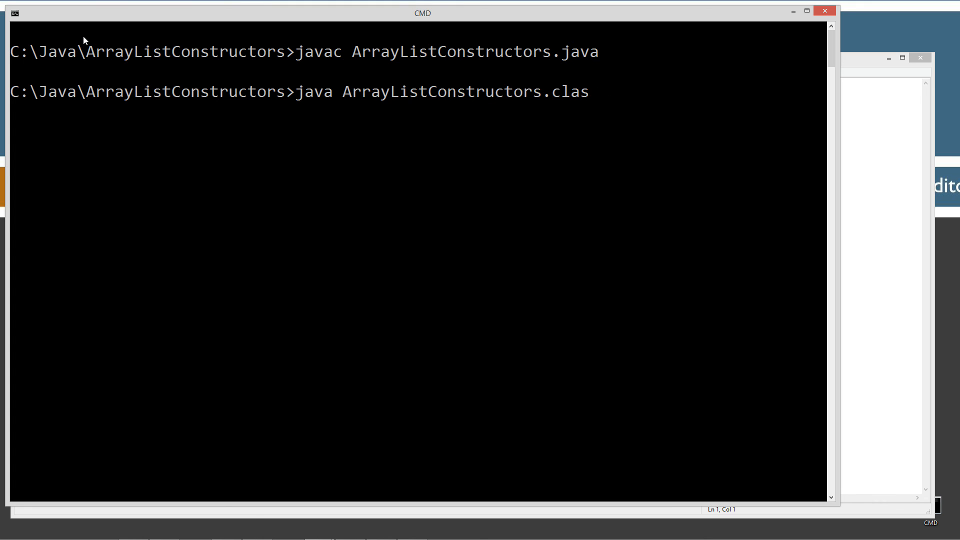
pyautogui.press('Backspace')
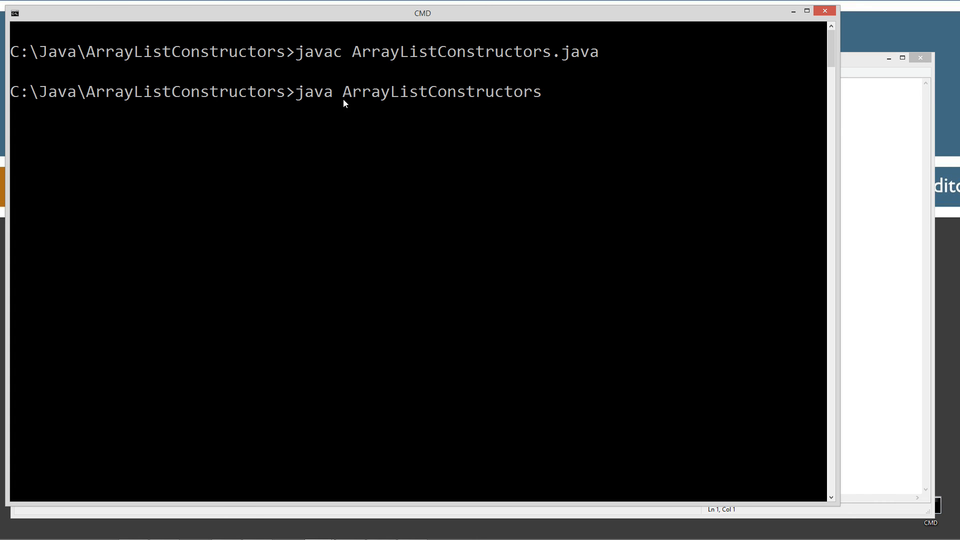
pyautogui.moveTo(550, 114)
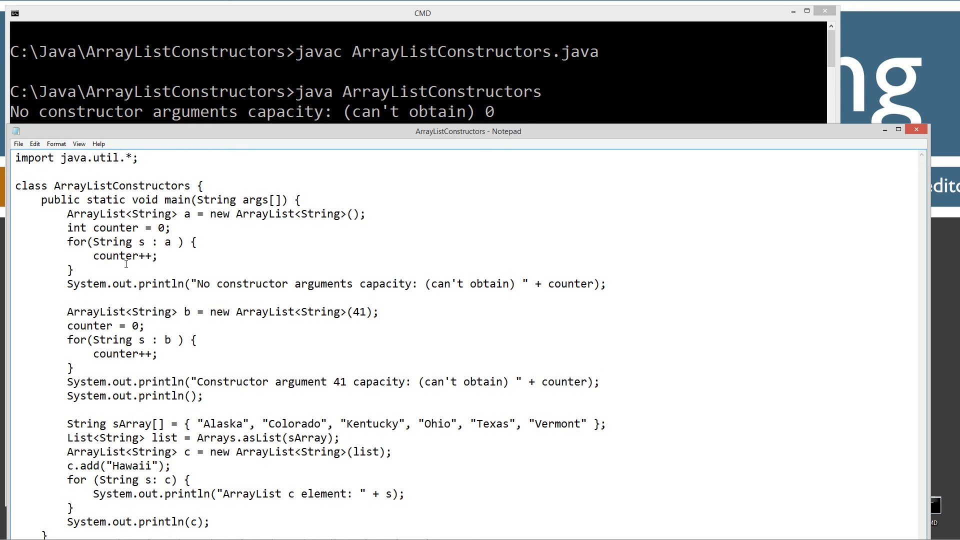
# Review the counter loop and list b declaration in the Notepad source.
pyautogui.click(365, 214)
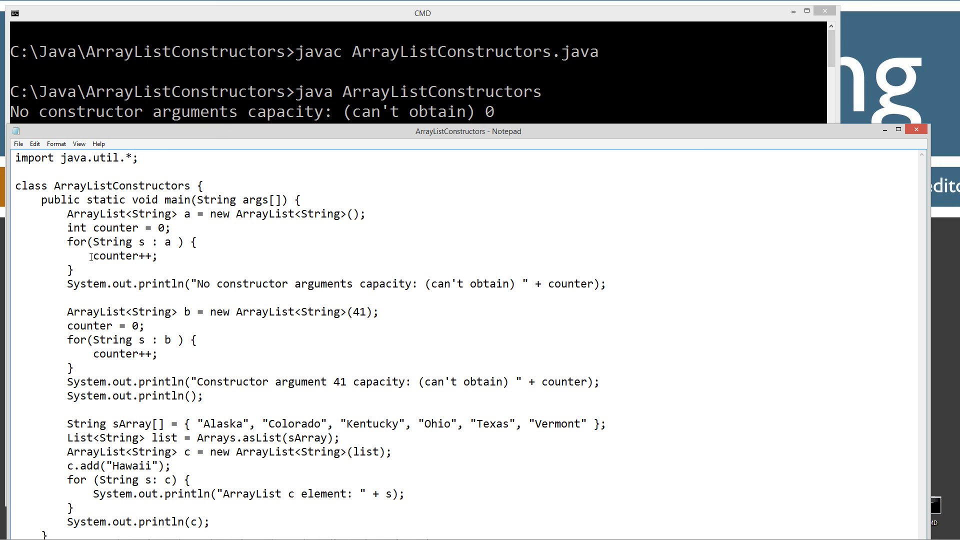
pyautogui.doubleClick(124, 255)
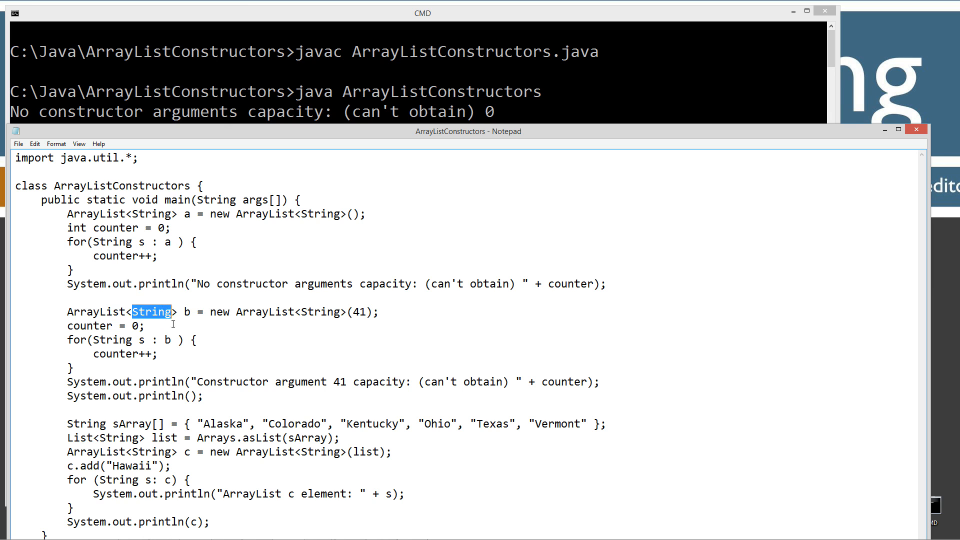
pyautogui.doubleClick(186, 312)
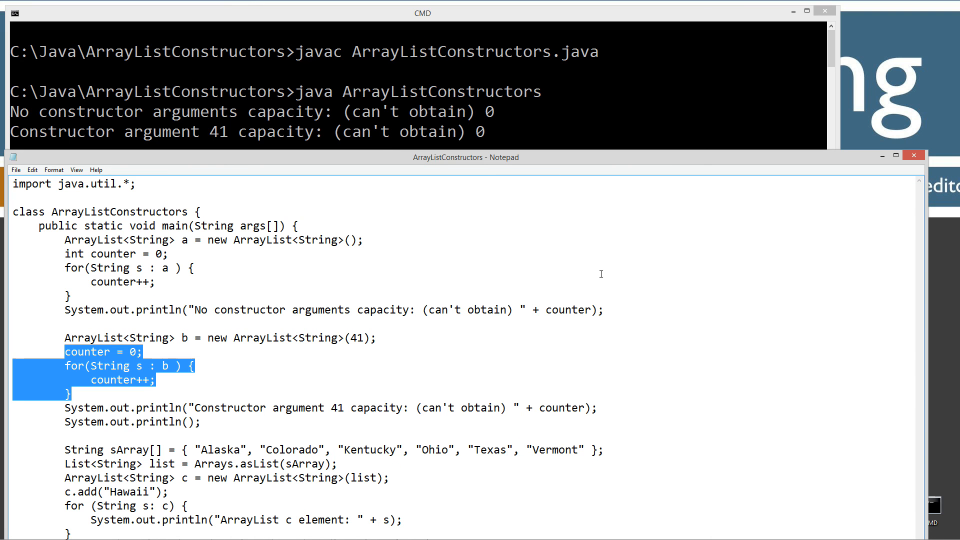
pyautogui.moveTo(170, 415)
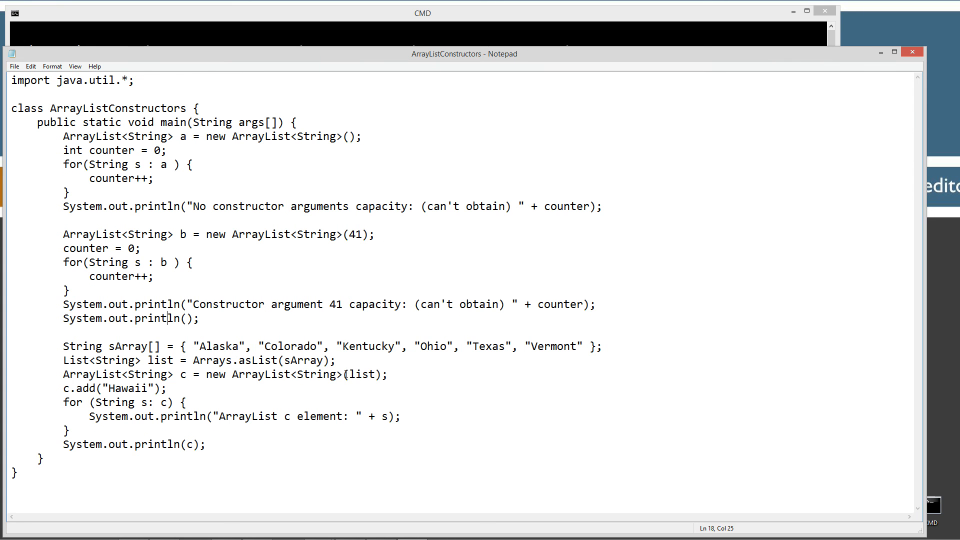
pyautogui.doubleClick(361, 374)
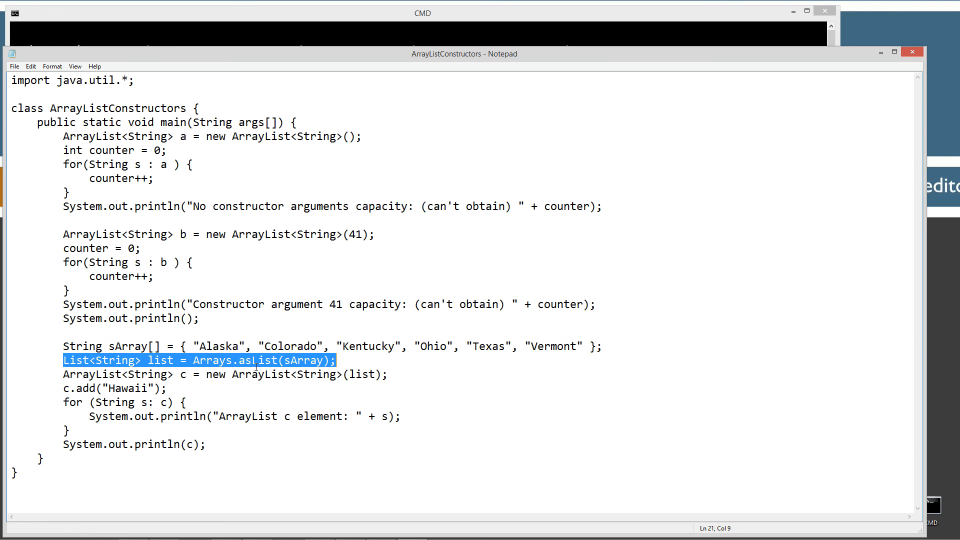
pyautogui.doubleClick(75, 360)
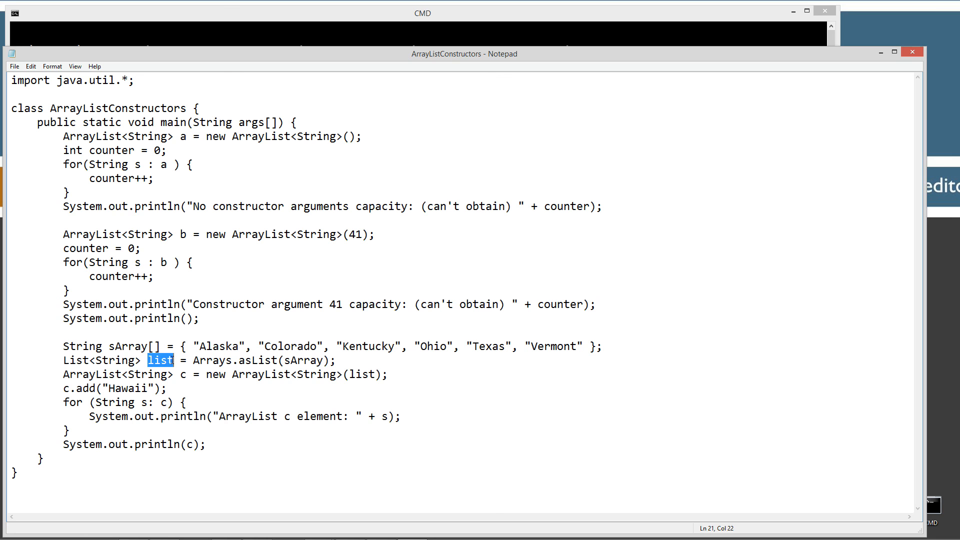
pyautogui.doubleClick(115, 360)
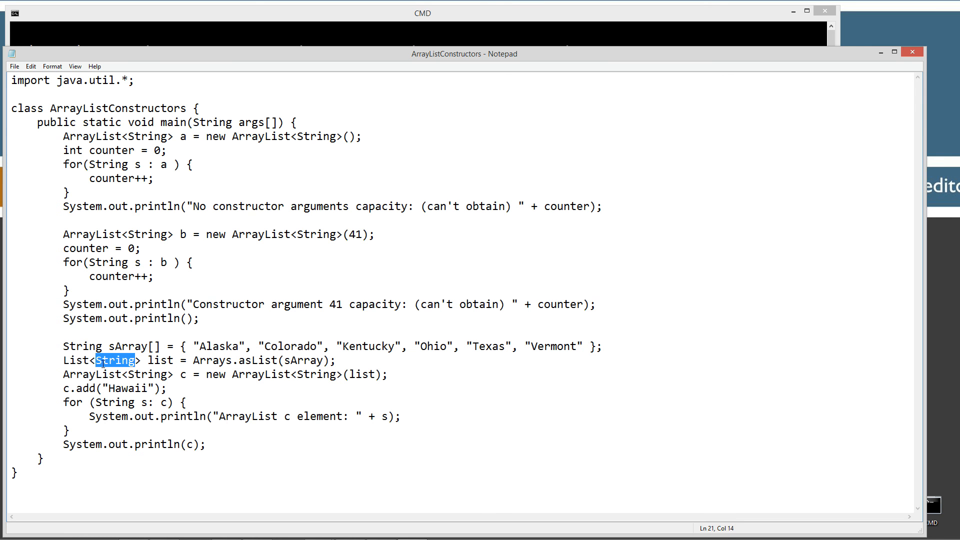
pyautogui.moveTo(201, 370)
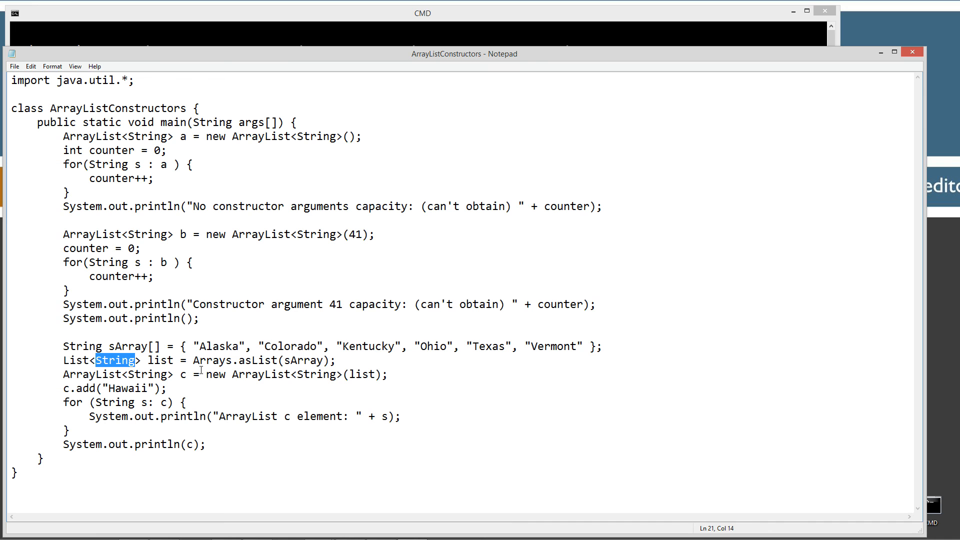
pyautogui.doubleClick(212, 360)
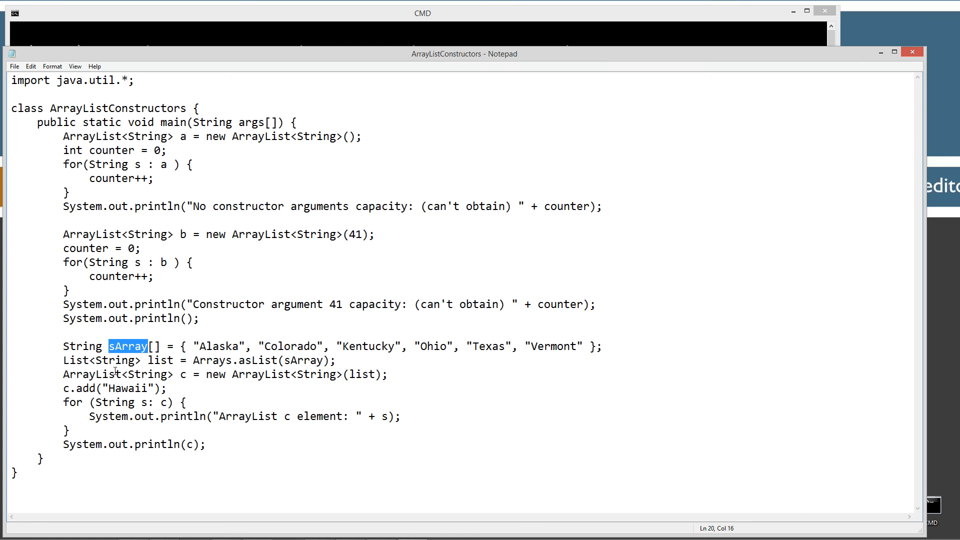
pyautogui.doubleClick(161, 360)
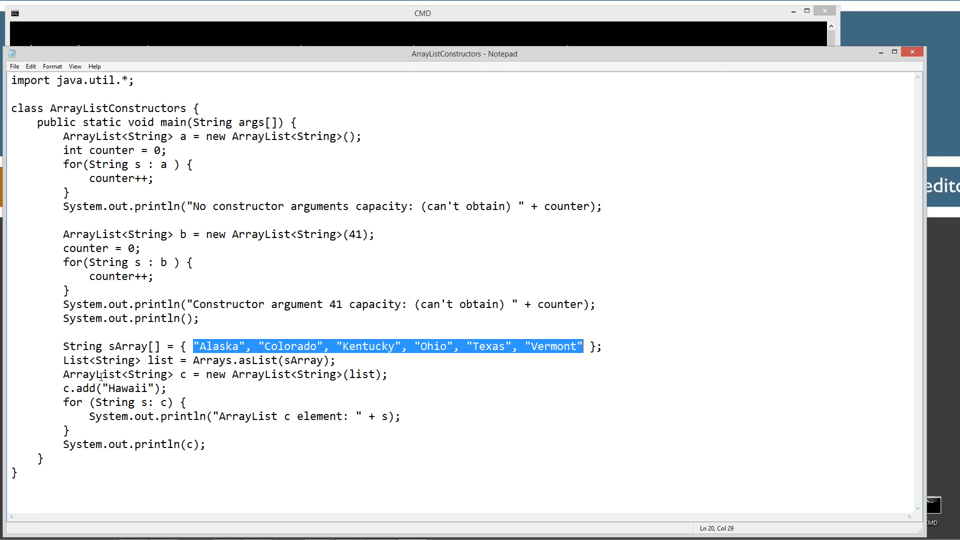
pyautogui.click(352, 374)
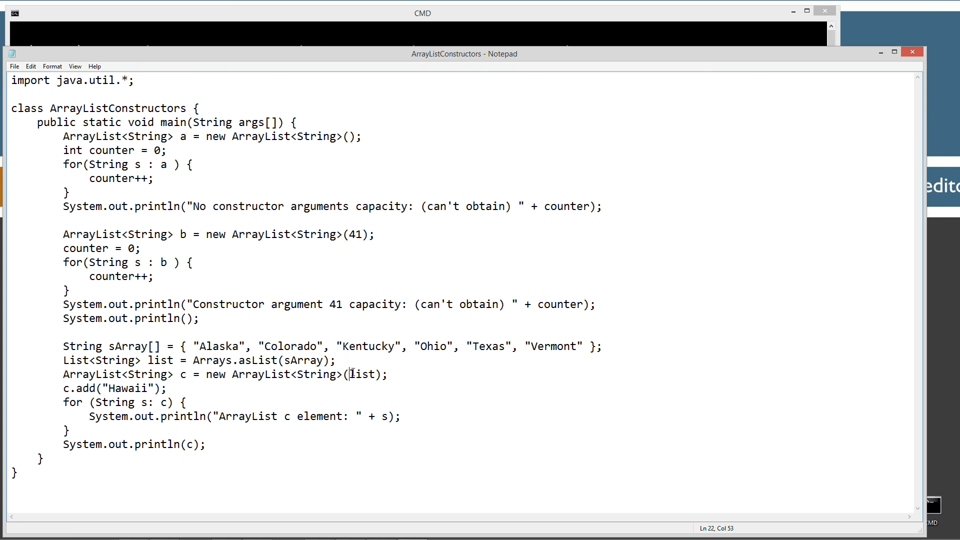
pyautogui.doubleClick(361, 373)
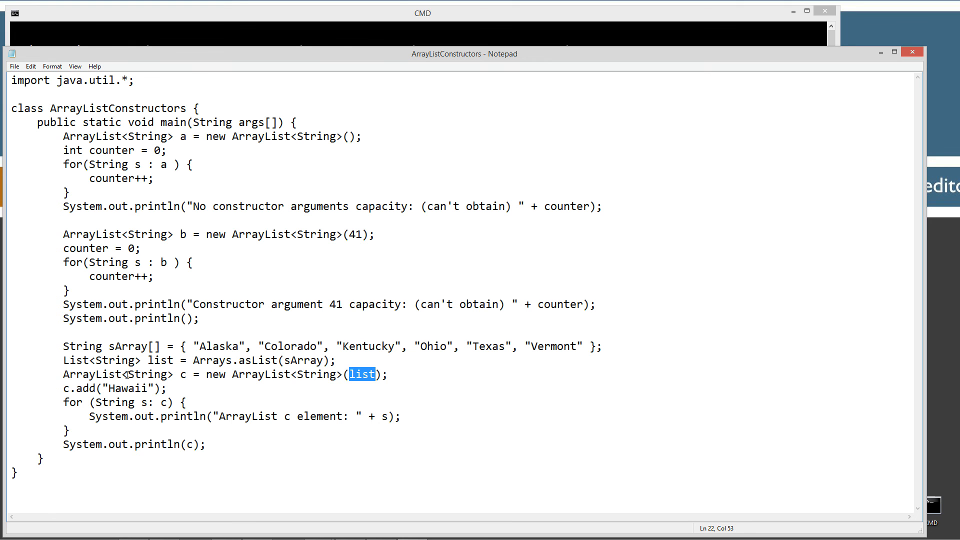
pyautogui.doubleClick(148, 374)
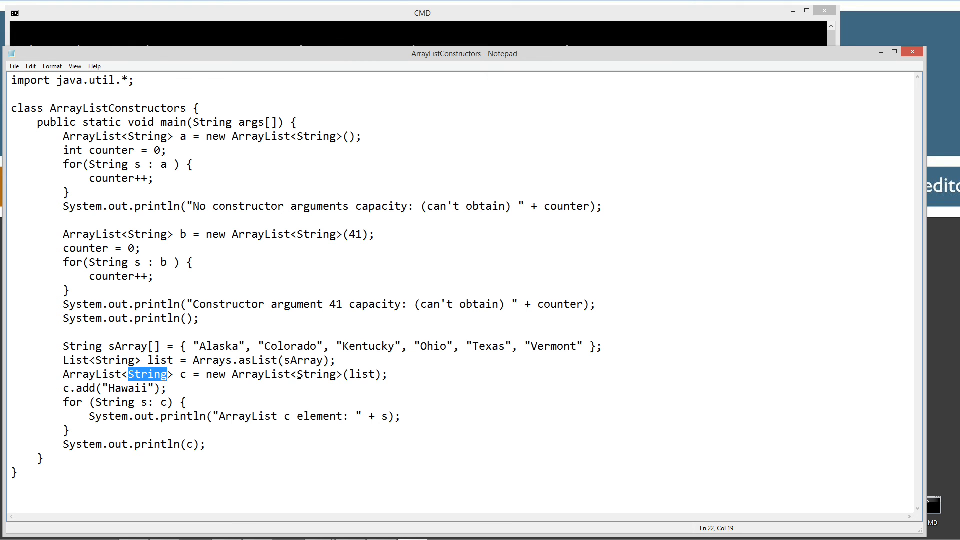
pyautogui.doubleClick(315, 374)
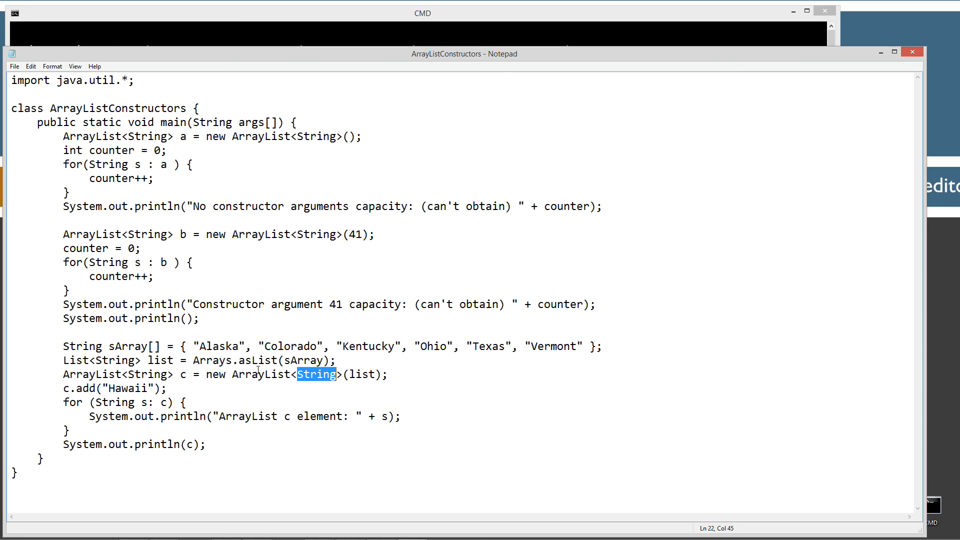
pyautogui.tripleClick(113, 388)
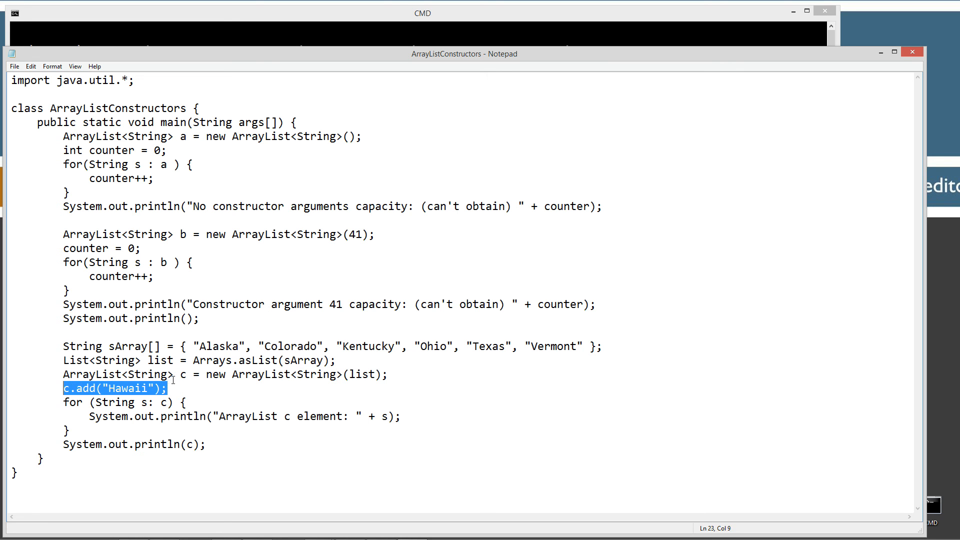
pyautogui.doubleClick(181, 374)
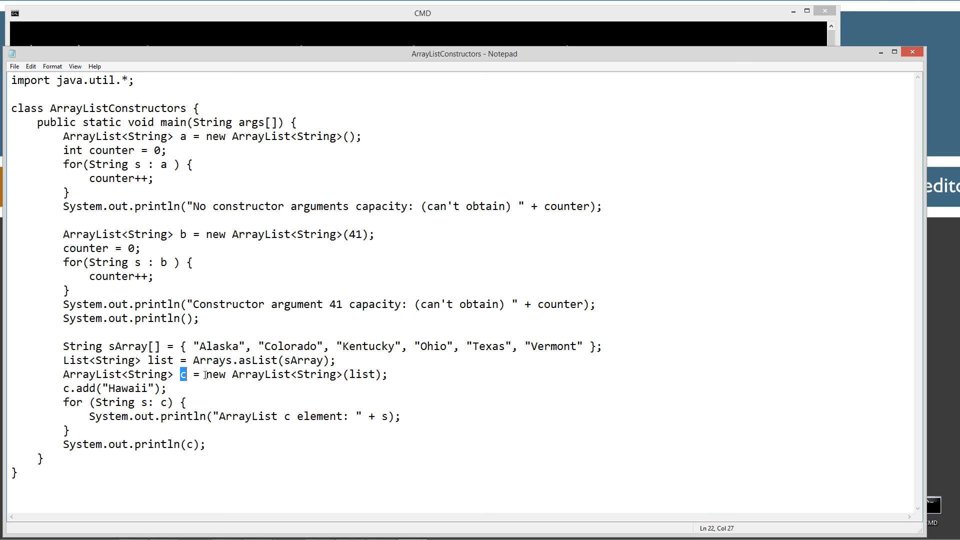
pyautogui.moveTo(193, 343)
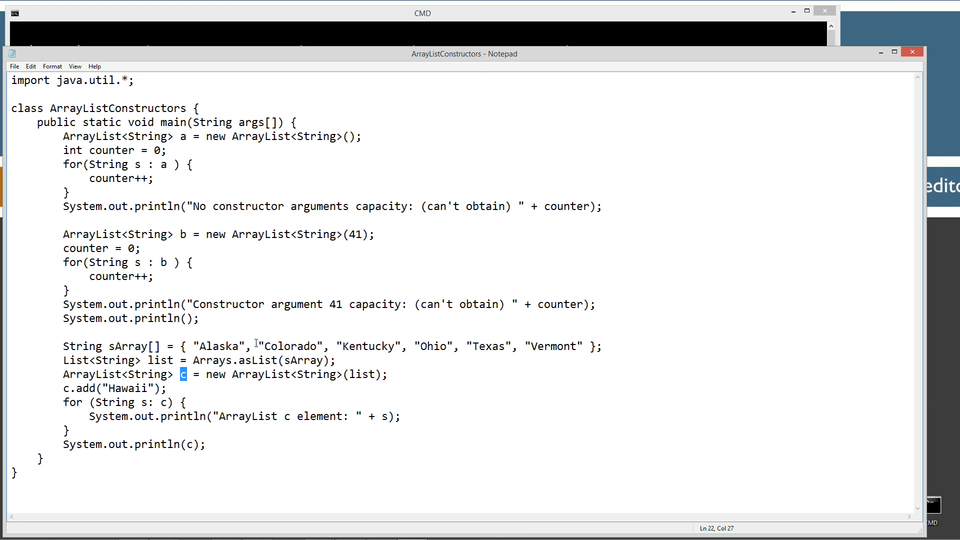
pyautogui.moveTo(198, 347); pyautogui.dragTo(583, 347)
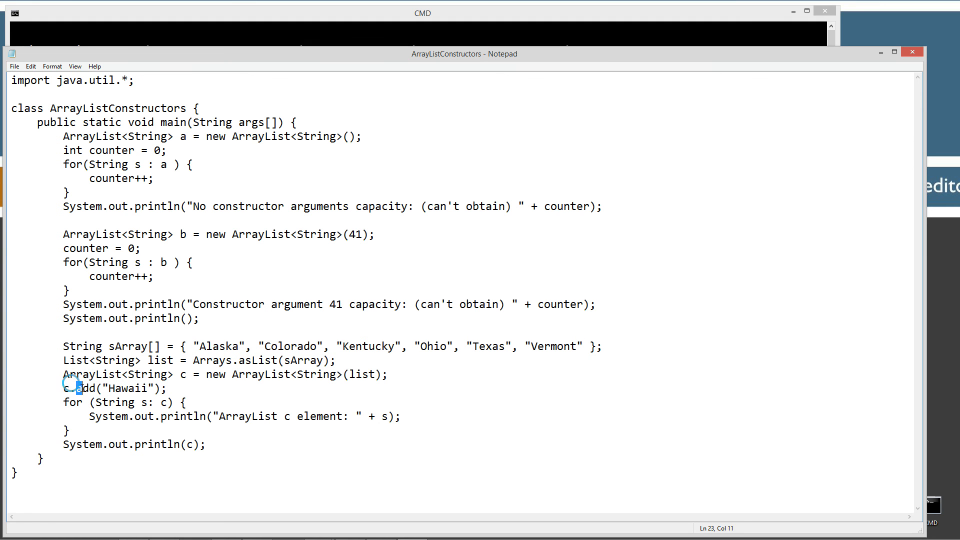
pyautogui.doubleClick(127, 388)
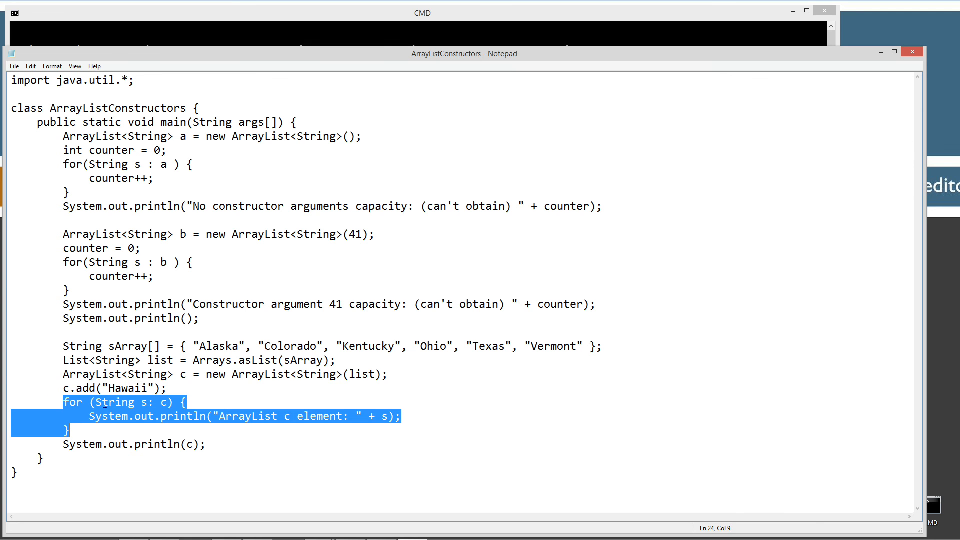
pyautogui.click(77, 388)
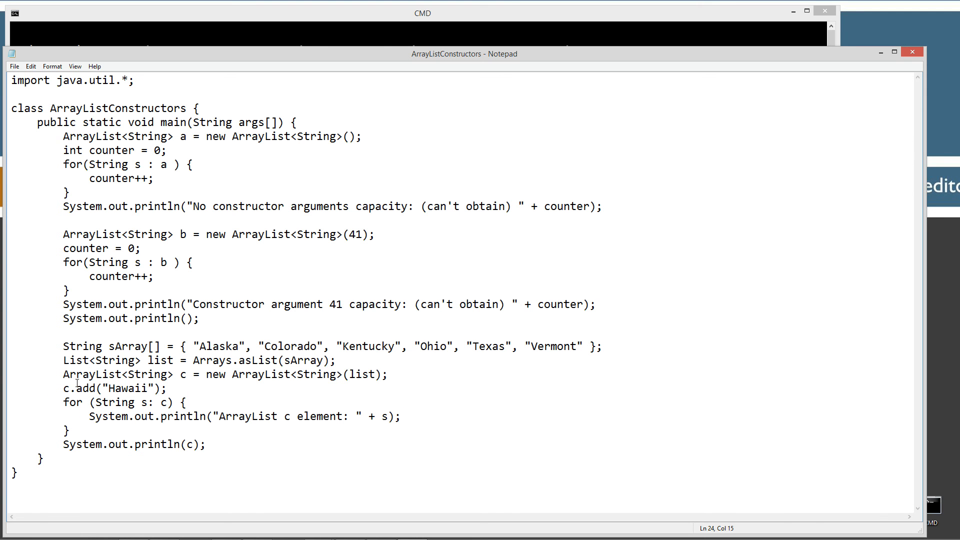
pyautogui.moveTo(62, 402); pyautogui.dragTo(70, 430)
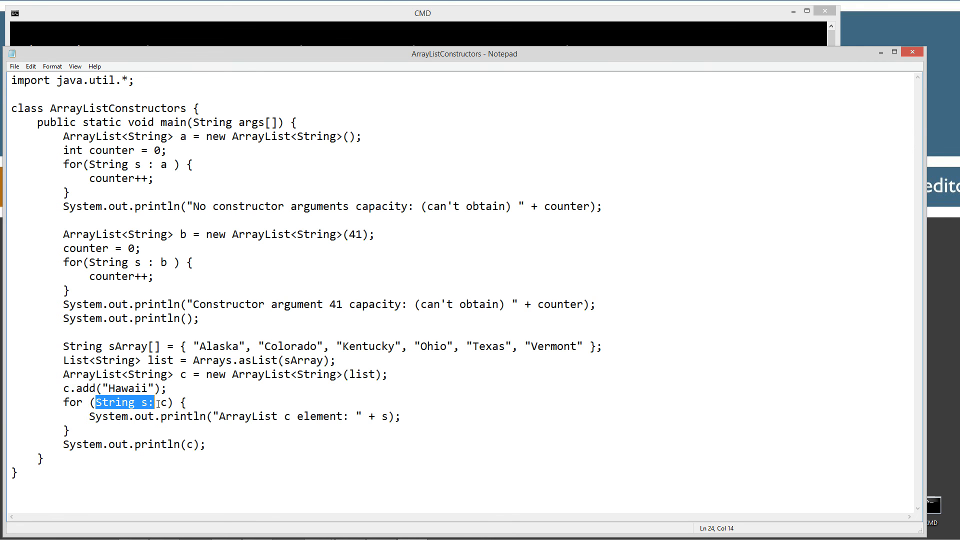
pyautogui.doubleClick(184, 374)
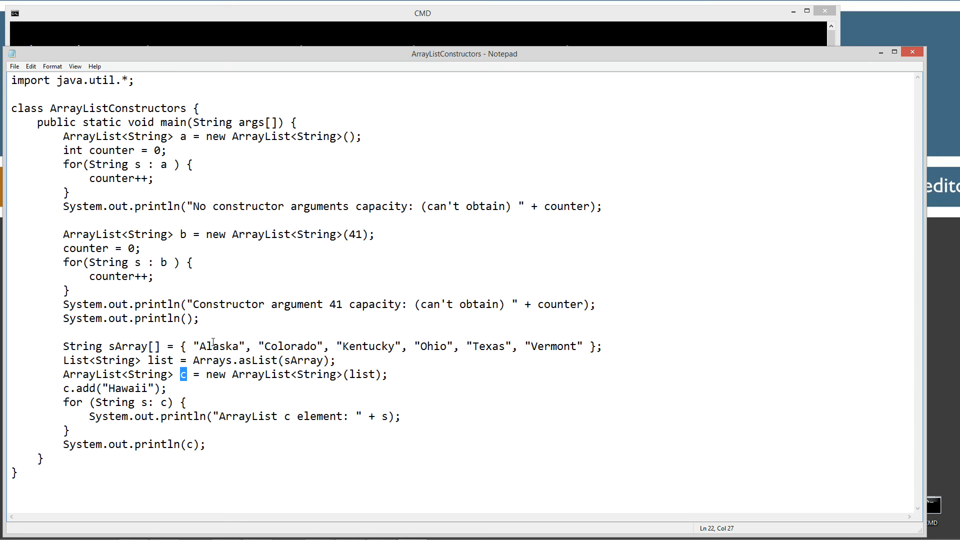
pyautogui.doubleClick(285, 346)
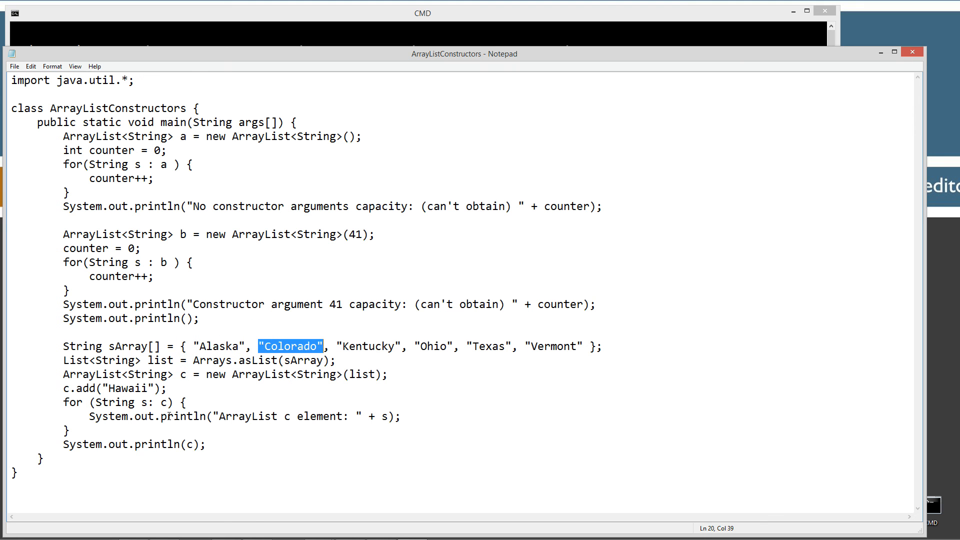
pyautogui.doubleClick(182, 374)
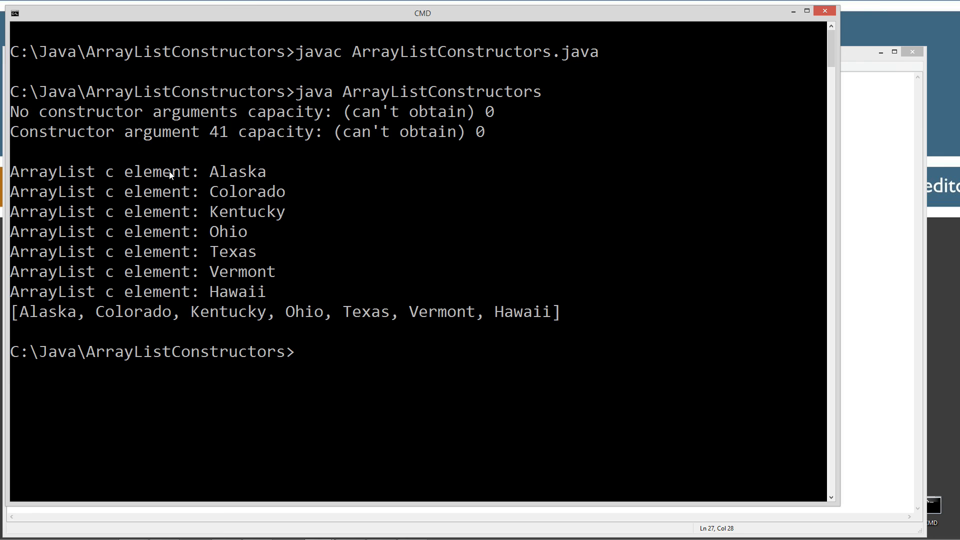
pyautogui.moveTo(247, 184)
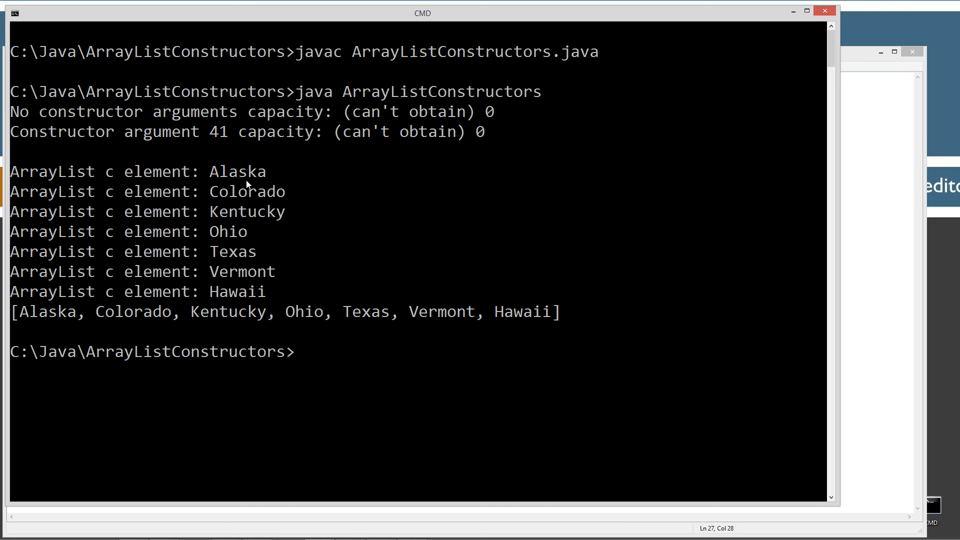
pyautogui.moveTo(223, 264)
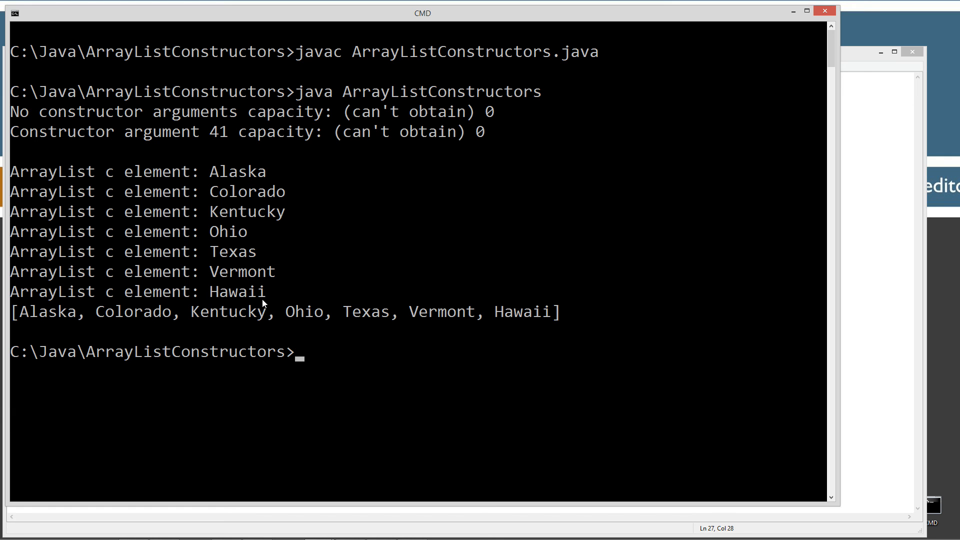
pyautogui.moveTo(277, 305)
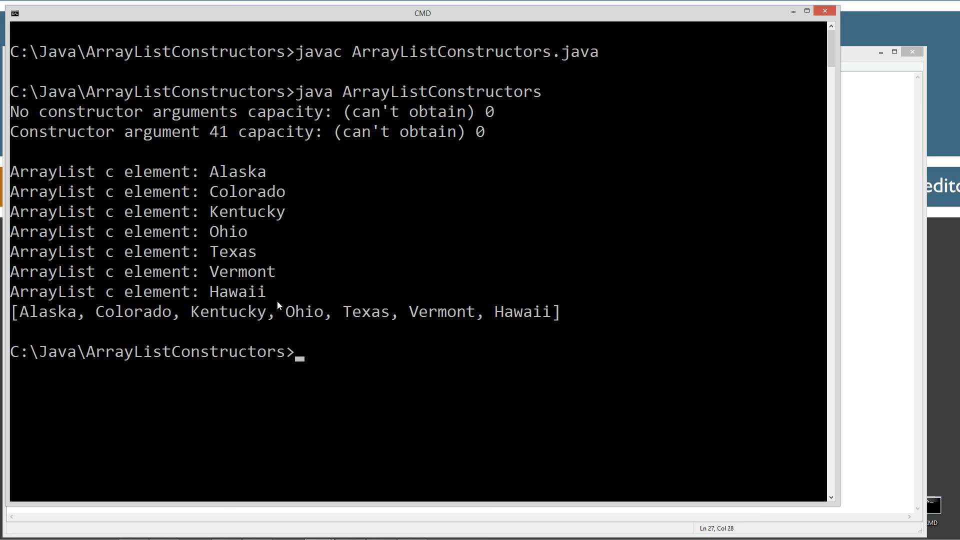
pyautogui.moveTo(482, 319)
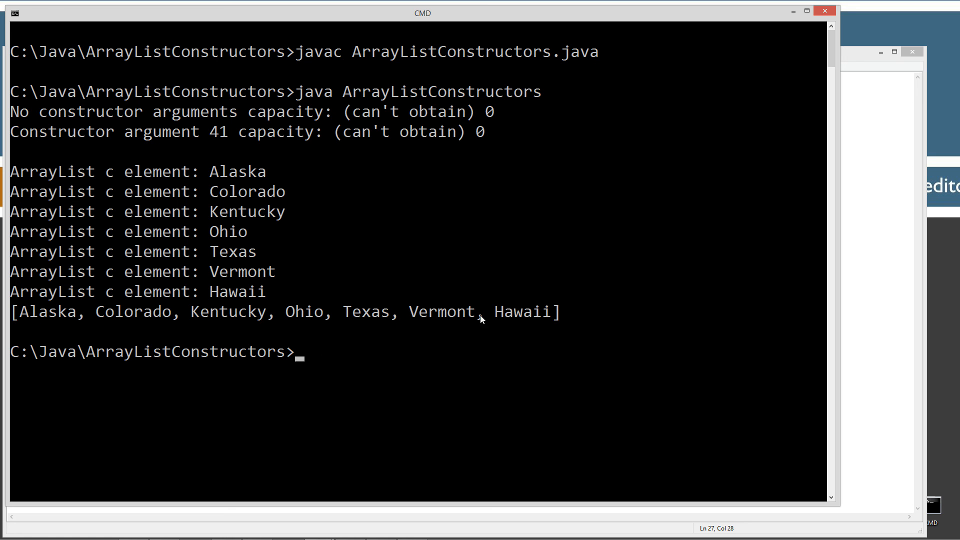